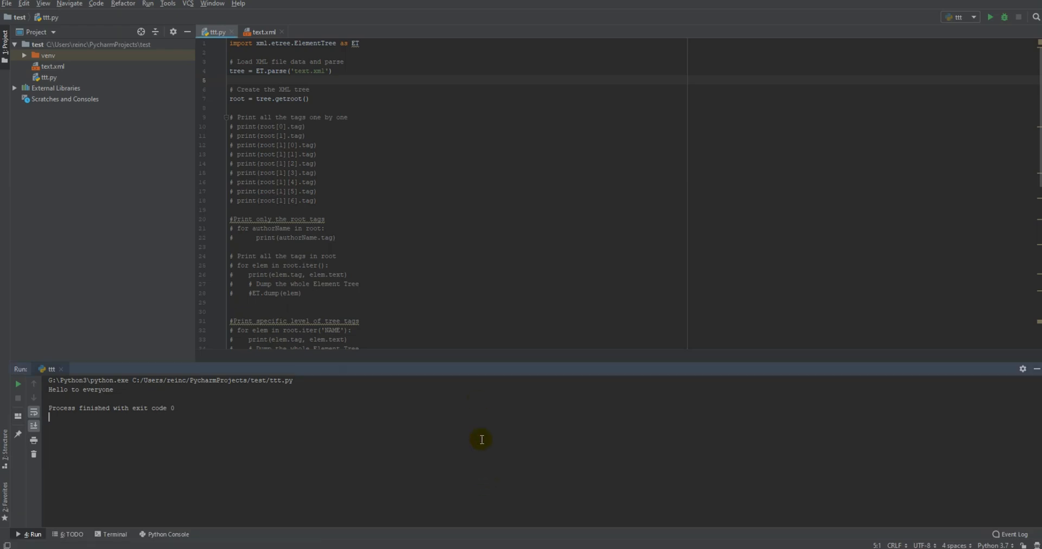
mouse_move(391, 187)
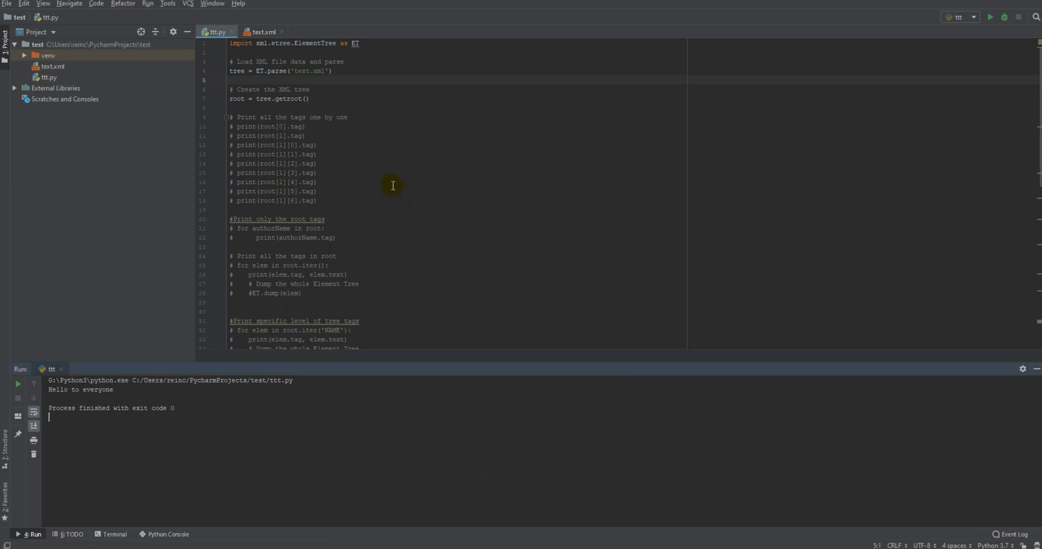
mouse_move(381, 144)
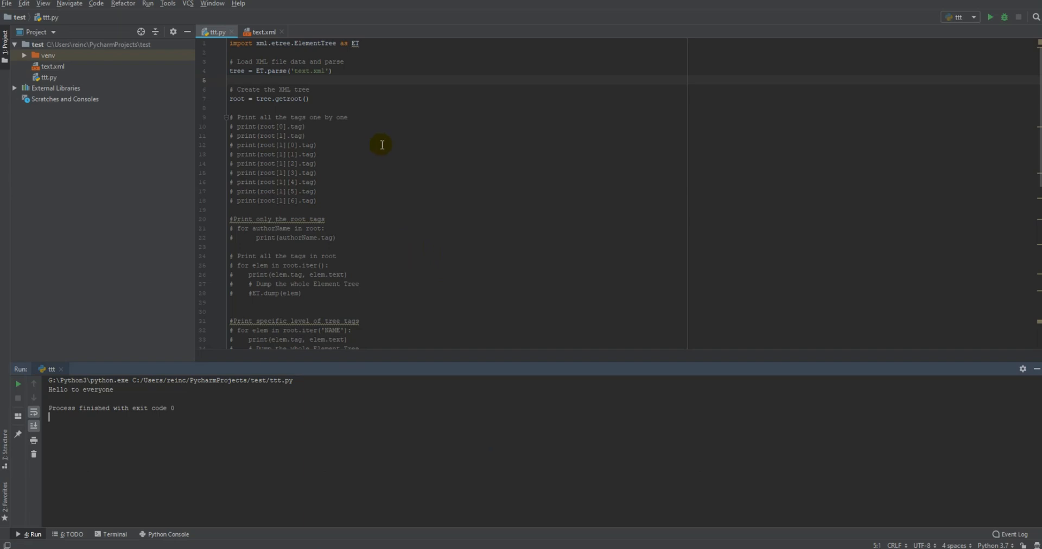
mouse_move(372, 140)
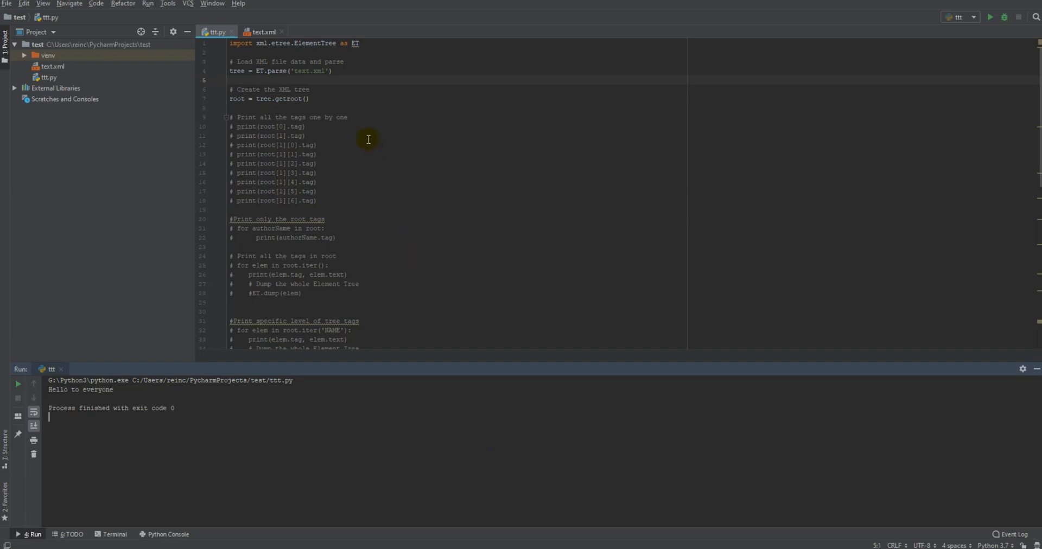
mouse_move(318, 90)
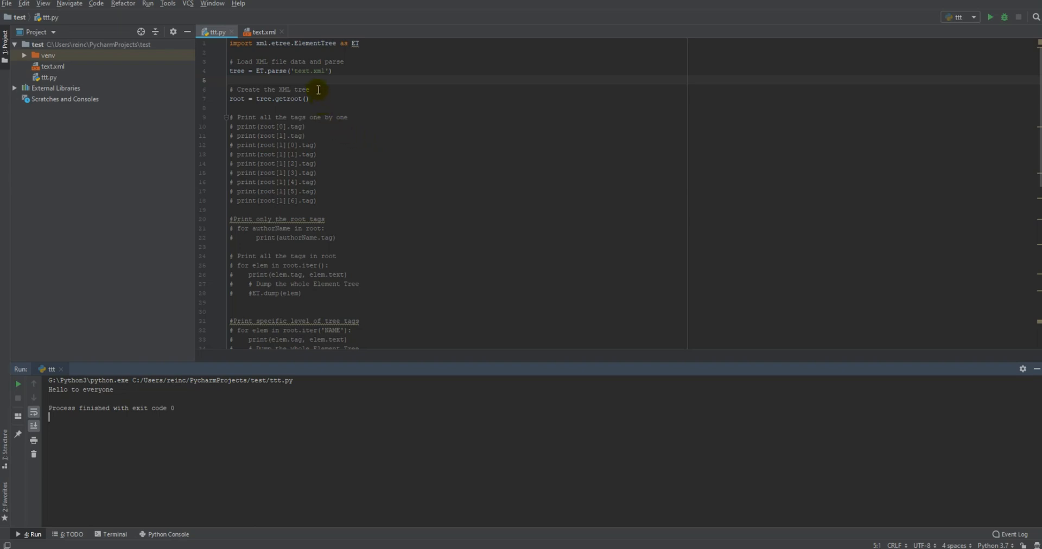
mouse_move(352, 104)
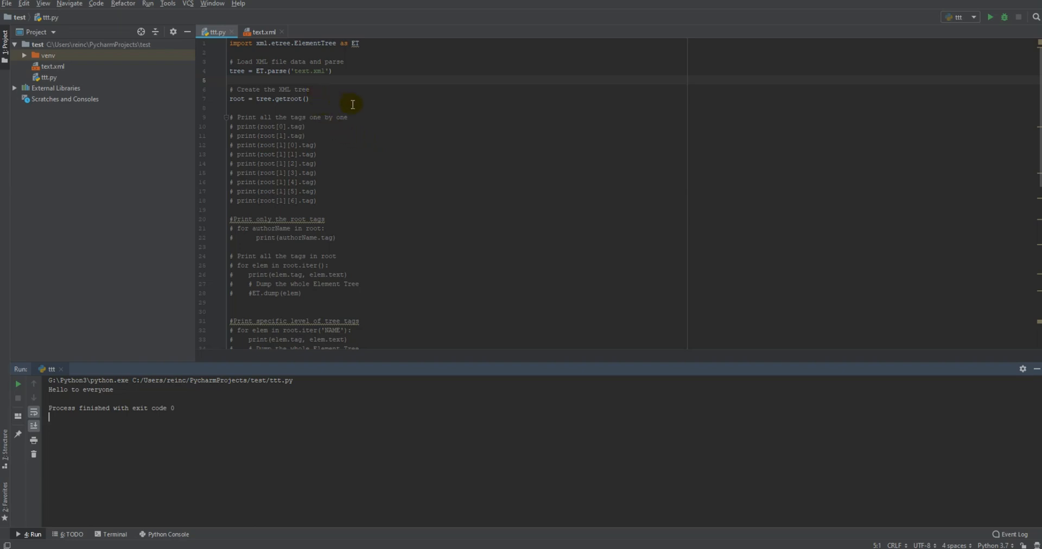
mouse_move(386, 157)
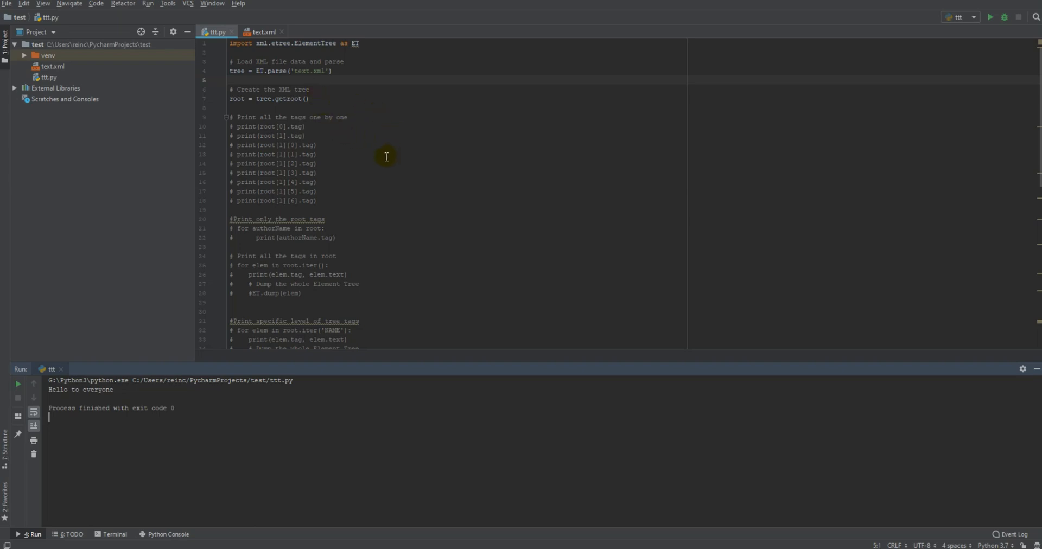
mouse_move(402, 165)
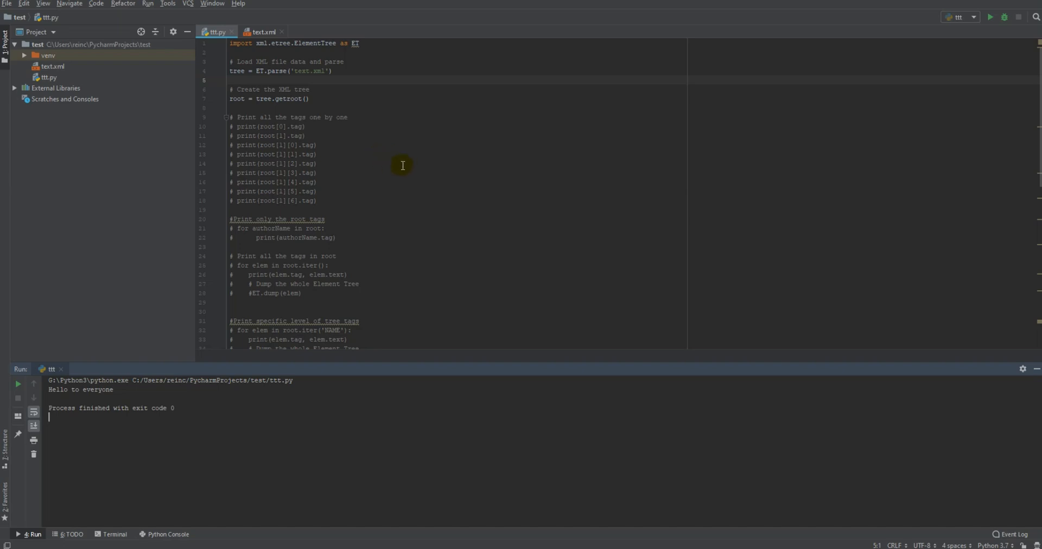
mouse_move(364, 164)
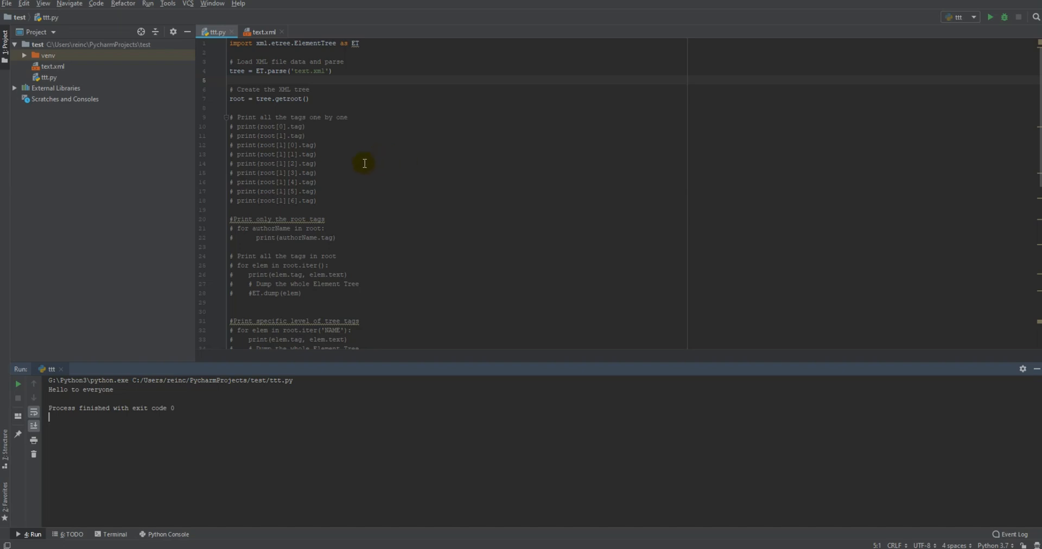
mouse_move(348, 160)
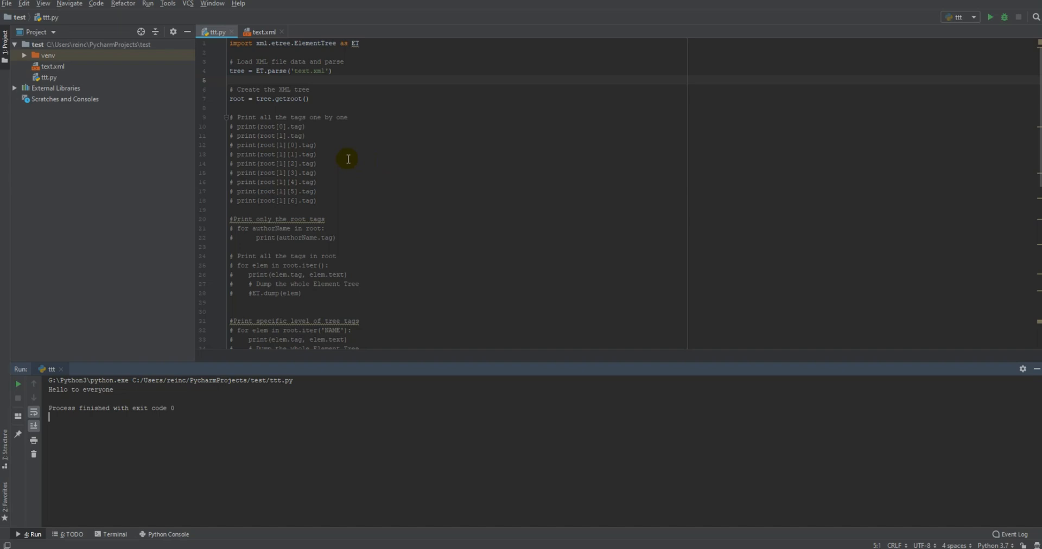
mouse_move(321, 115)
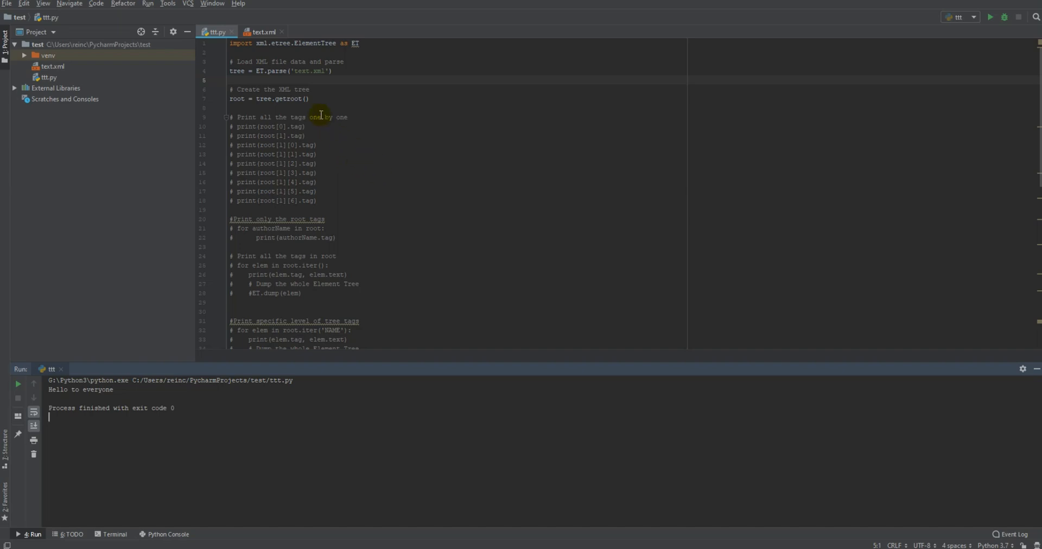
mouse_move(355, 155)
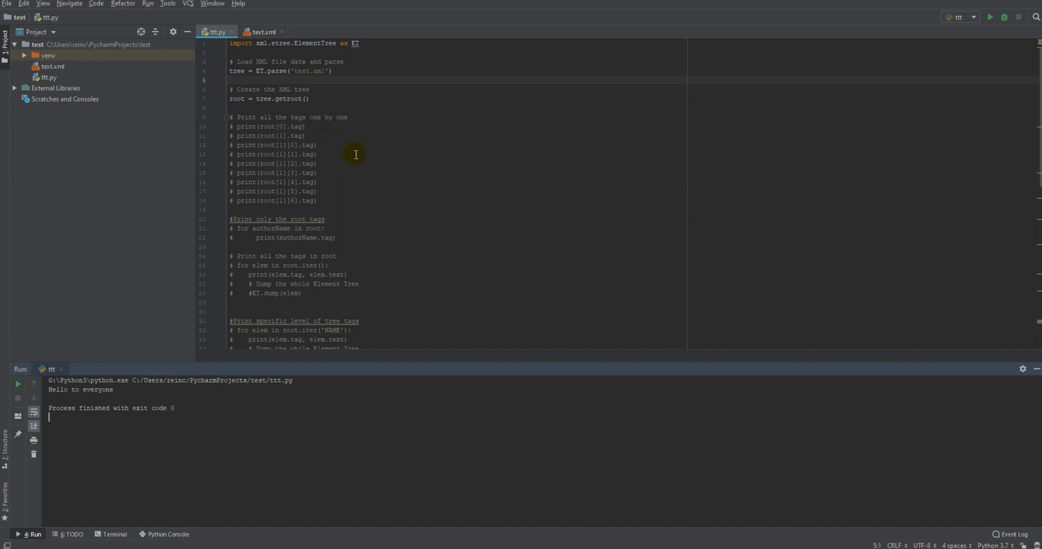
mouse_move(327, 126)
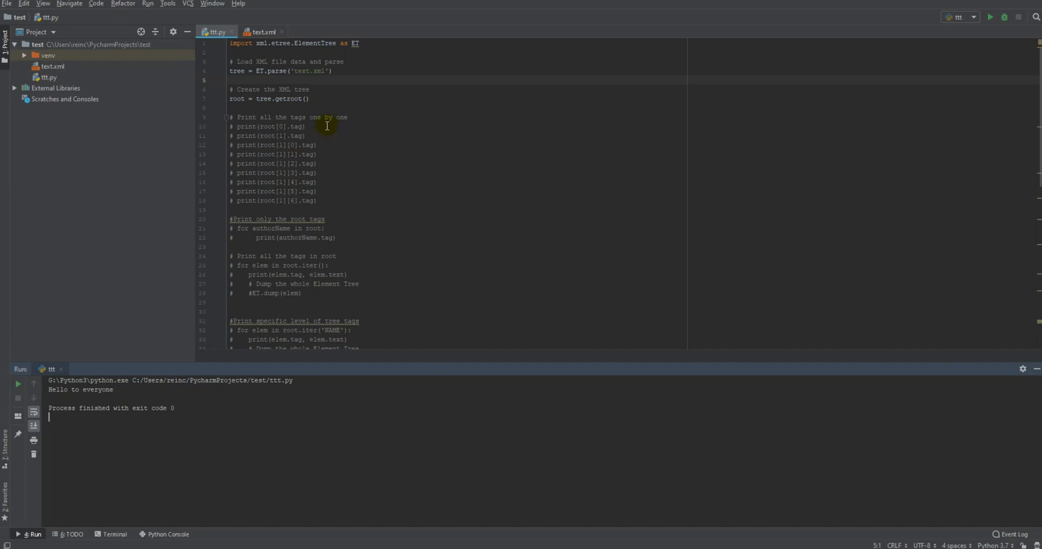
mouse_move(332, 129)
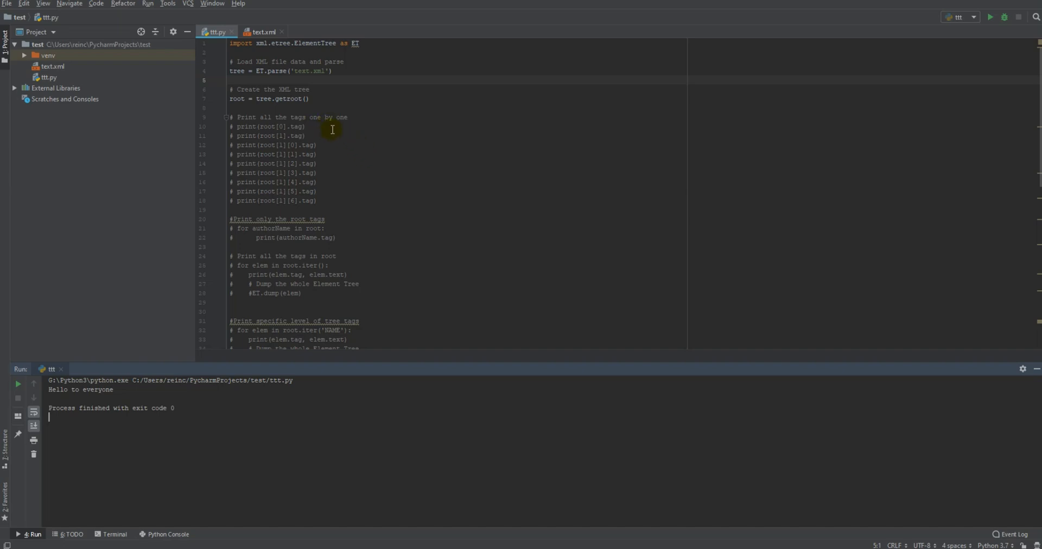
Switch between ttt.py and text.xml, then select the whole XML document with Ctrl+A.
scroll(down, 3)
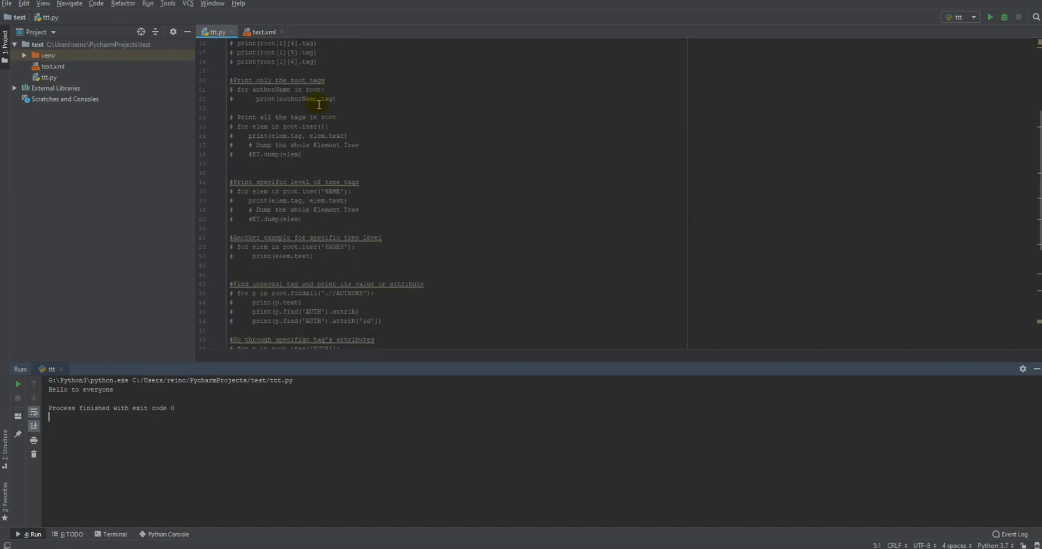
scroll(up, 3)
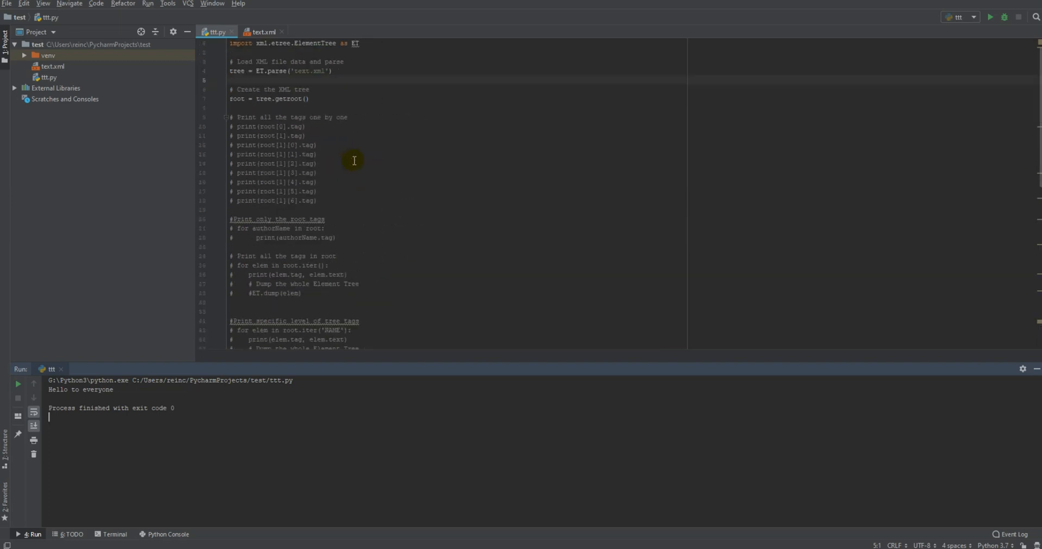
mouse_move(271, 48)
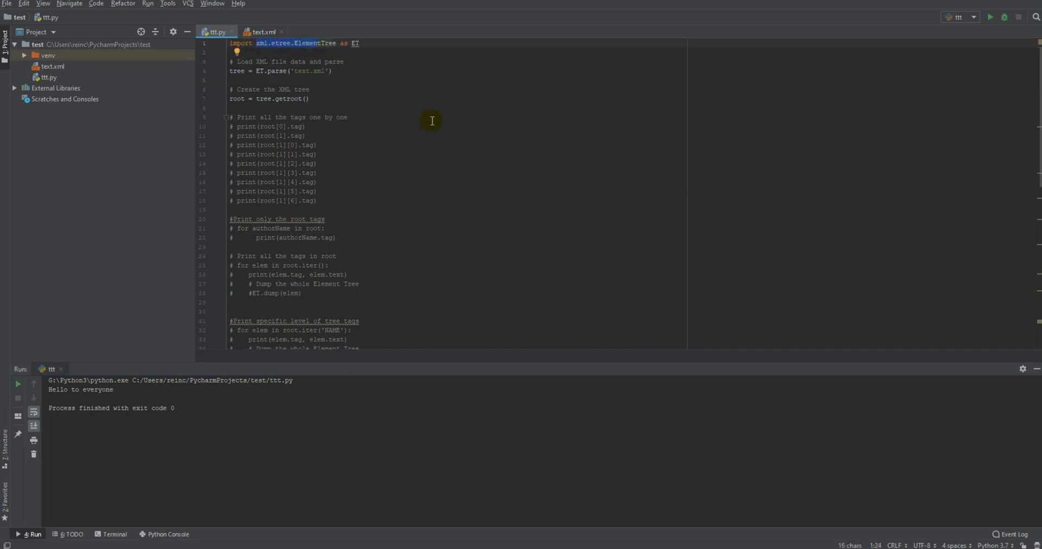
mouse_move(341, 60)
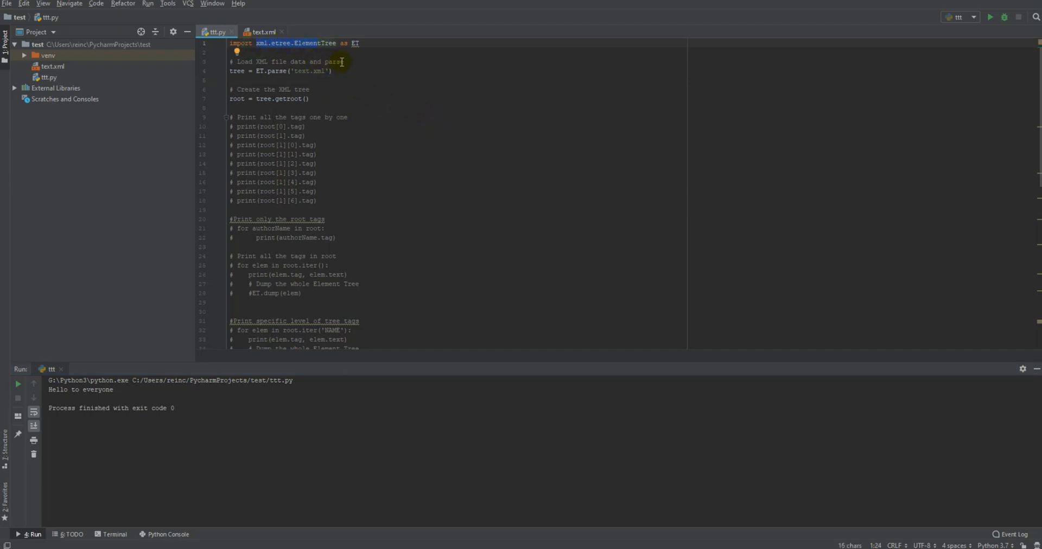
mouse_move(353, 97)
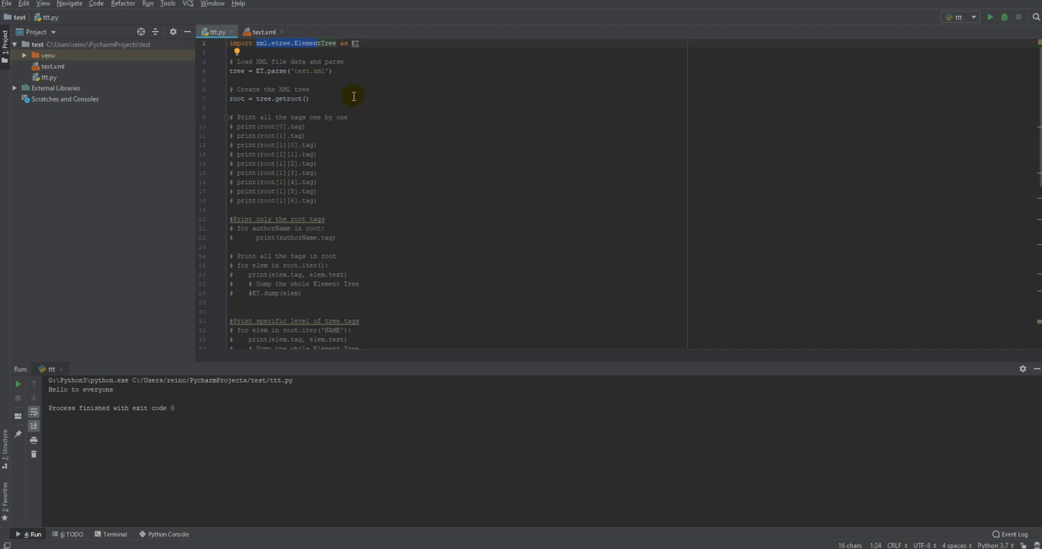
mouse_move(301, 109)
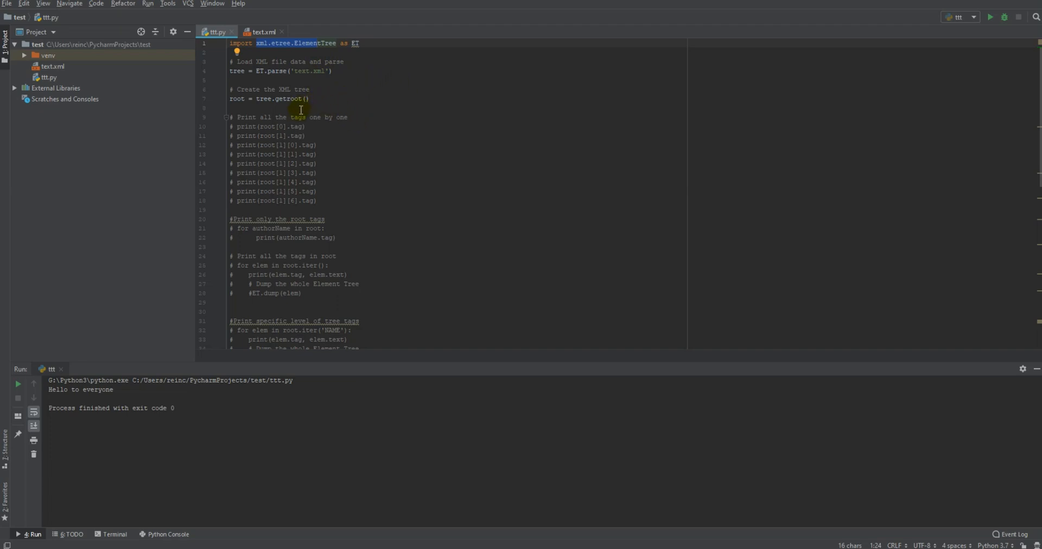
click(265, 31)
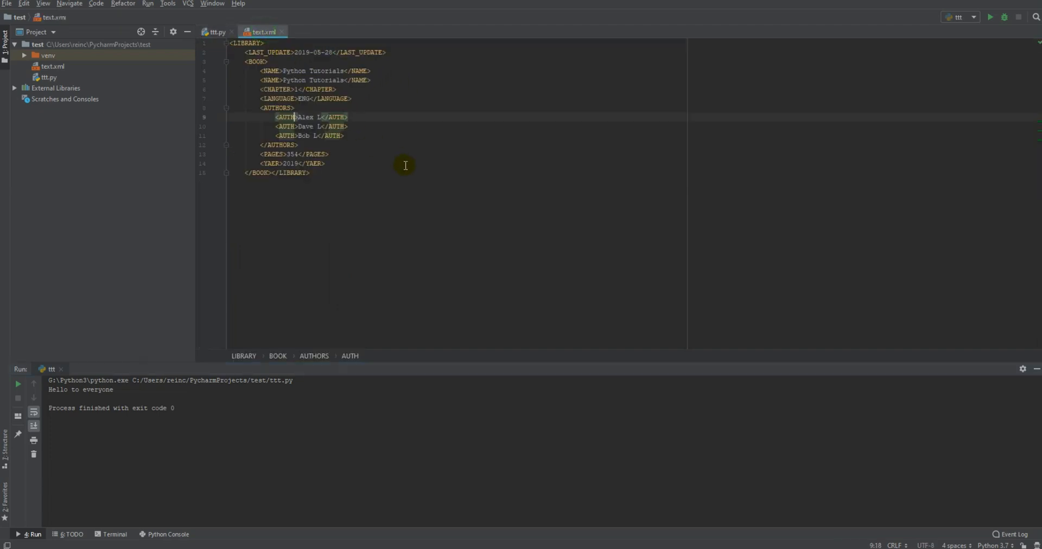
mouse_move(361, 161)
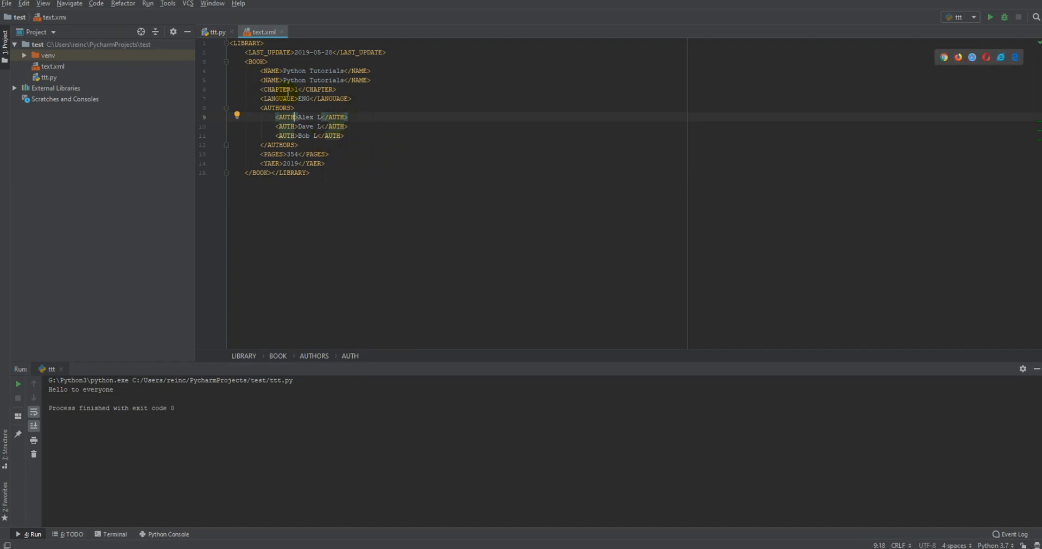
click(216, 31)
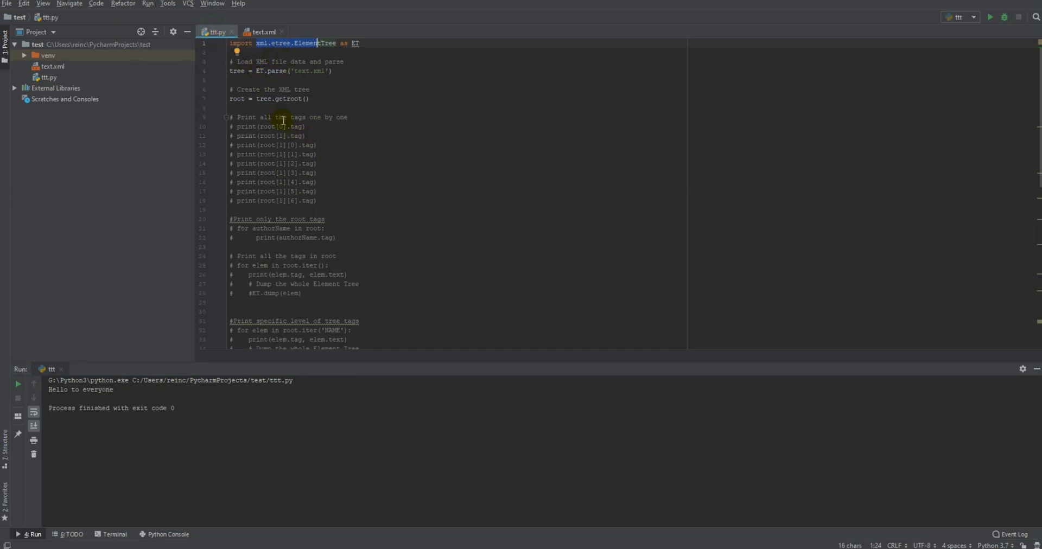
mouse_move(357, 145)
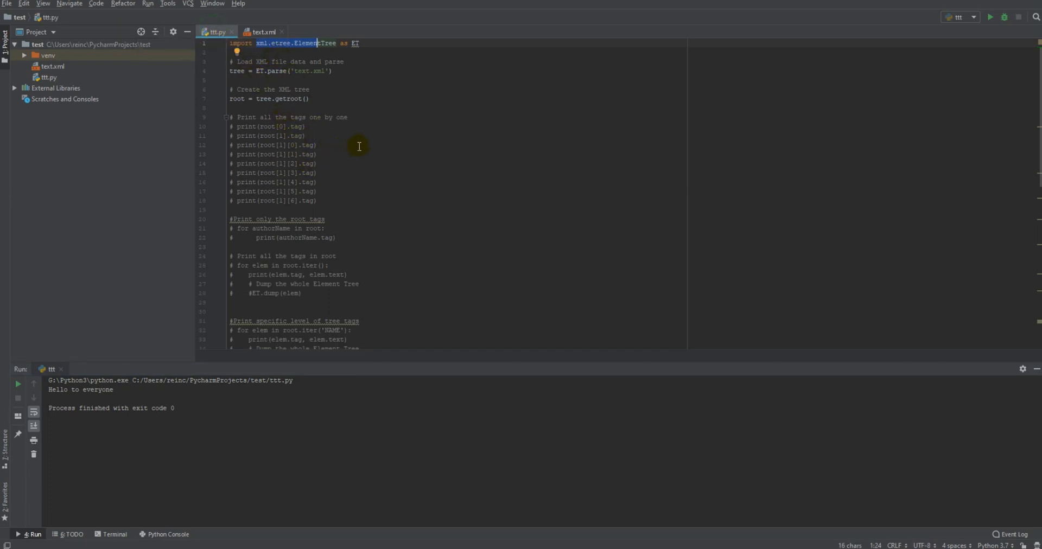
click(265, 32)
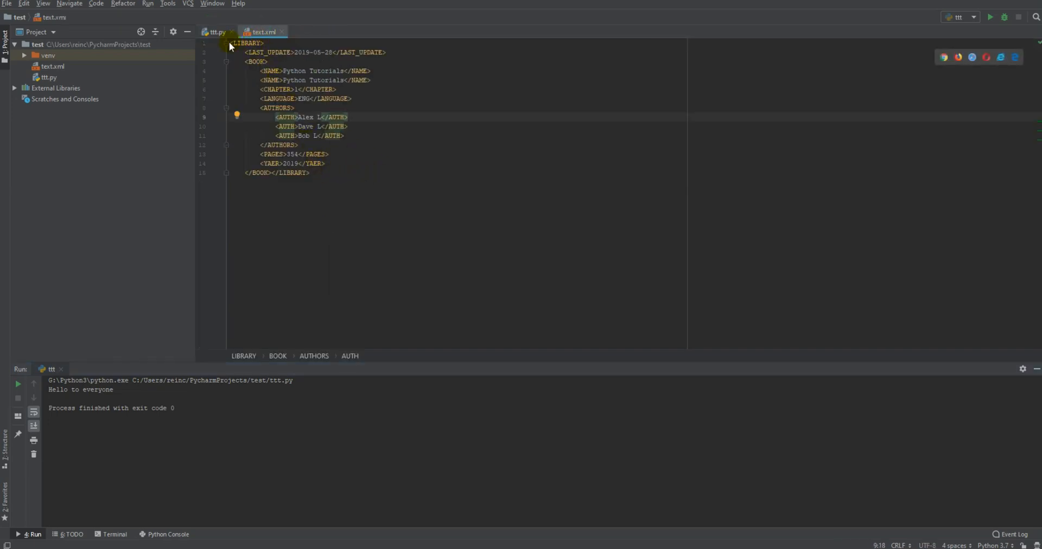
mouse_move(356, 132)
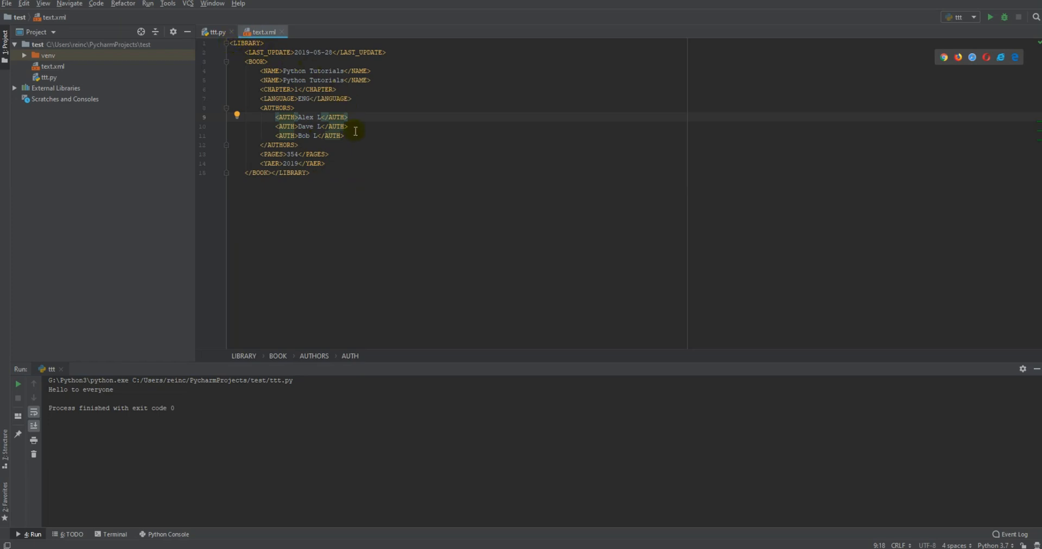
mouse_move(316, 173)
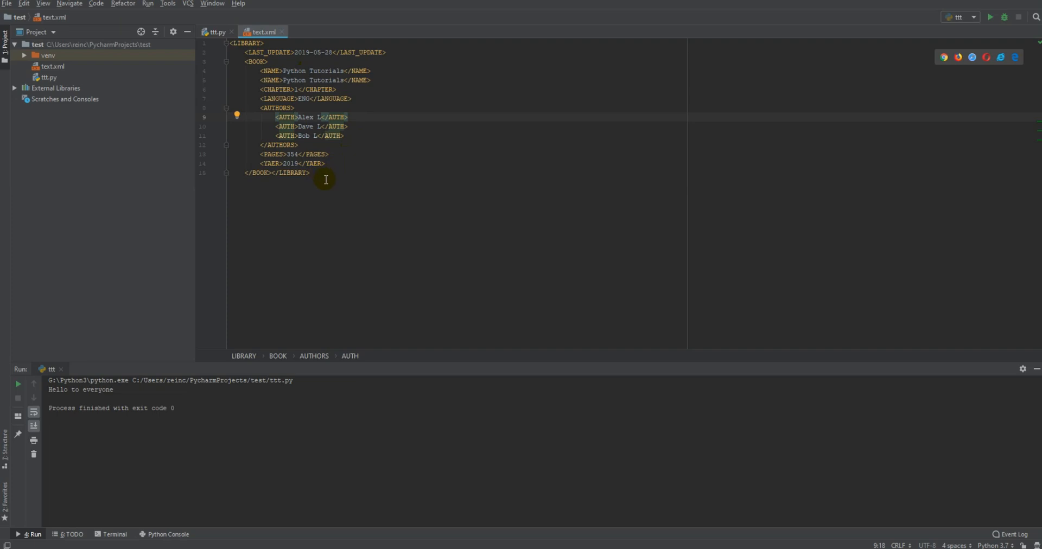
mouse_move(323, 171)
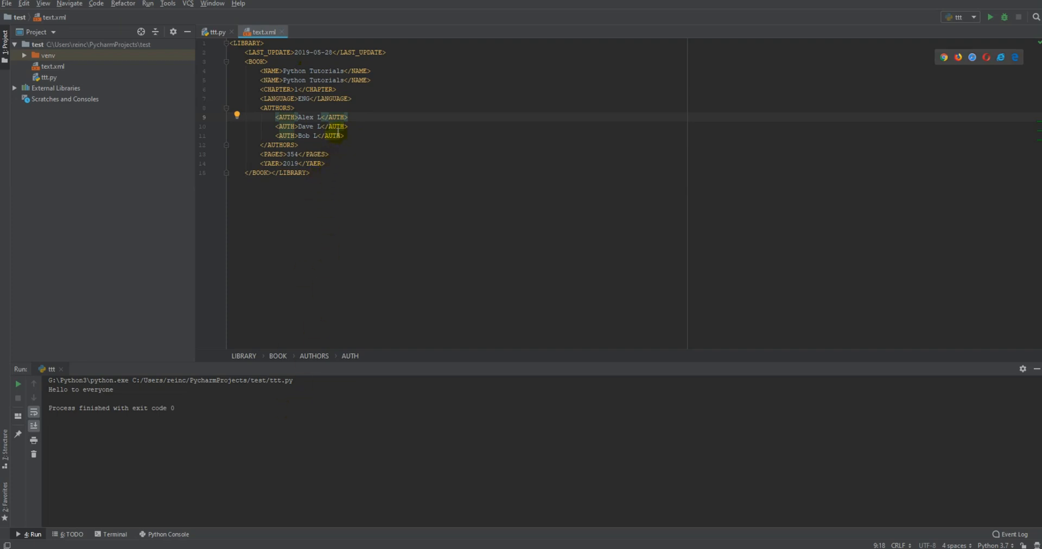
key(ctrl+a)
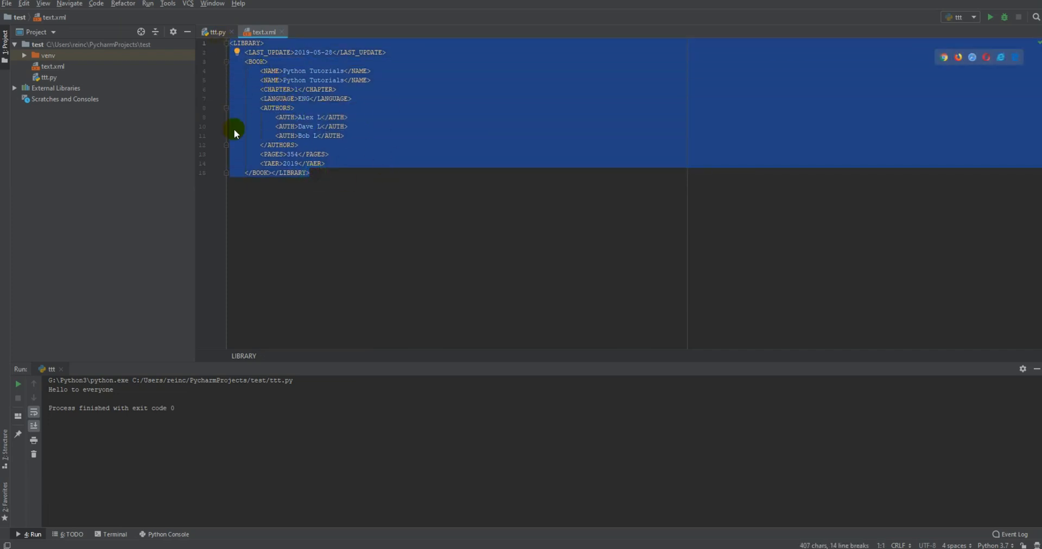
mouse_move(332, 150)
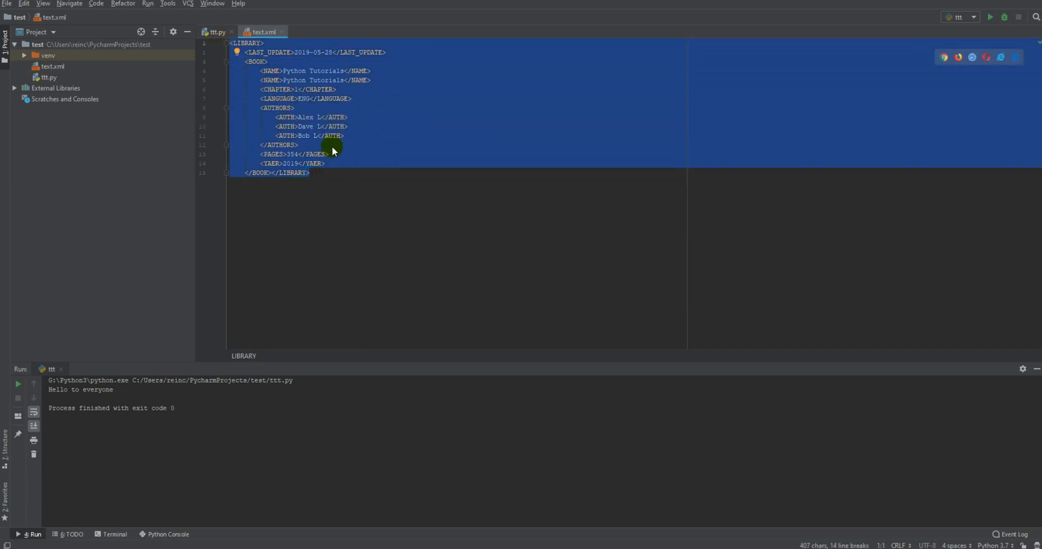
mouse_move(312, 83)
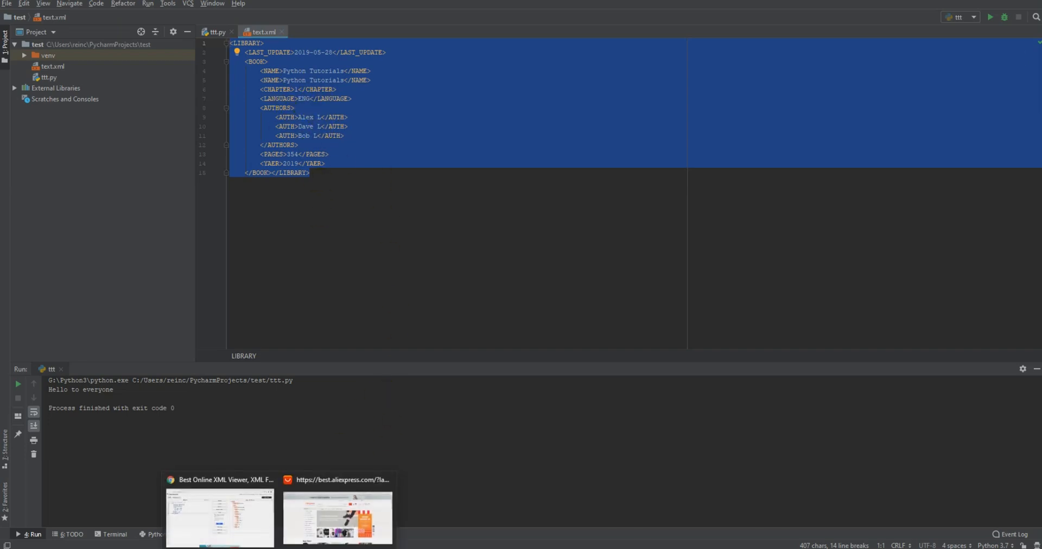
Switch to the online Code Beautify XML viewer to show the library XML as a tree.
click(219, 518)
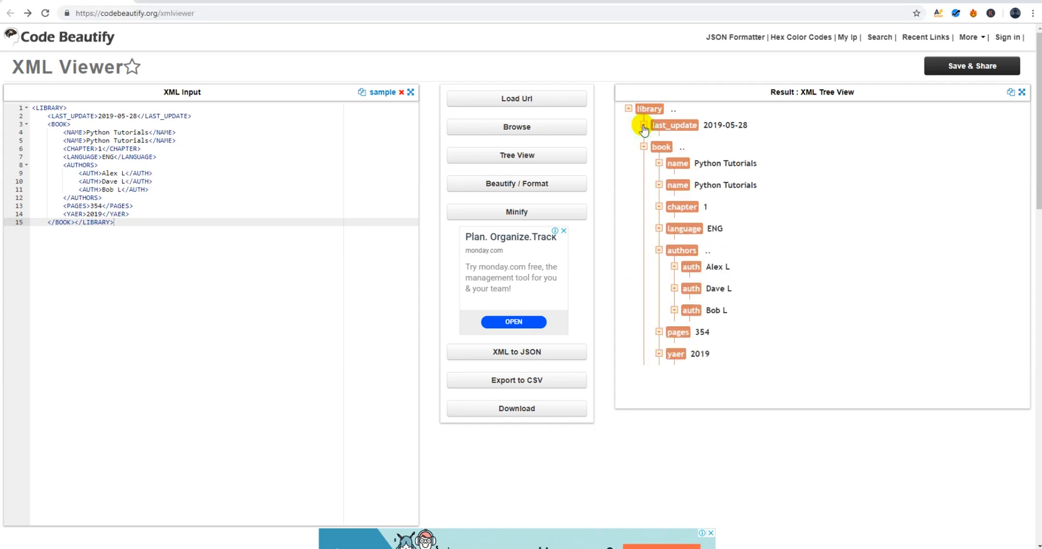
mouse_move(908, 71)
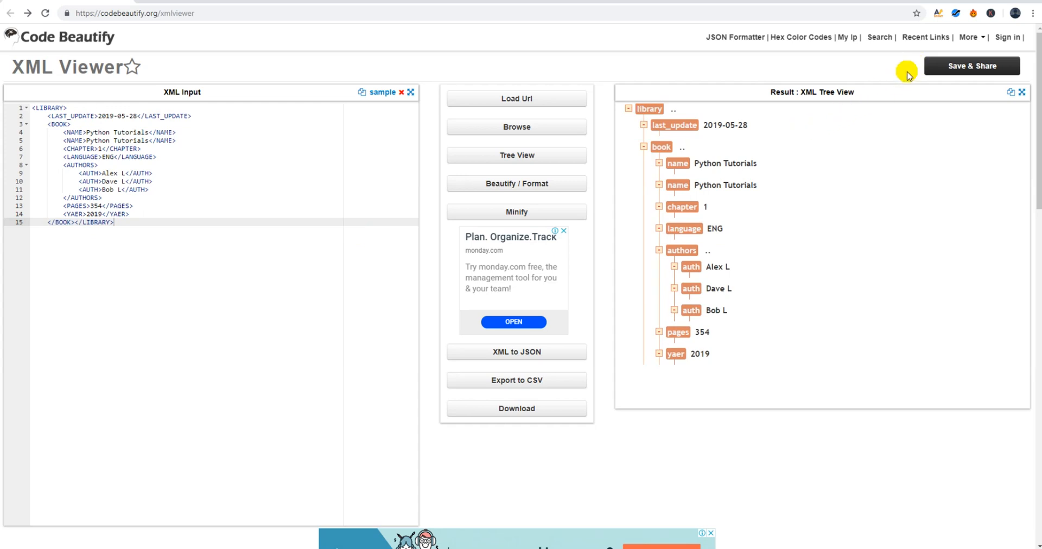
mouse_move(956, 6)
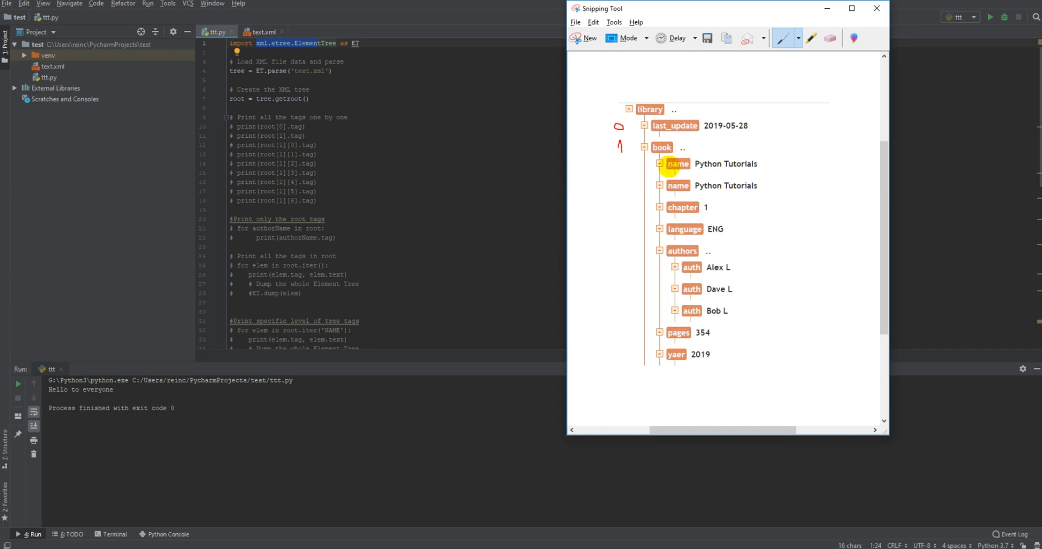
mouse_move(689, 175)
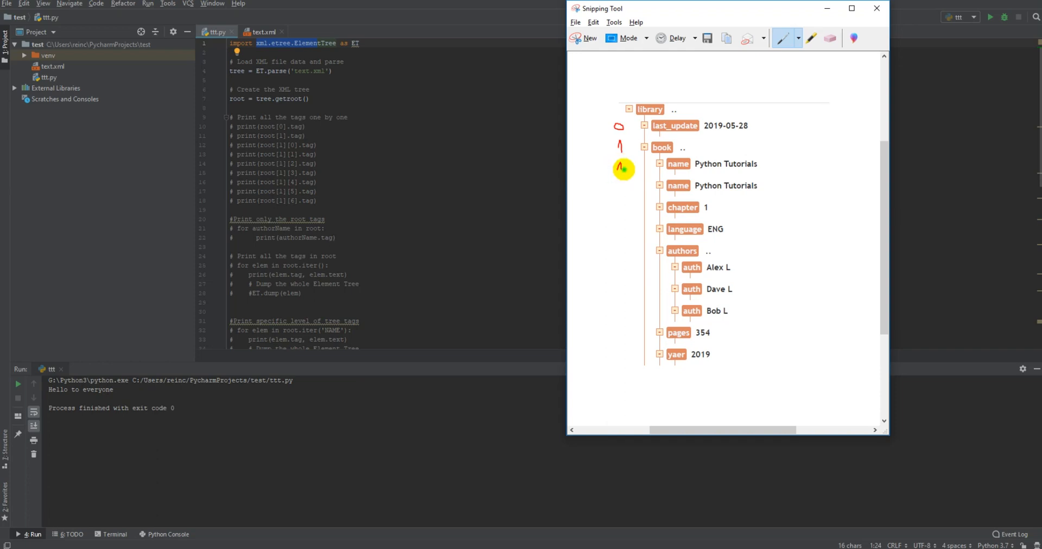
Hand-write red index numbers beside the book, first author (1,4,0) and pages tags.
drag(624, 168, 633, 168)
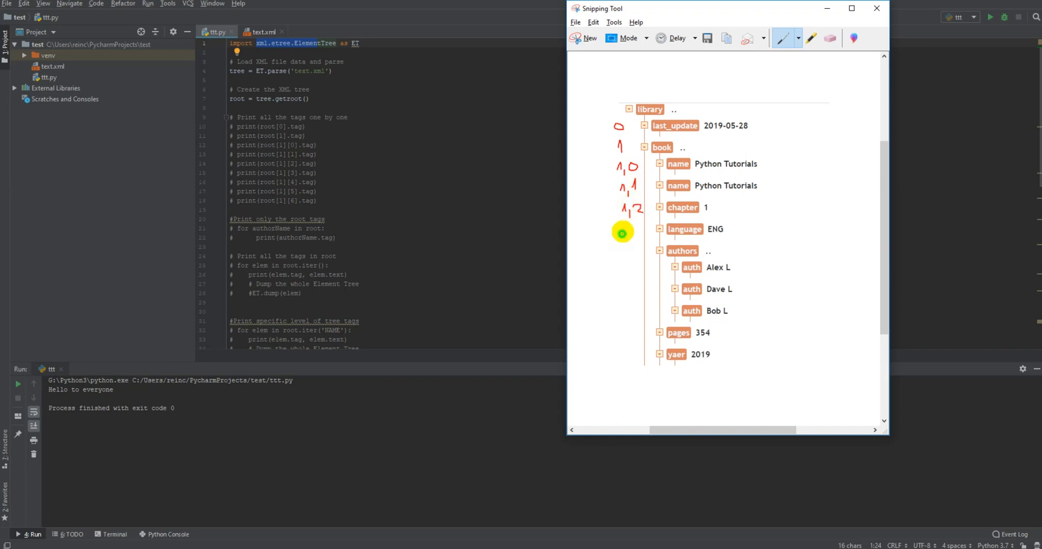
mouse_move(639, 231)
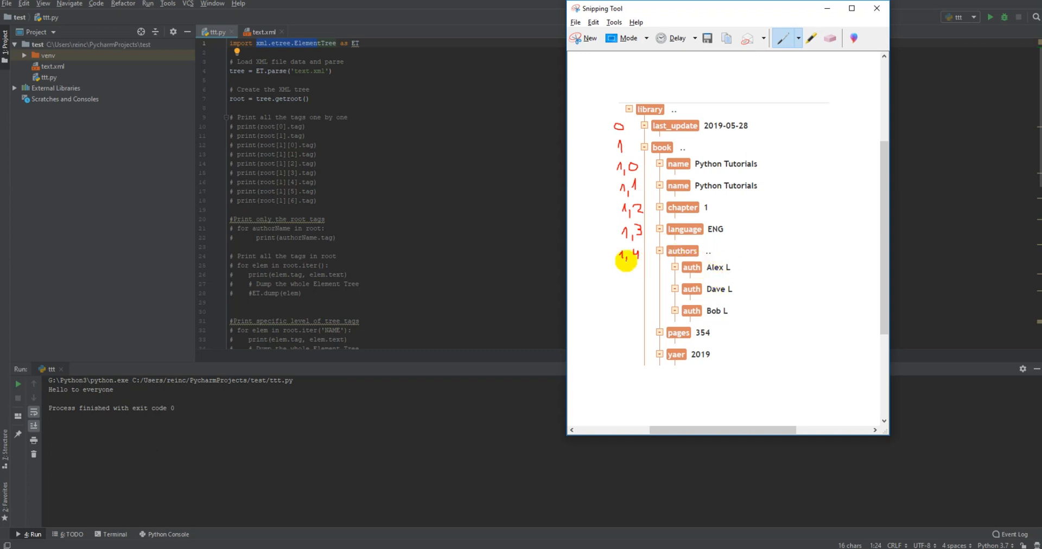
mouse_move(670, 311)
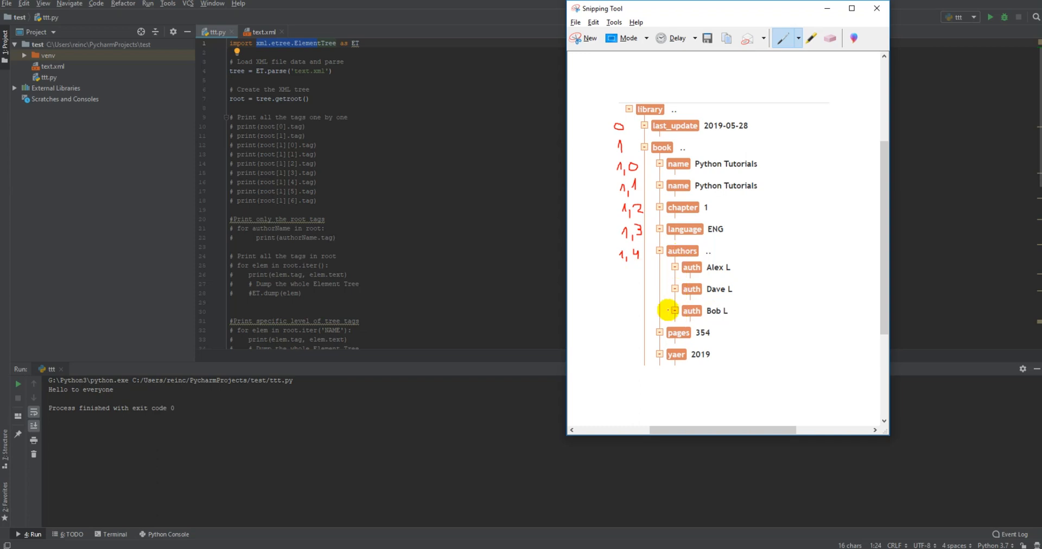
mouse_move(605, 273)
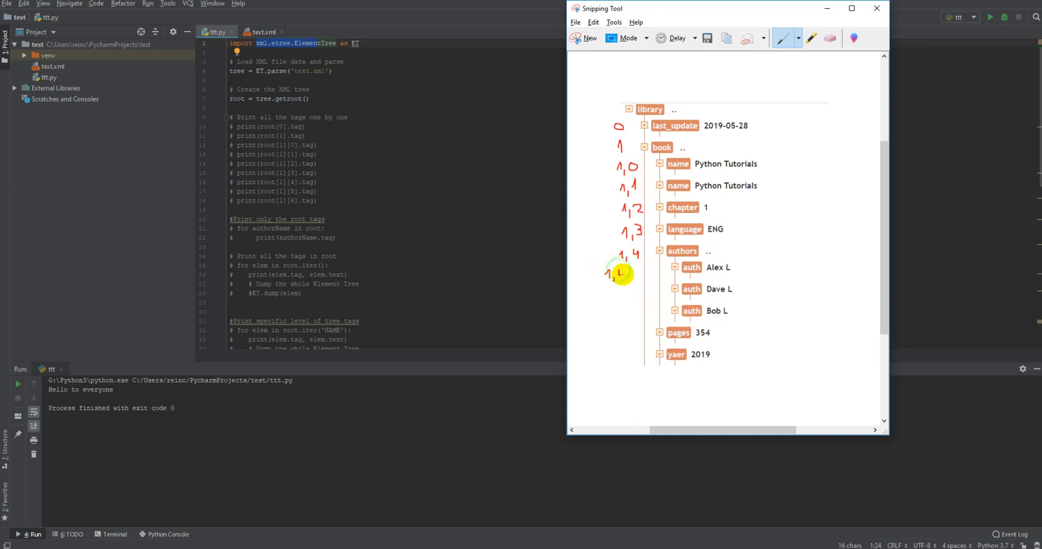
drag(614, 276, 635, 276)
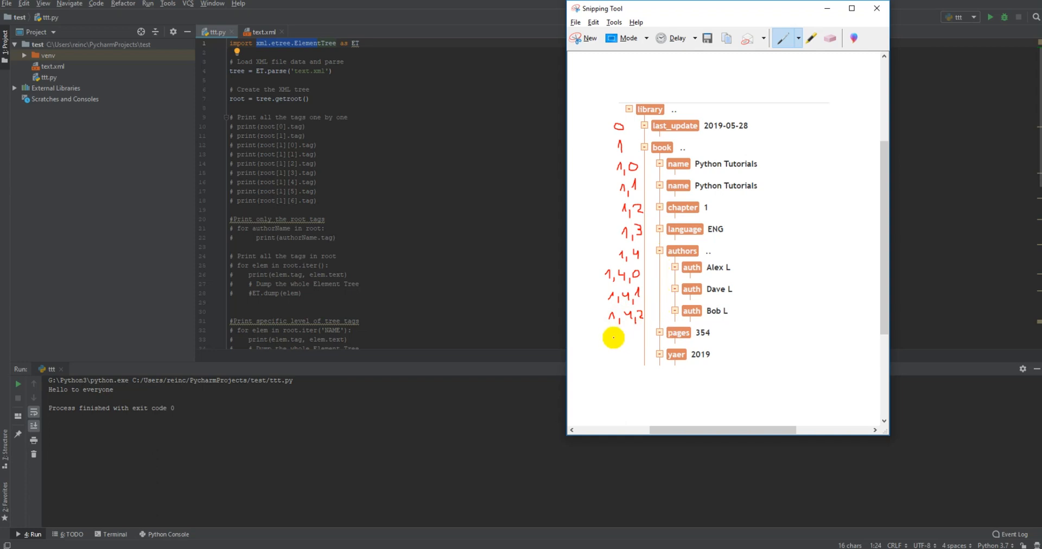
drag(611, 335, 635, 341)
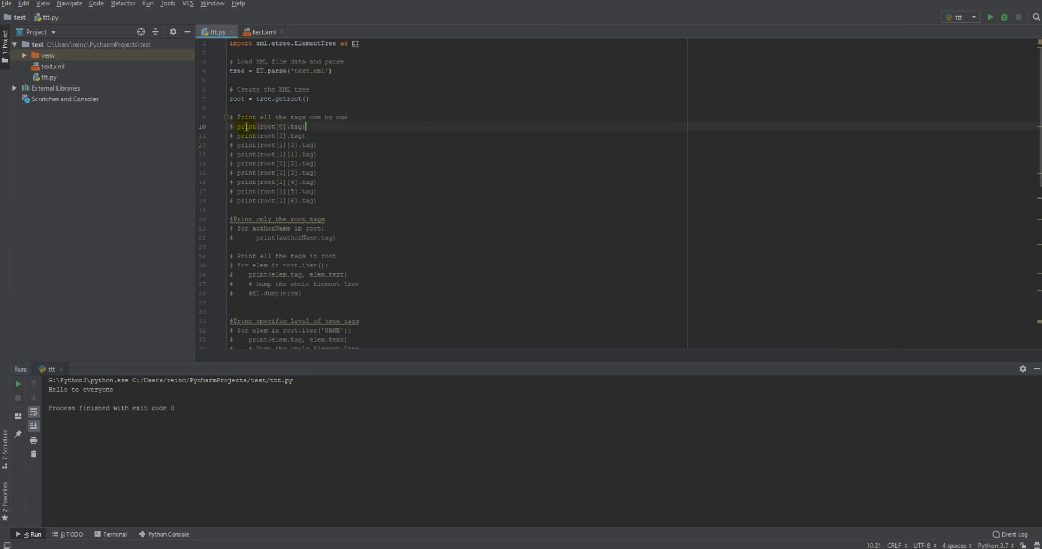
Run the print(root[0].tag) line and compare its output with the annotated XML tree.
click(230, 126)
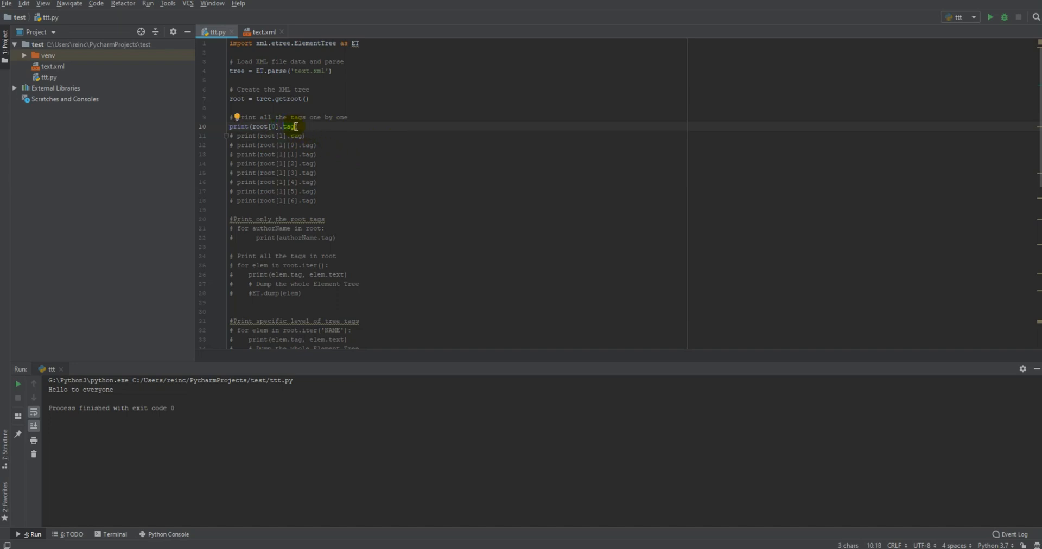
mouse_move(990, 16)
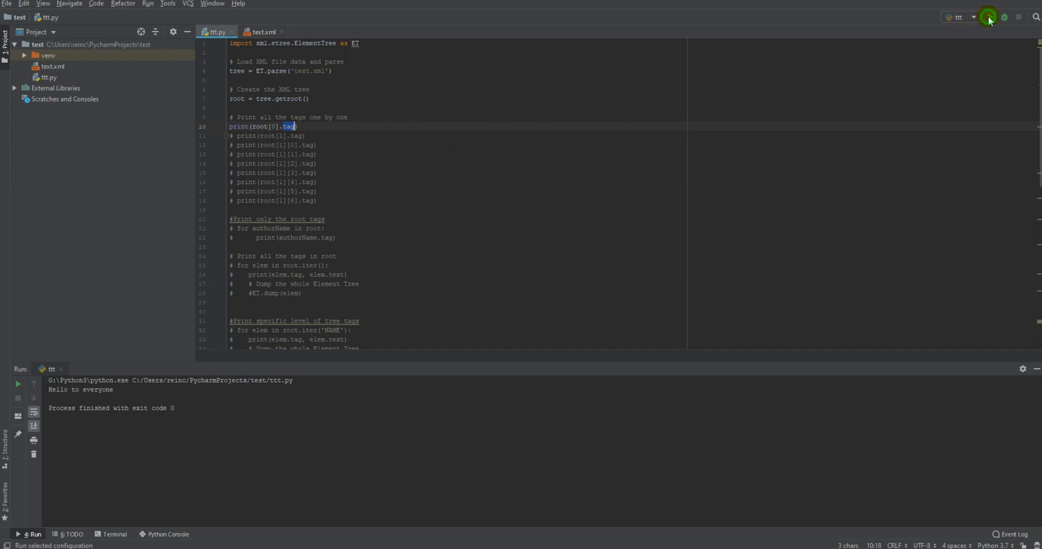
click(990, 16)
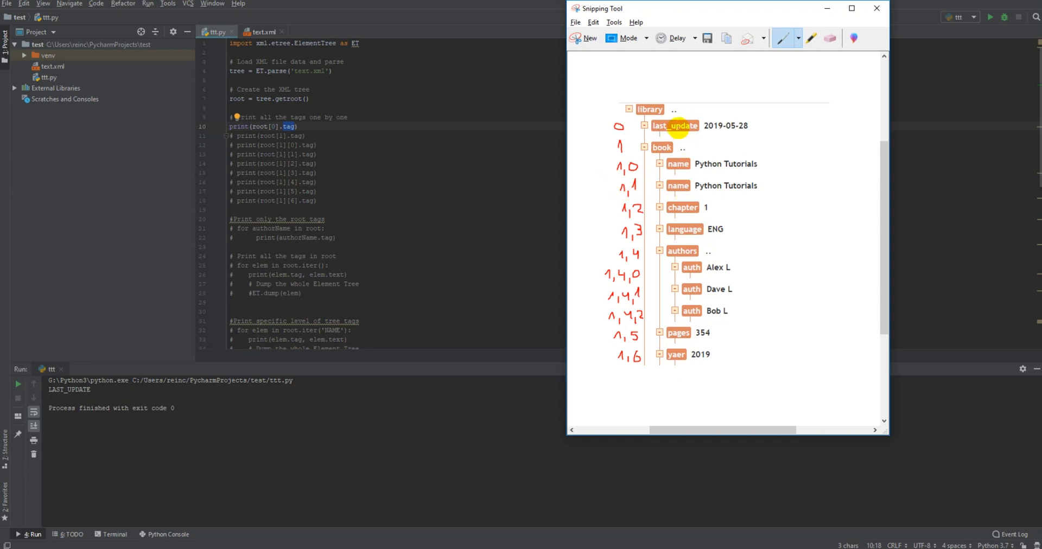
click(876, 7)
text(# )
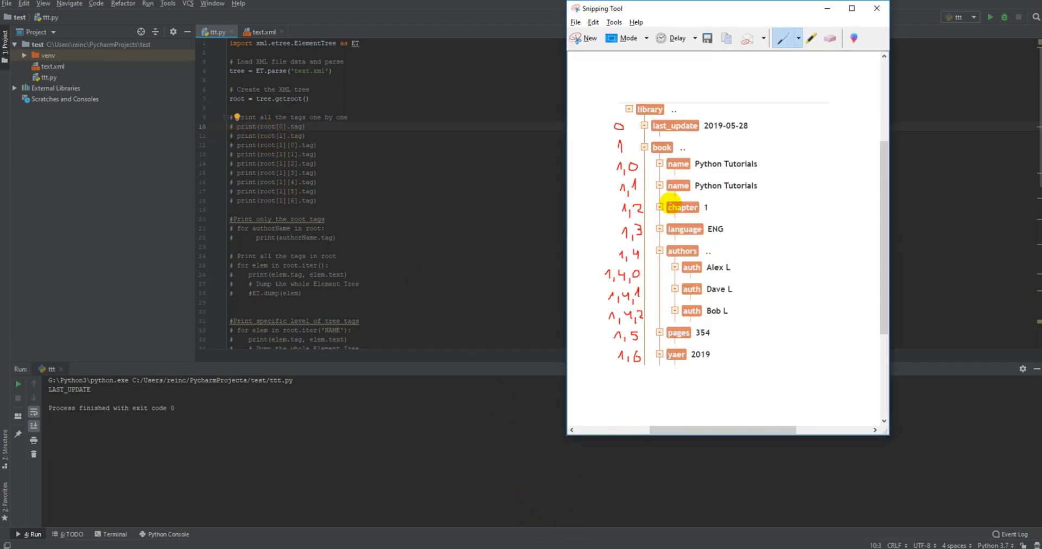
mouse_move(442, 141)
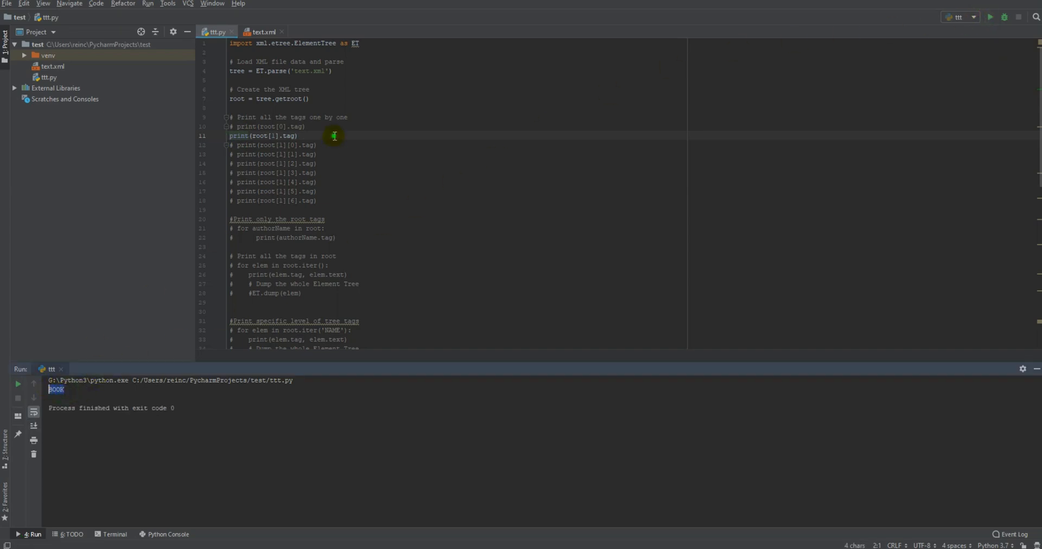
click(230, 136)
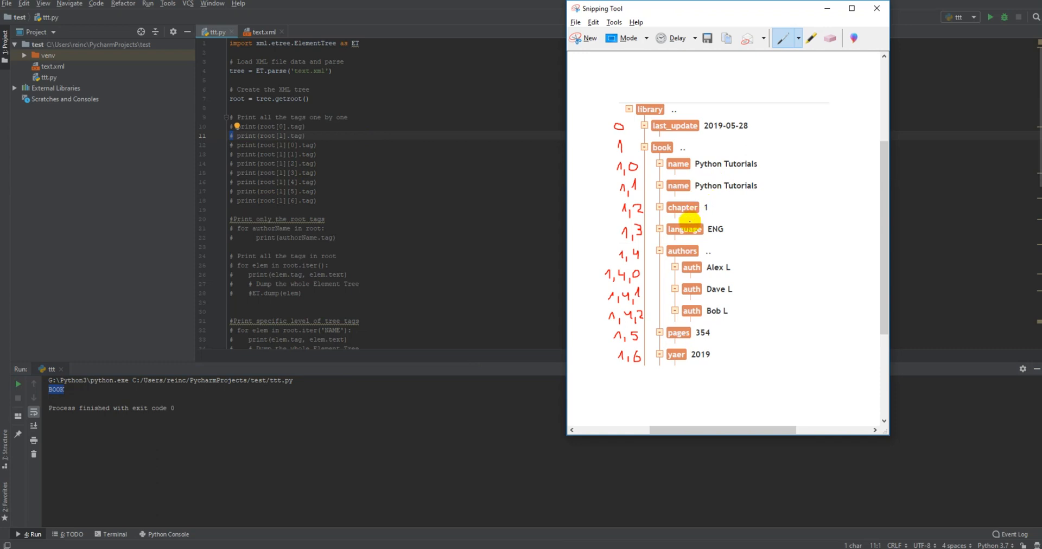
mouse_move(692, 267)
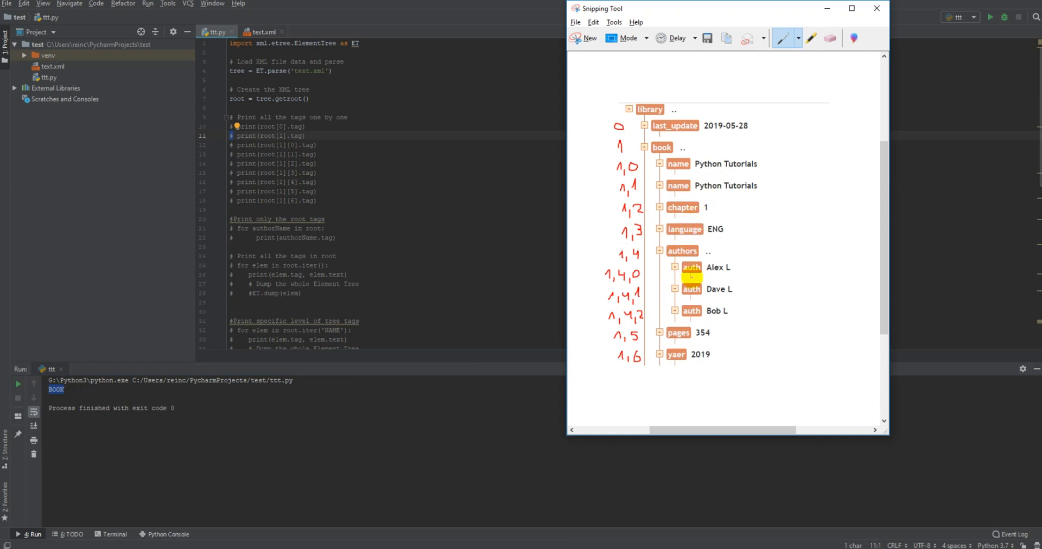
mouse_move(721, 318)
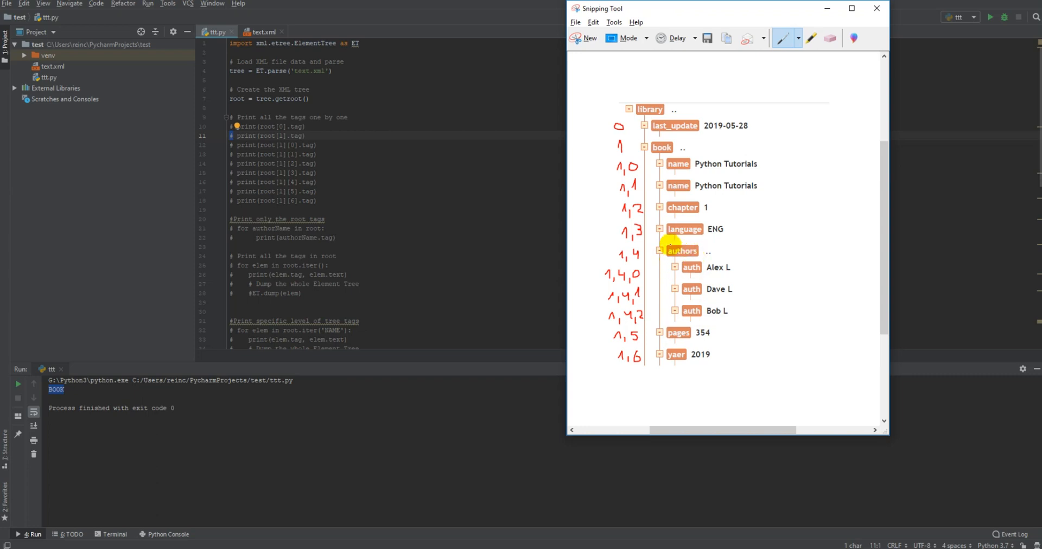
mouse_move(614, 318)
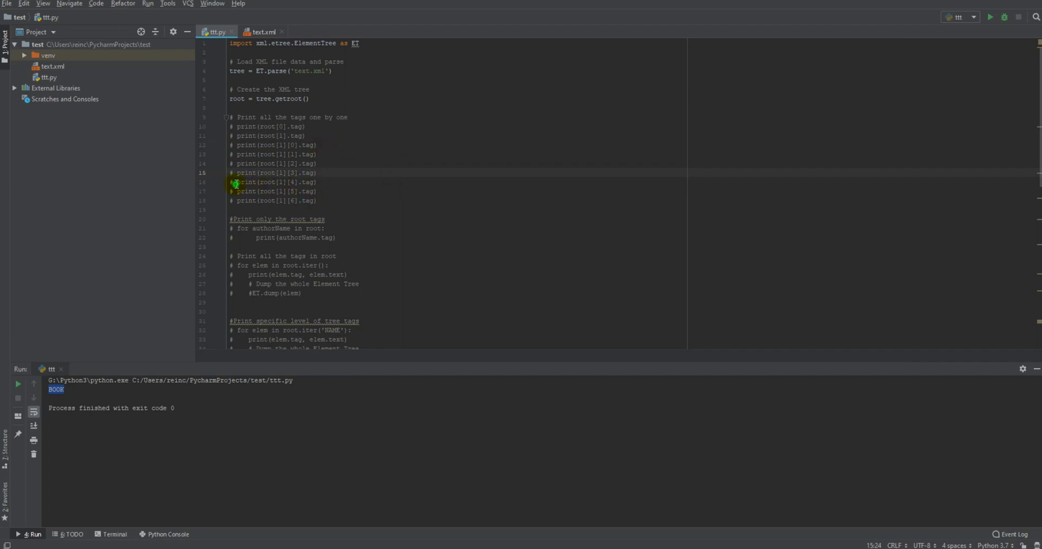
Run the line printing the authors' child tag root[1][4][2] to get AUTH.
click(235, 182)
text([2)
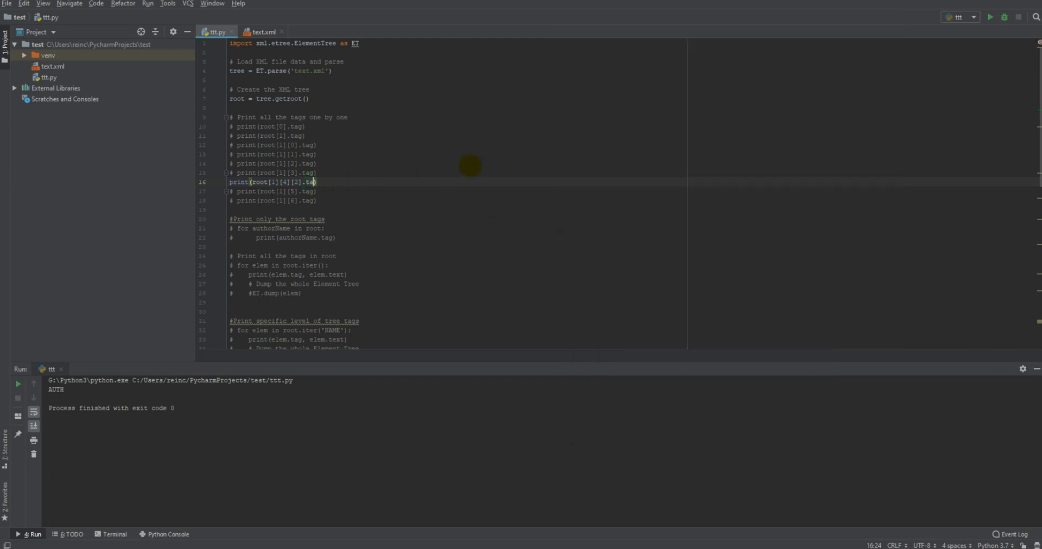
text(text)
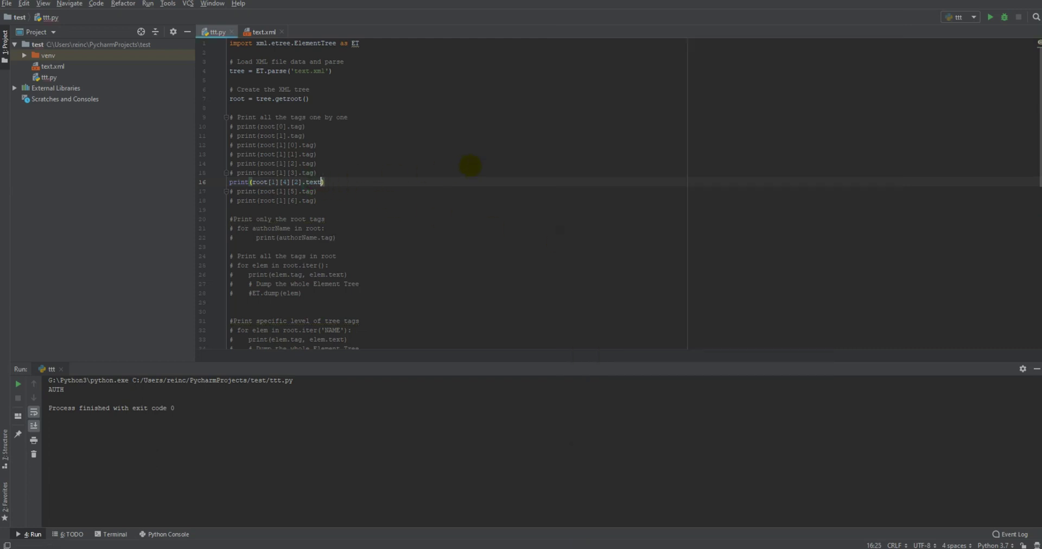
click(991, 16)
text(# )
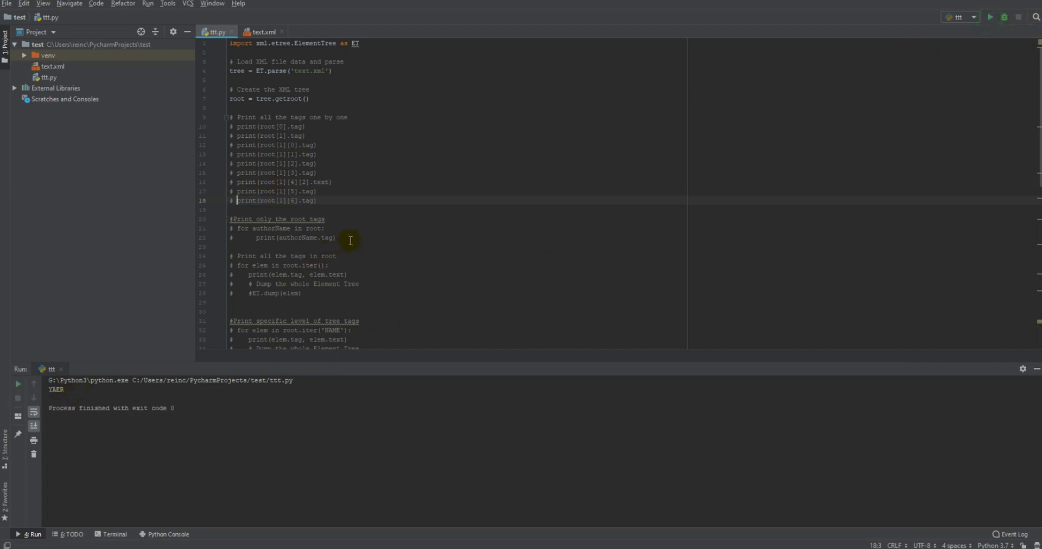
mouse_move(312, 141)
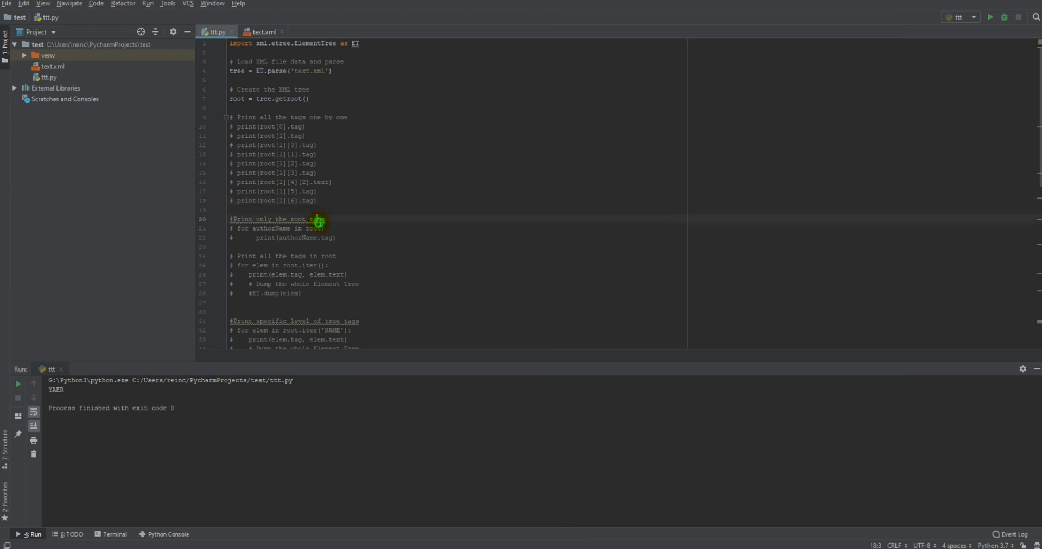
Add authorName.text to the root-children loop's print and run it, giving LAST_UPDATE 2019-05-28 and BOOK.
scroll(down, 3)
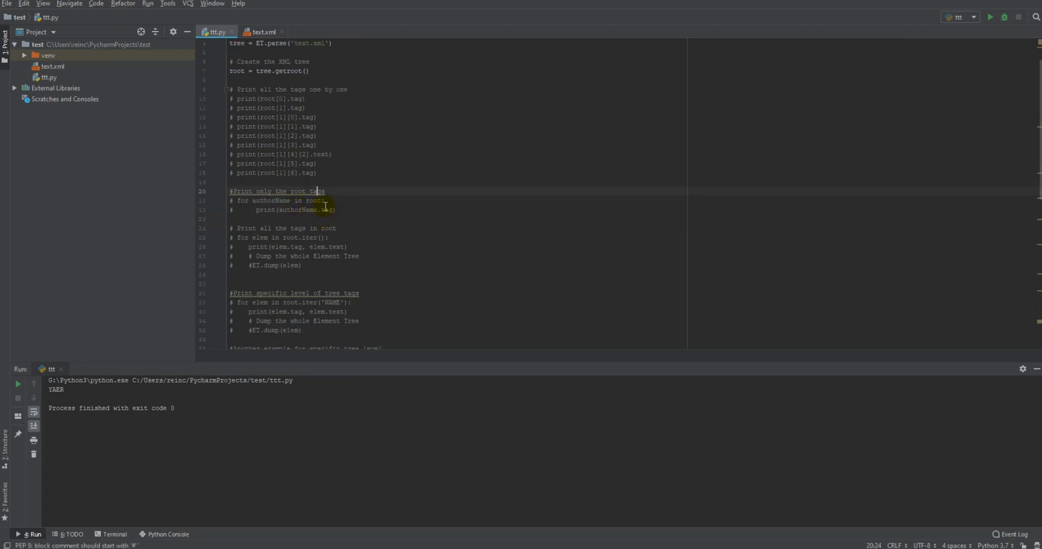
mouse_move(469, 325)
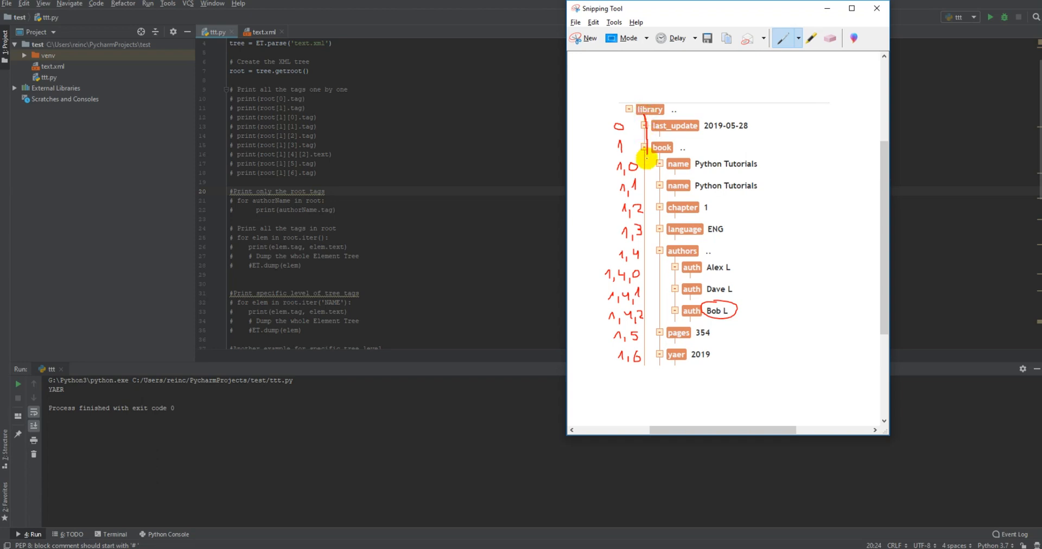
drag(647, 157, 644, 319)
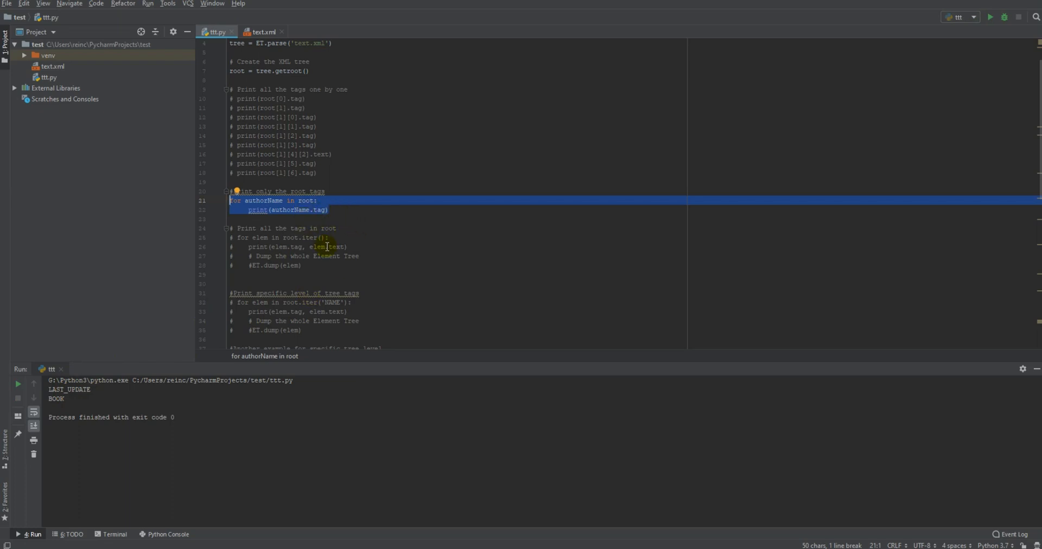
mouse_move(431, 360)
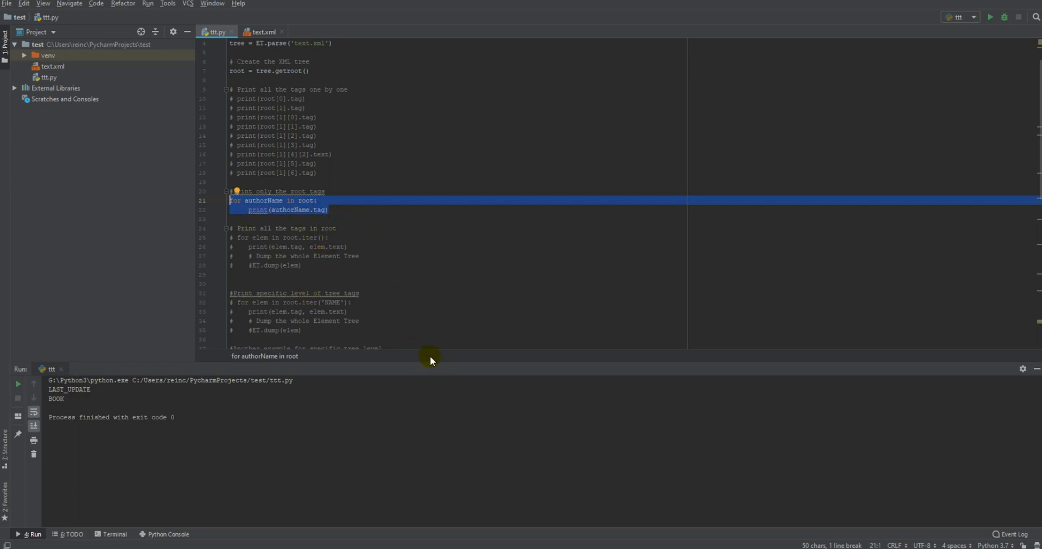
mouse_move(372, 257)
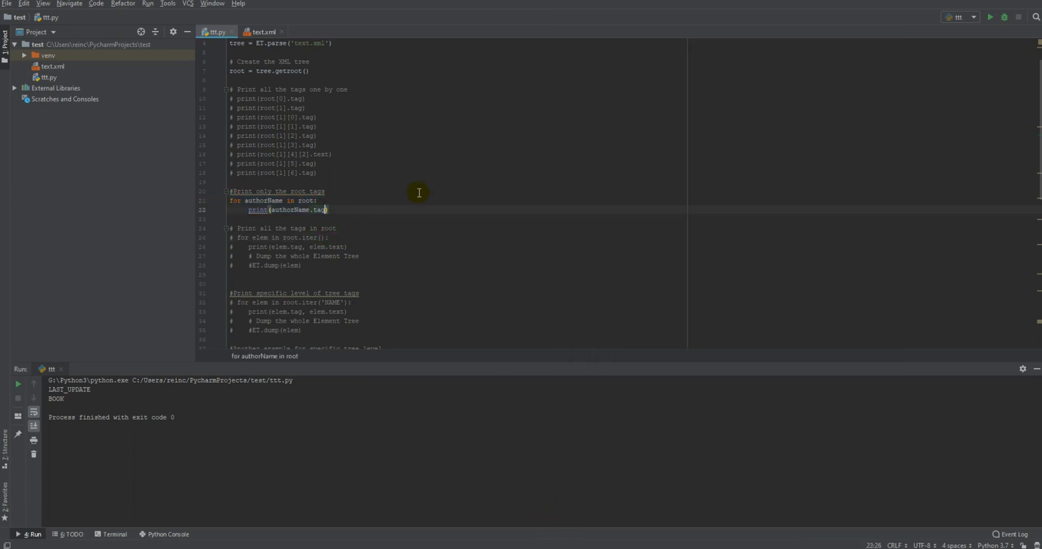
text(, authorName.te)
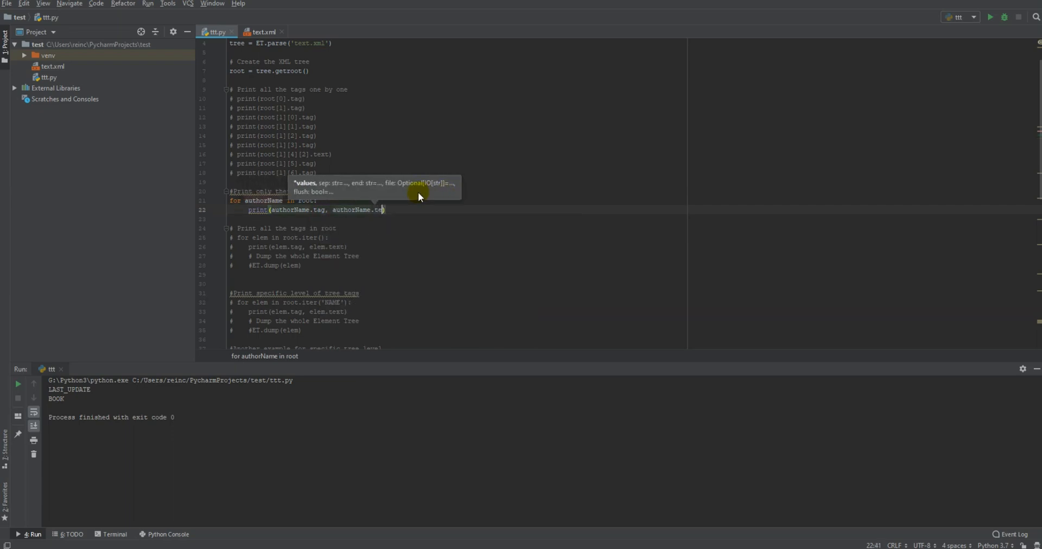
click(990, 16)
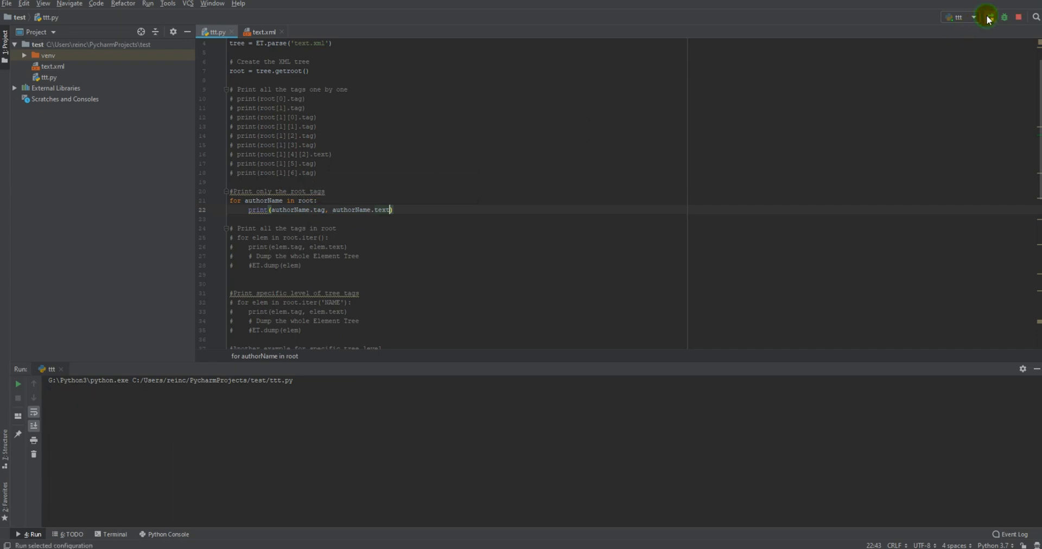
click(990, 17)
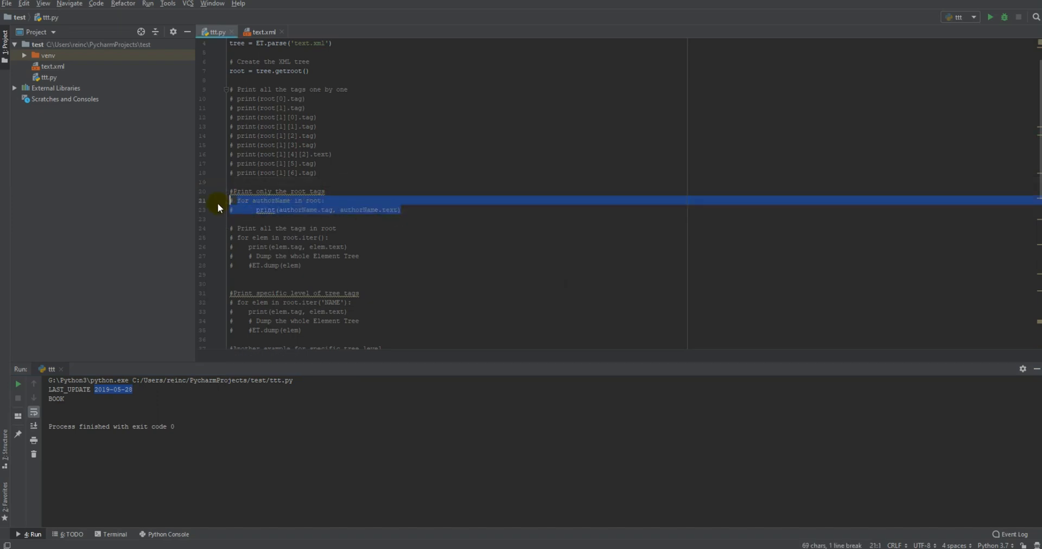
Run the uncommented root.iter() loop so every tag prints with its text, BOOK through YAER 2019.
scroll(down, 3)
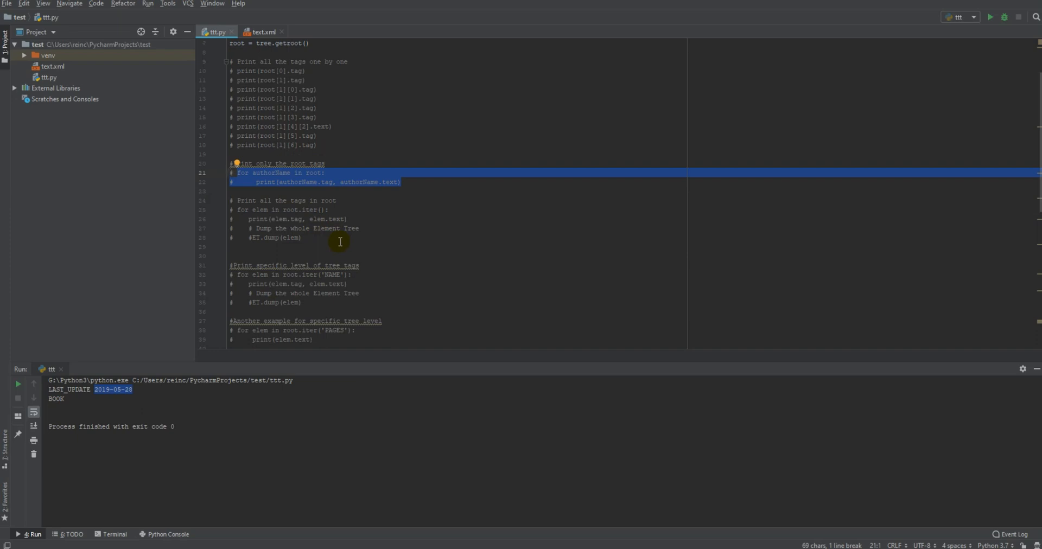
mouse_move(523, 466)
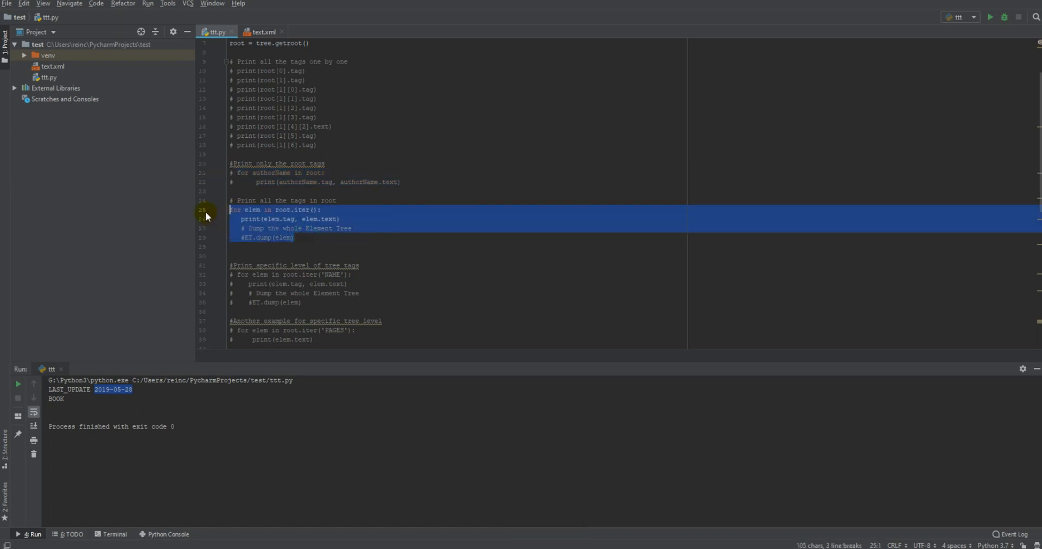
mouse_move(988, 16)
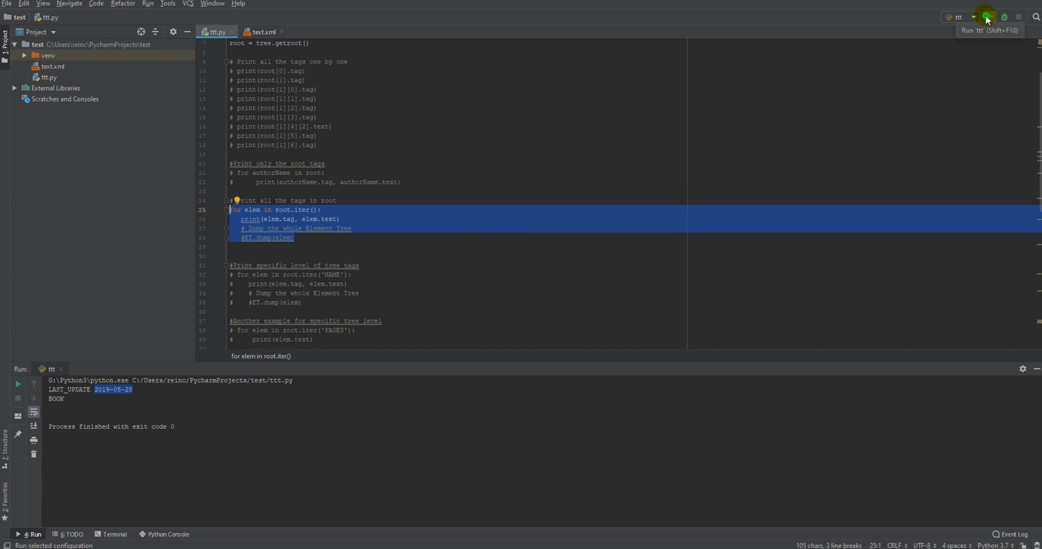
click(987, 17)
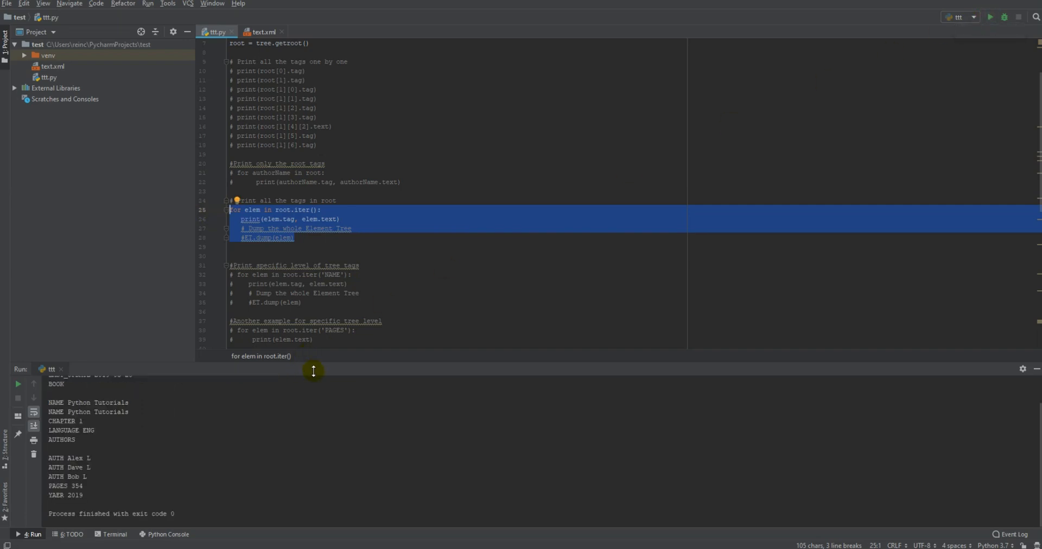
mouse_move(307, 369)
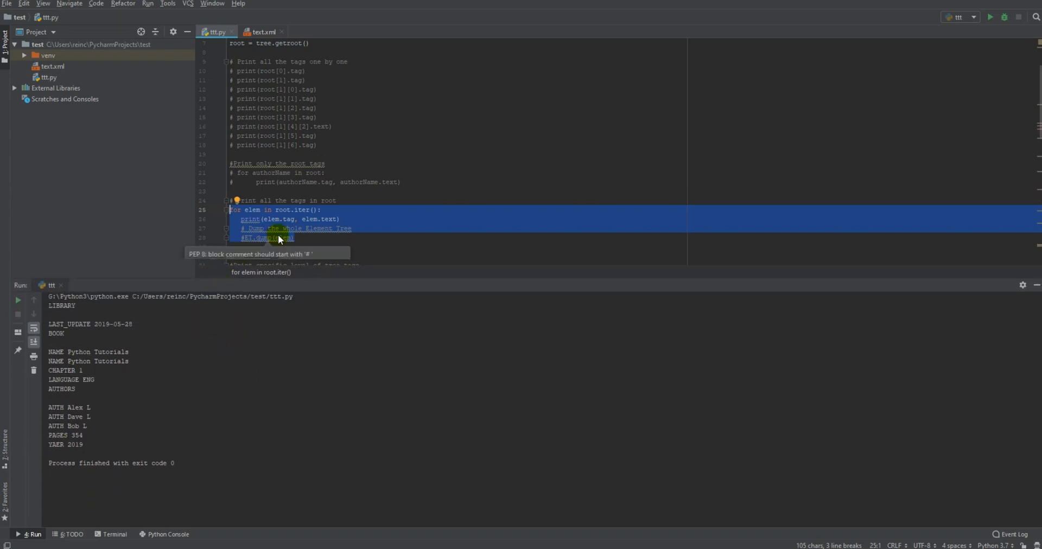
mouse_move(140, 376)
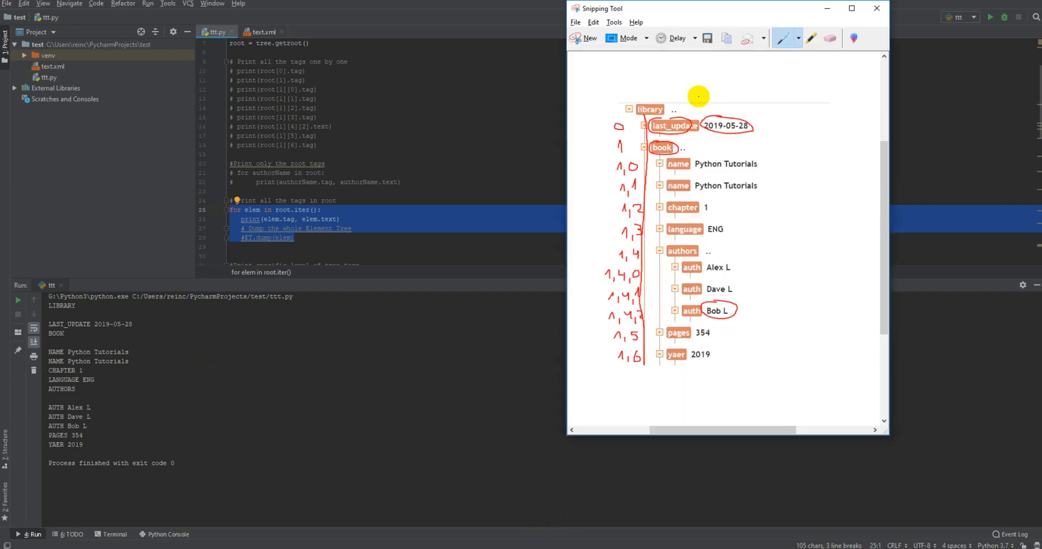
mouse_move(633, 103)
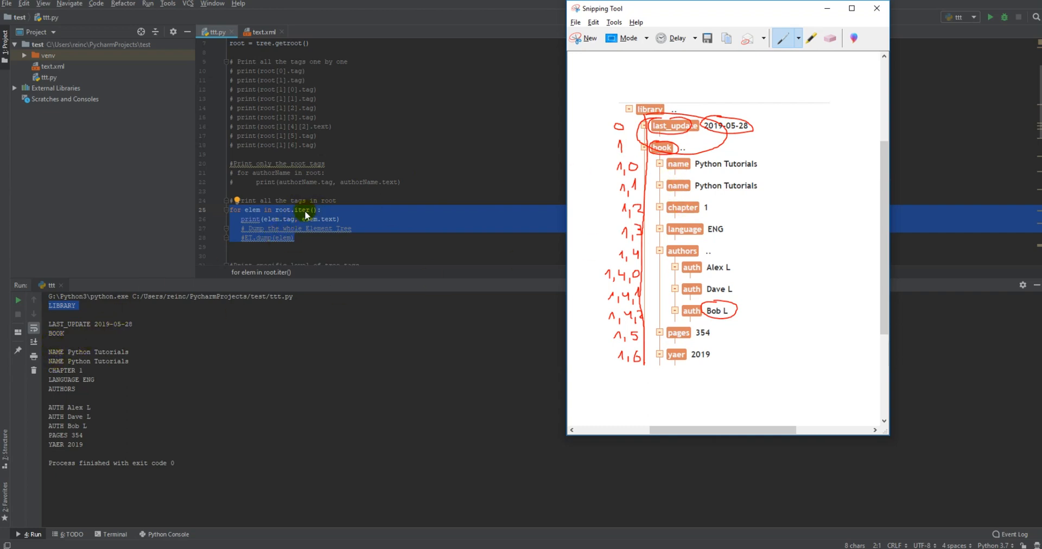
mouse_move(327, 228)
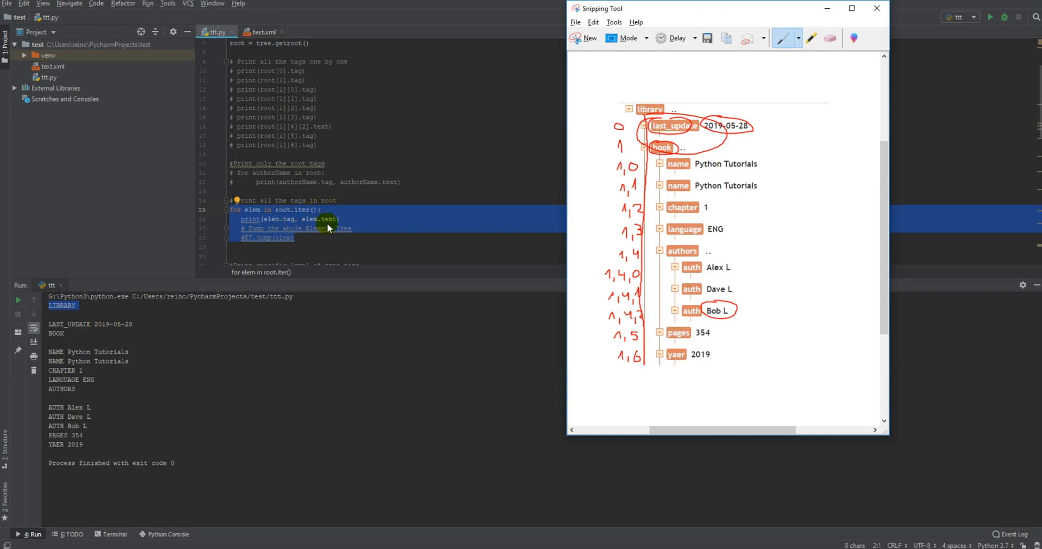
mouse_move(303, 209)
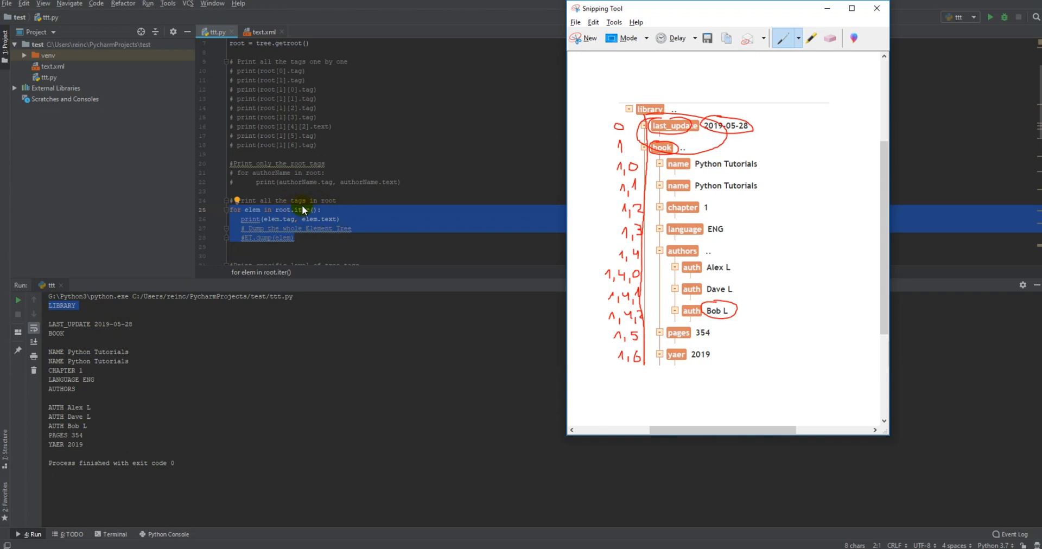
mouse_move(300, 219)
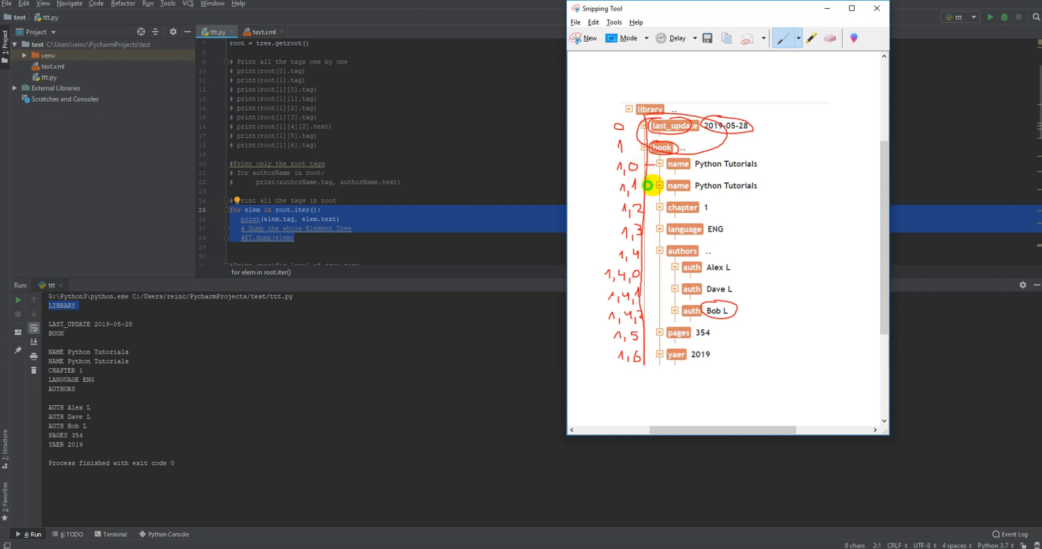
mouse_move(642, 231)
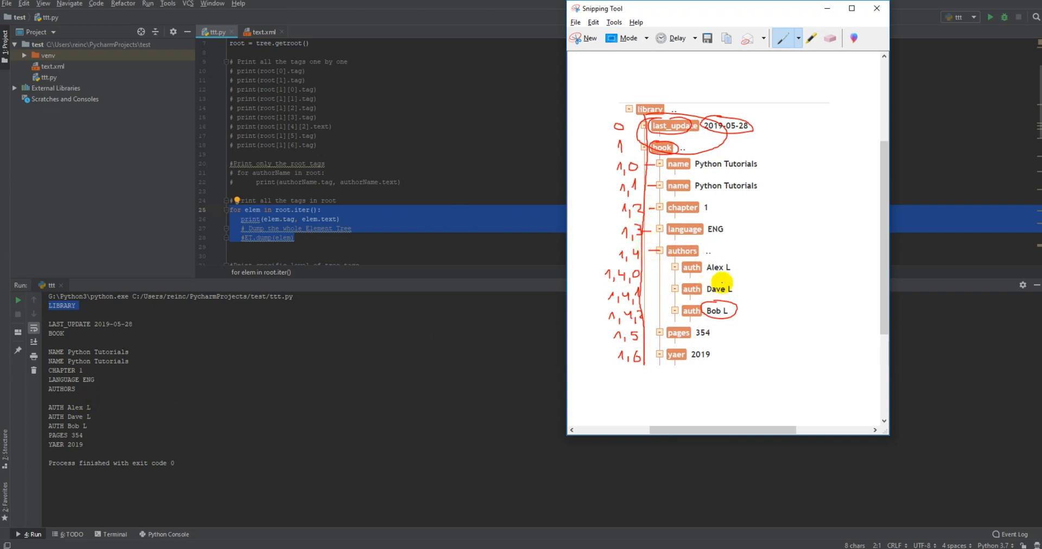
mouse_move(66, 408)
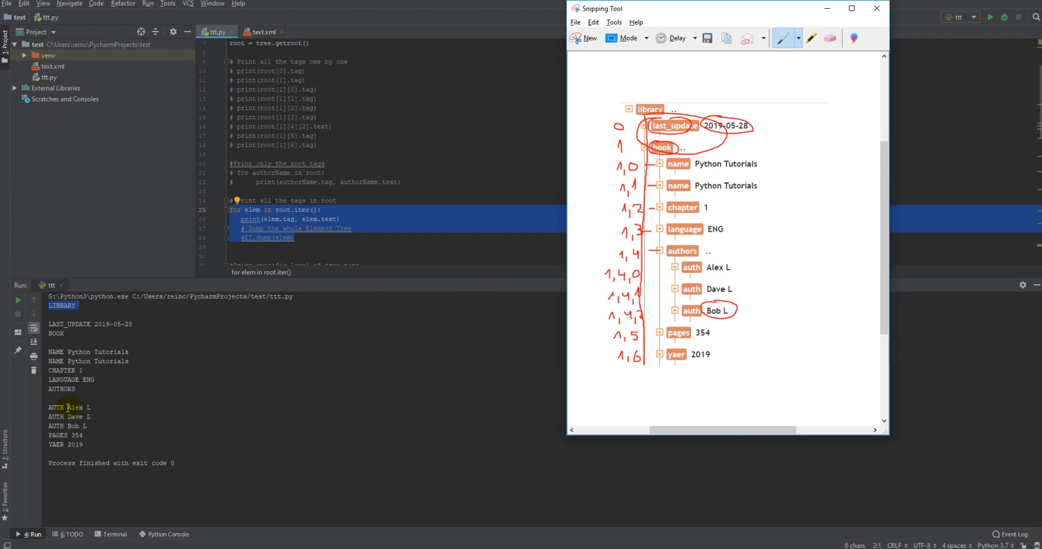
mouse_move(122, 338)
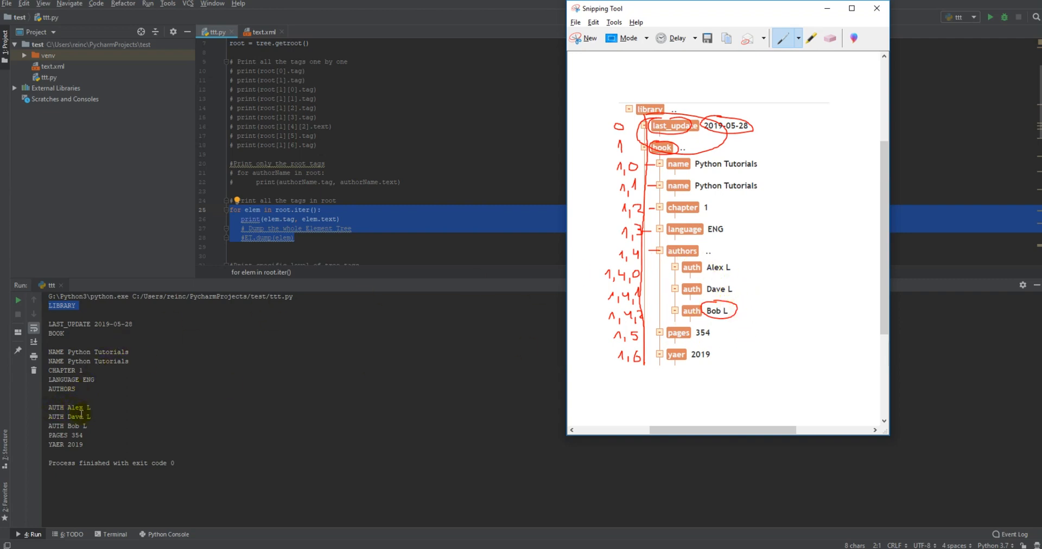
mouse_move(106, 423)
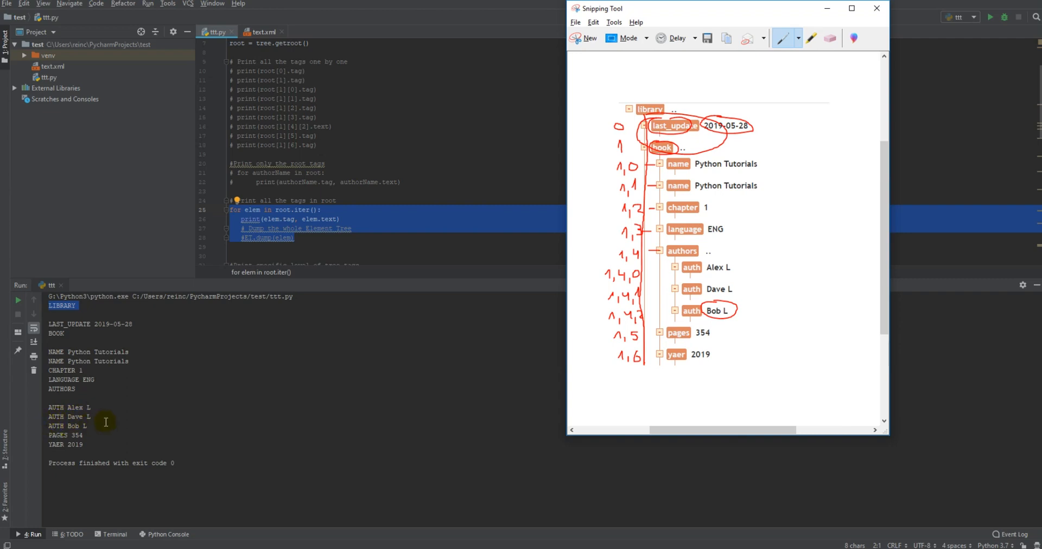
mouse_move(259, 370)
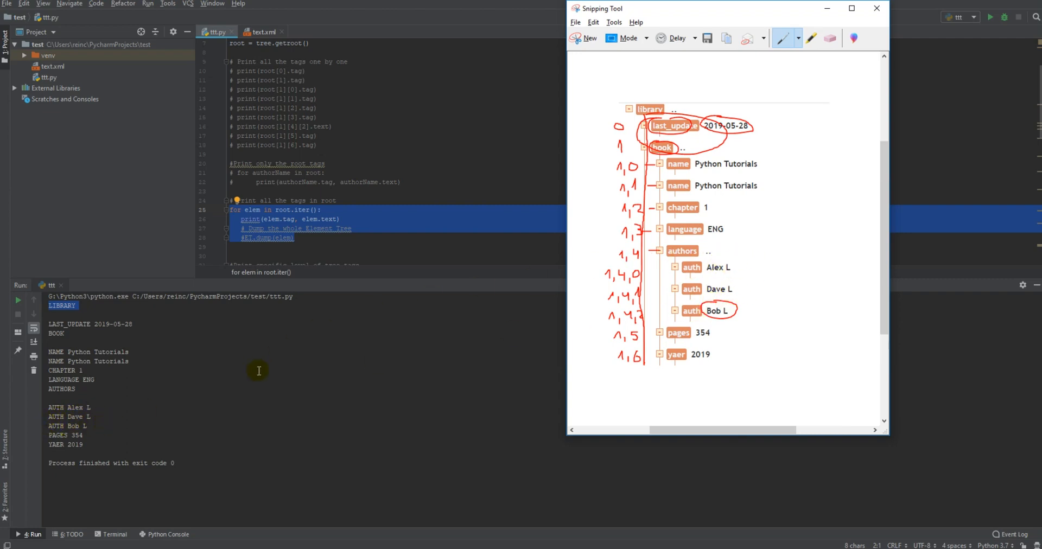
mouse_move(51, 451)
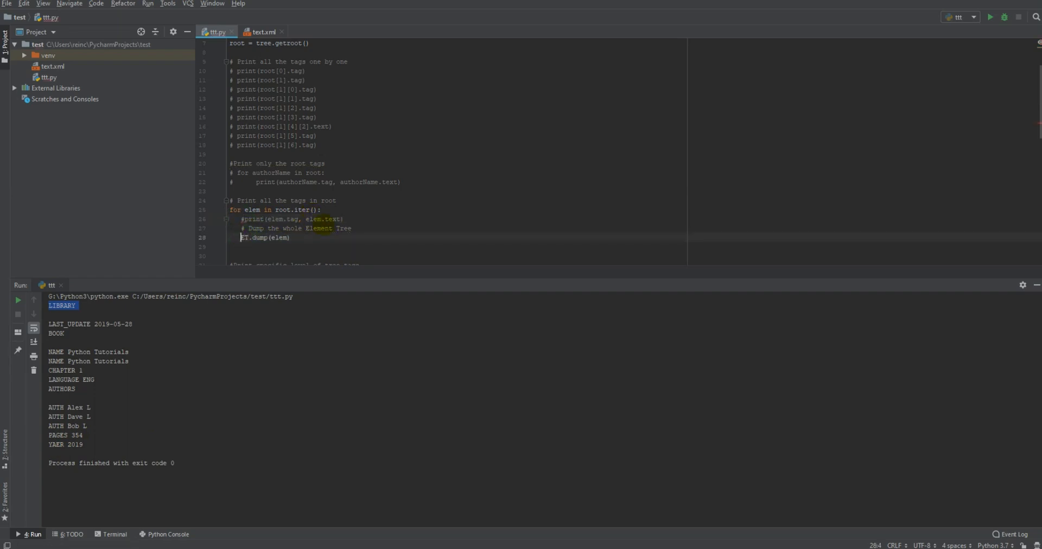
mouse_move(275, 223)
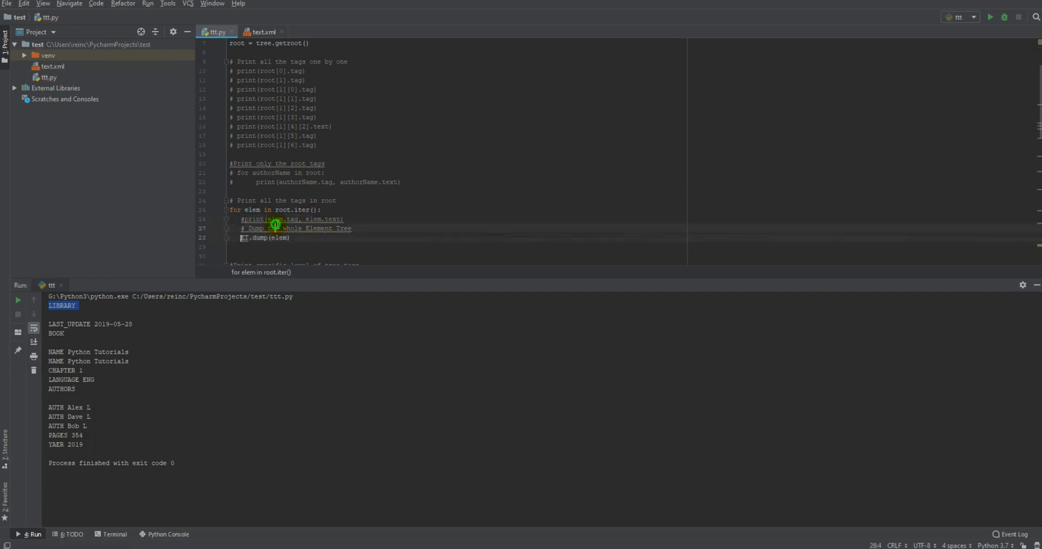
Select the all-elements loop block with ET.dump(elem) enabled and run it for full XML output.
drag(275, 219, 253, 238)
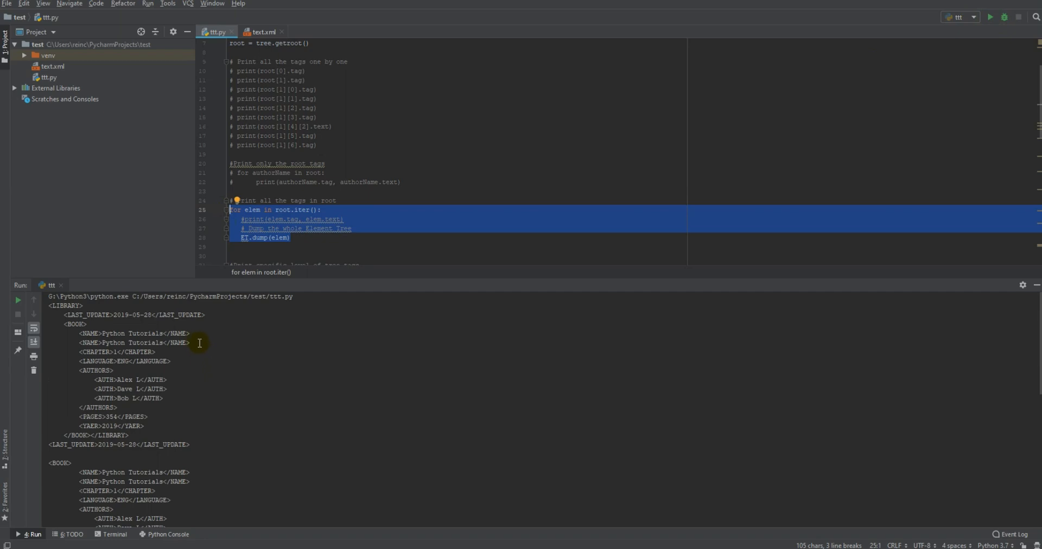
mouse_move(337, 247)
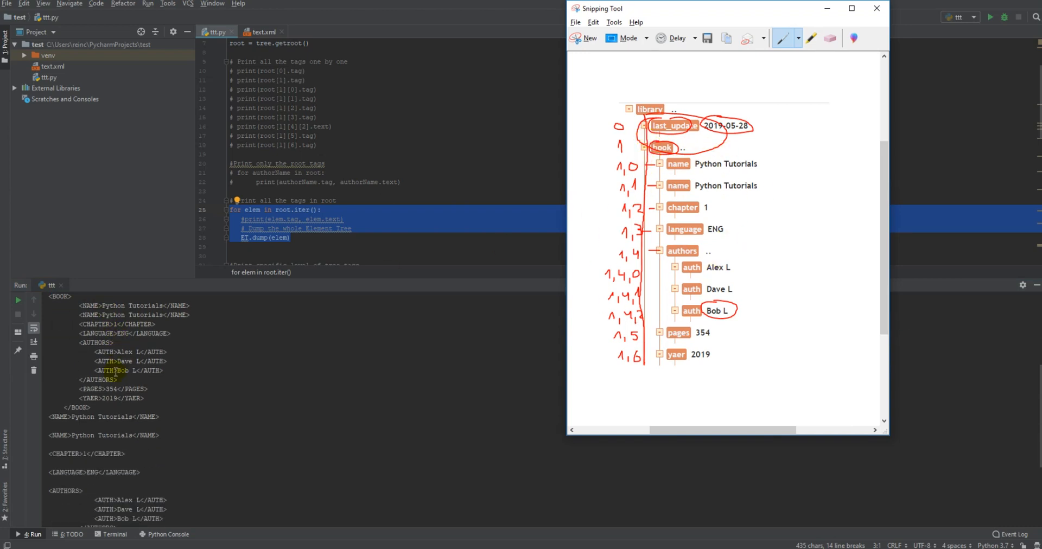
mouse_move(719, 191)
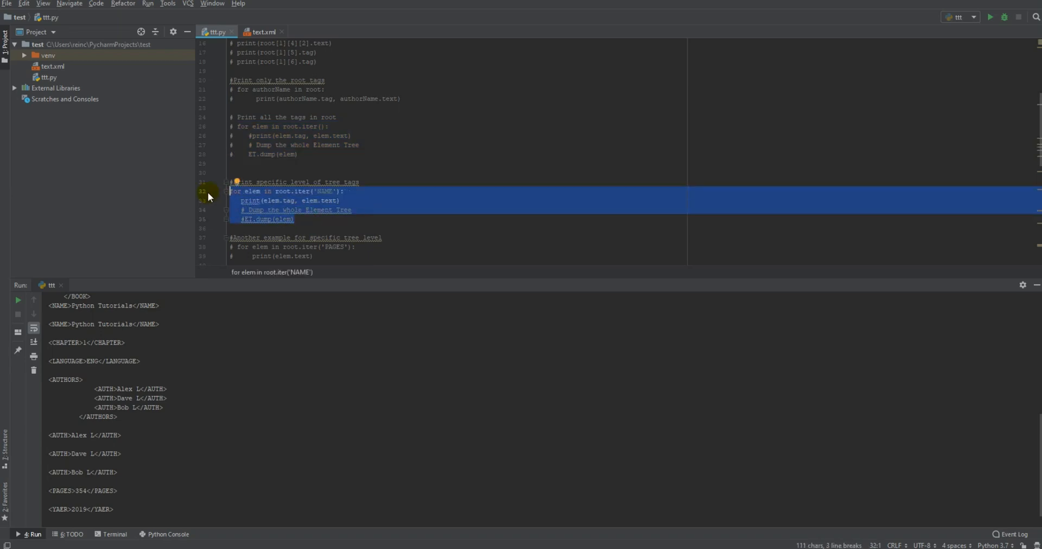
Run the root.iter('NAME') loop so it prints NAME Python Tutorials twice.
click(300, 191)
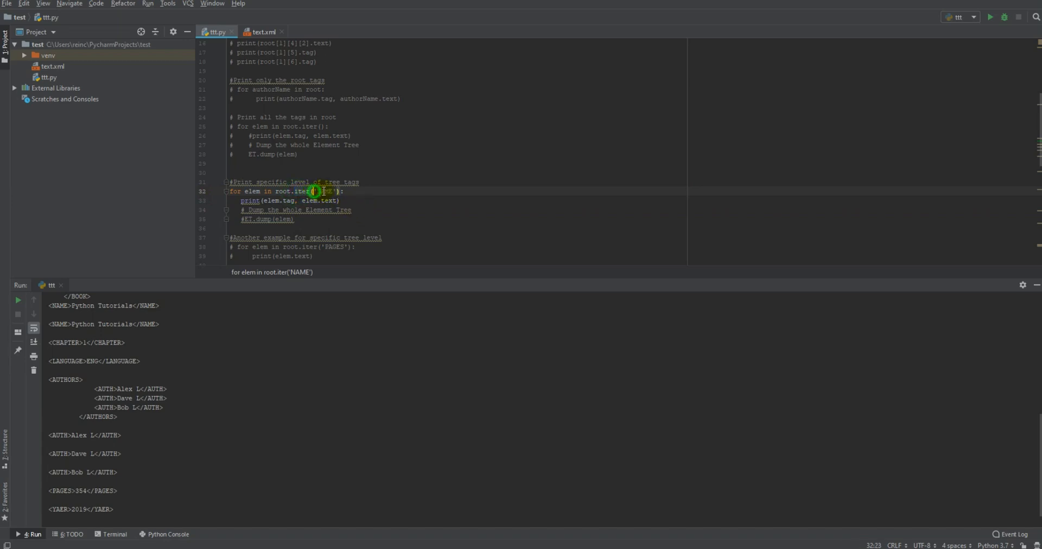
double_click(324, 191)
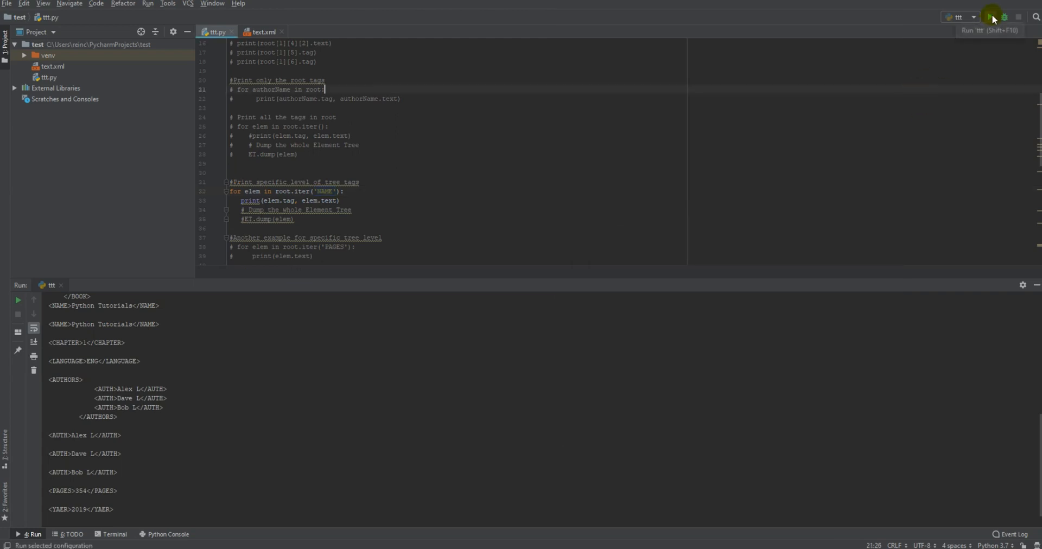
click(991, 16)
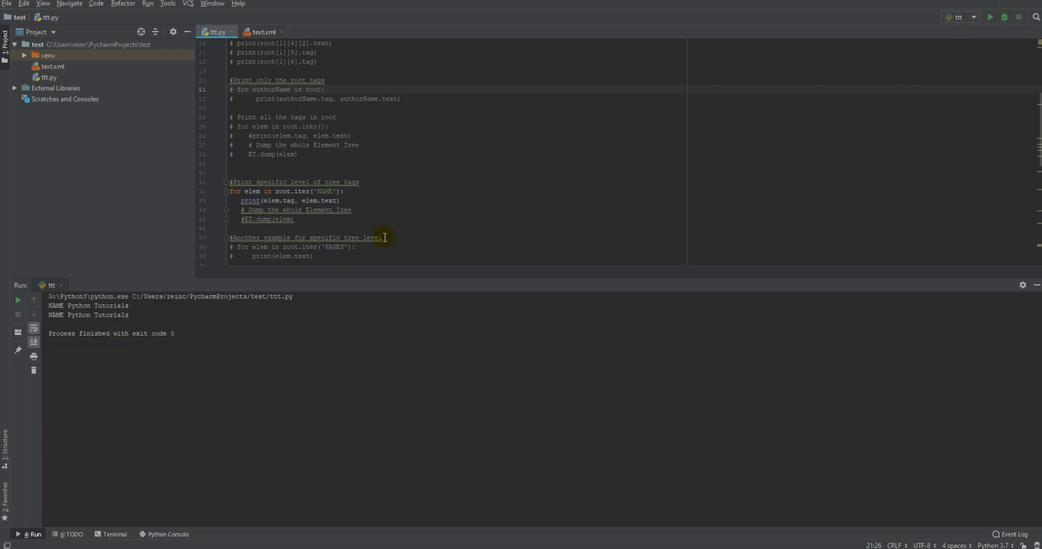
double_click(308, 201)
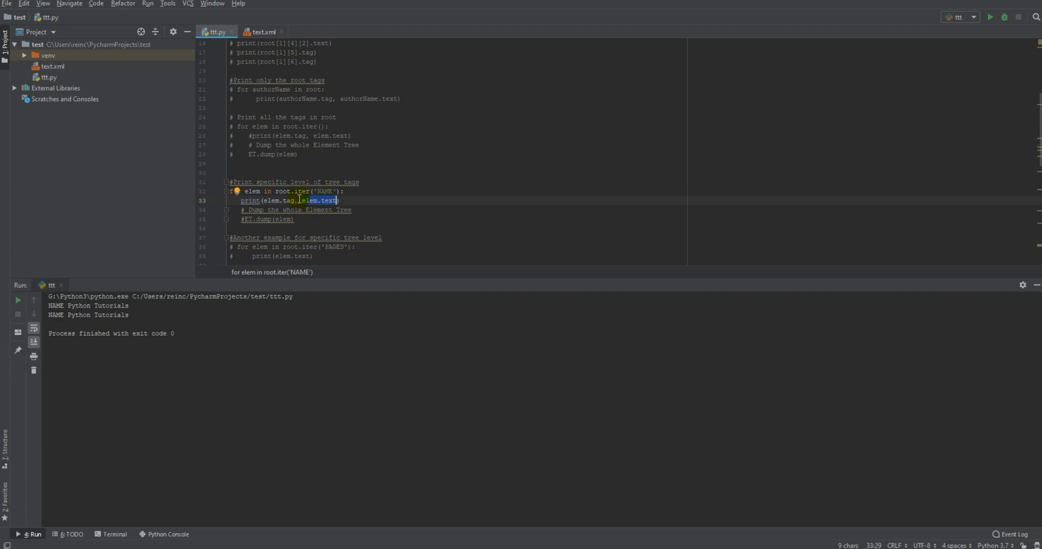
mouse_move(256, 220)
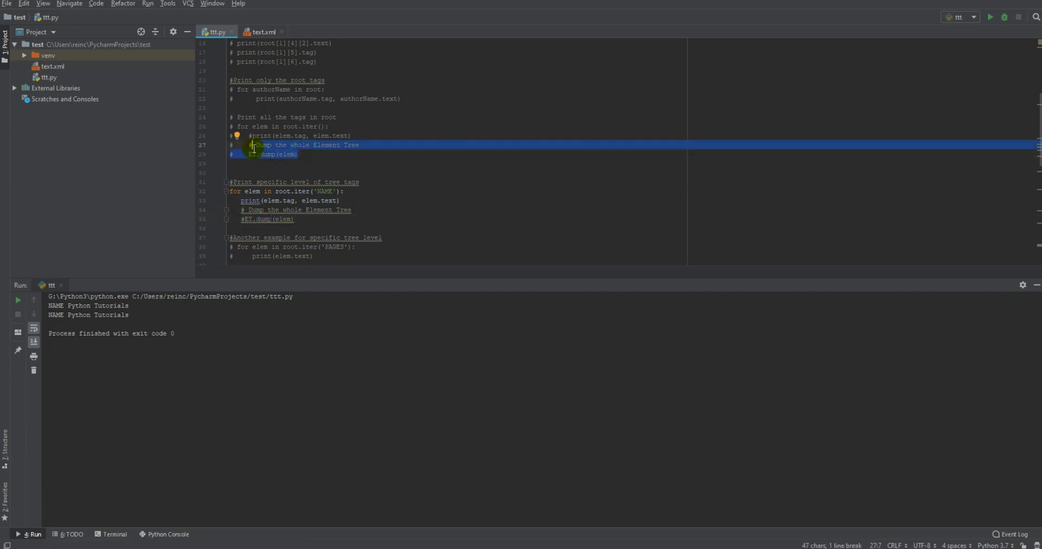
mouse_move(375, 216)
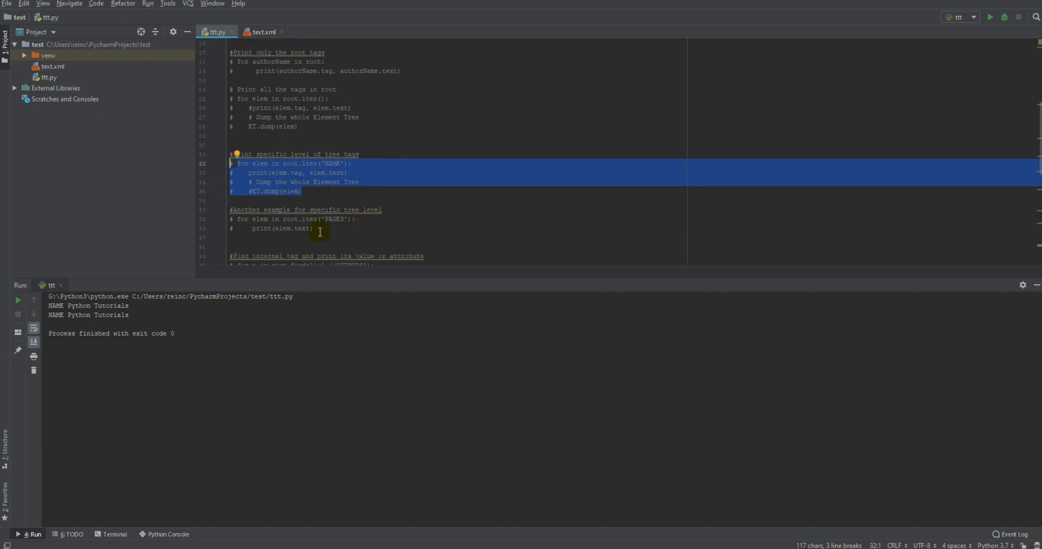
mouse_move(300, 228)
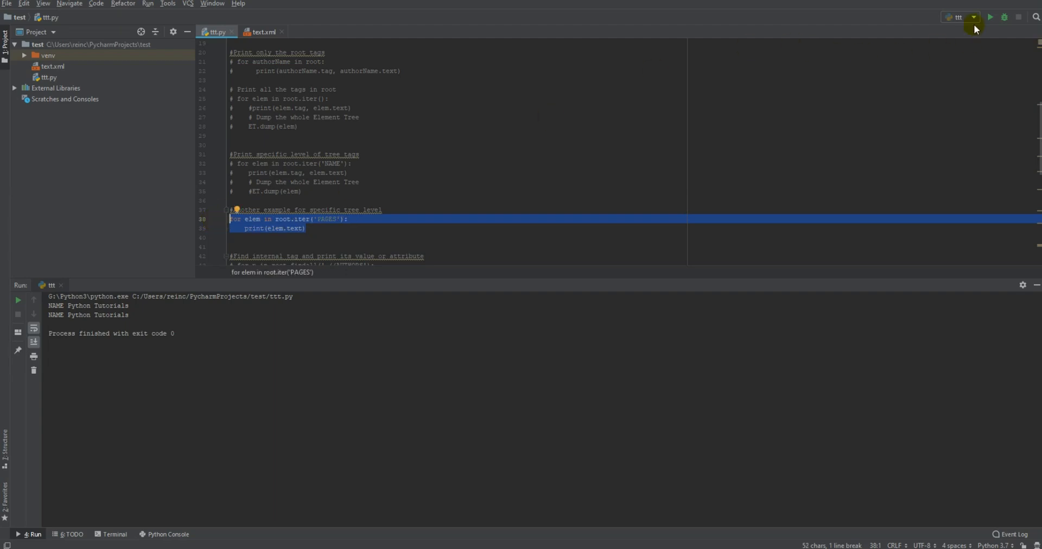
Run the PAGES loop and check its value 354 against the PAGES tag in text.xml.
click(991, 18)
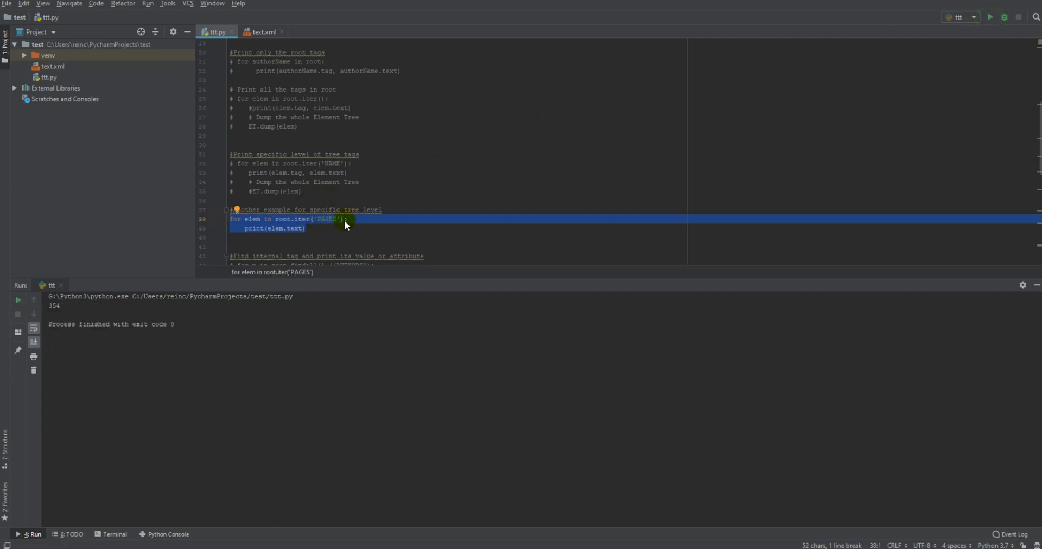
mouse_move(432, 220)
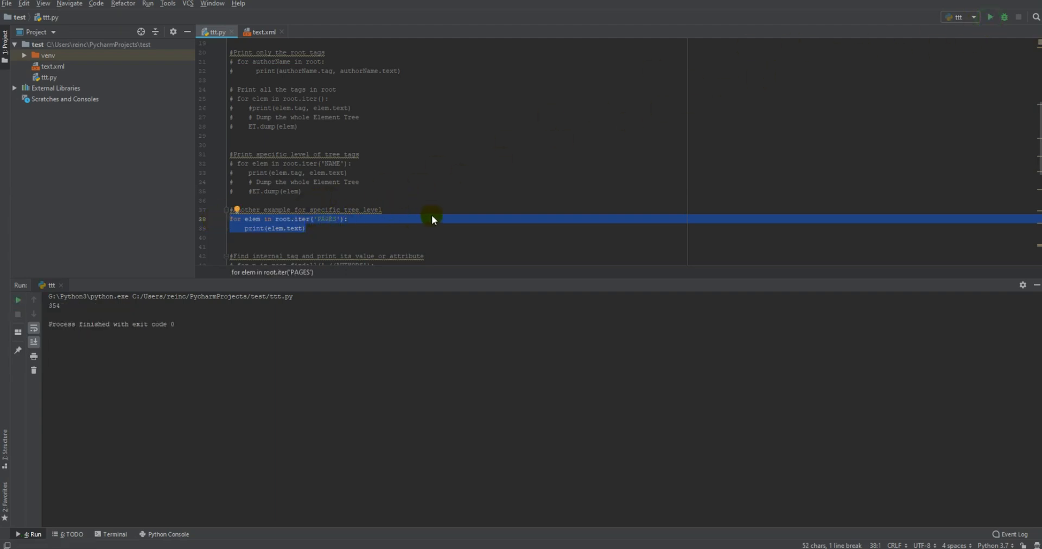
mouse_move(307, 209)
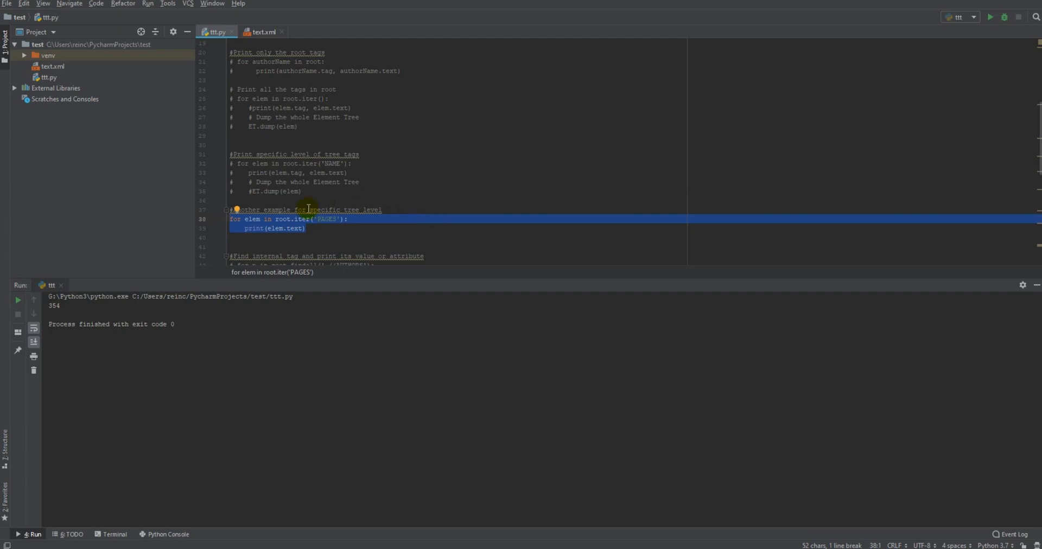
mouse_move(334, 233)
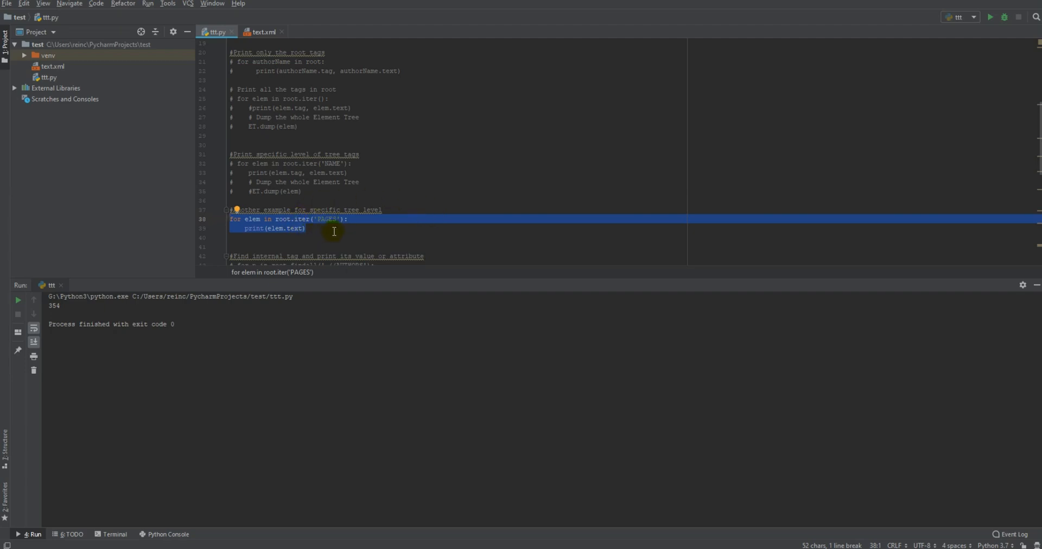
mouse_move(308, 228)
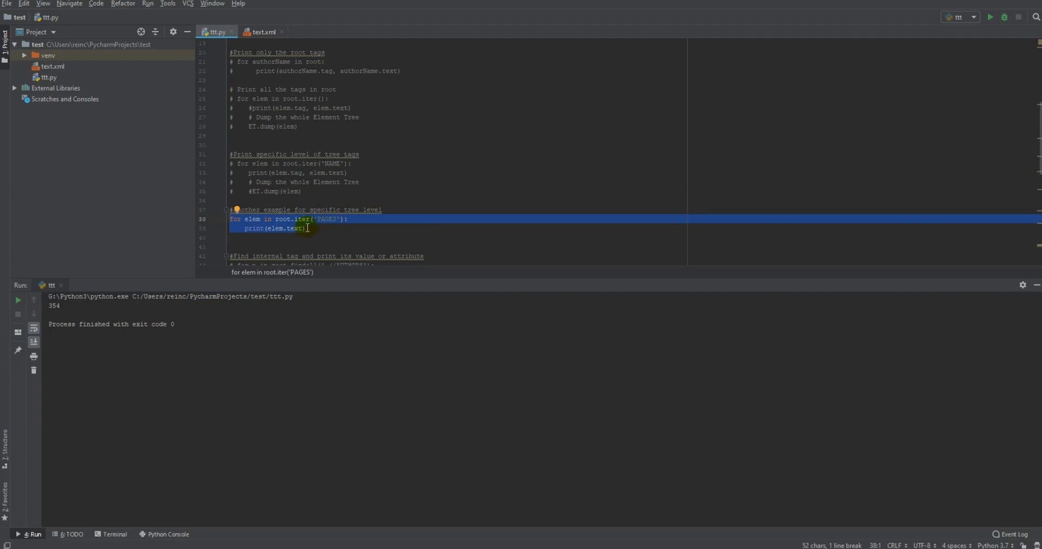
mouse_move(336, 226)
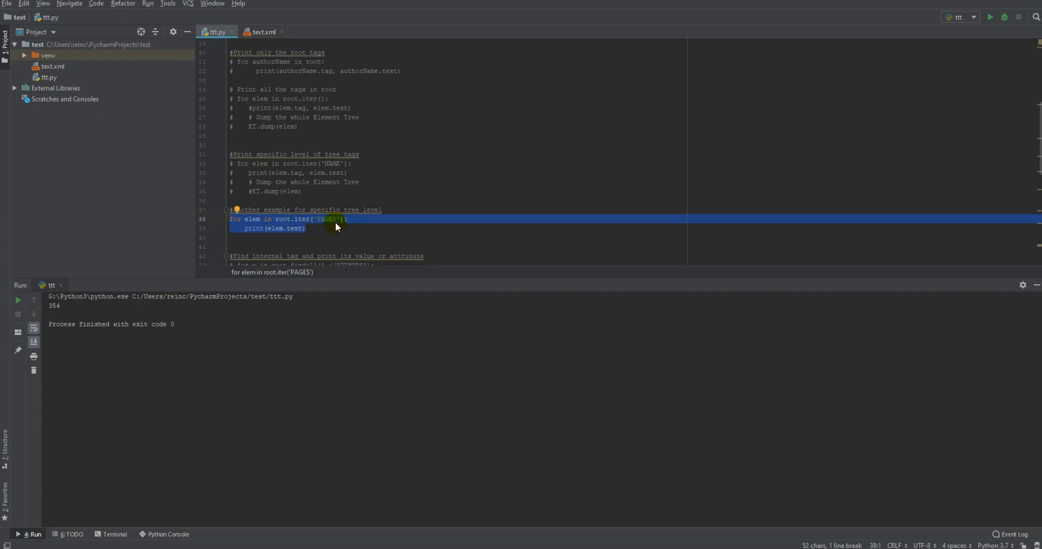
mouse_move(498, 229)
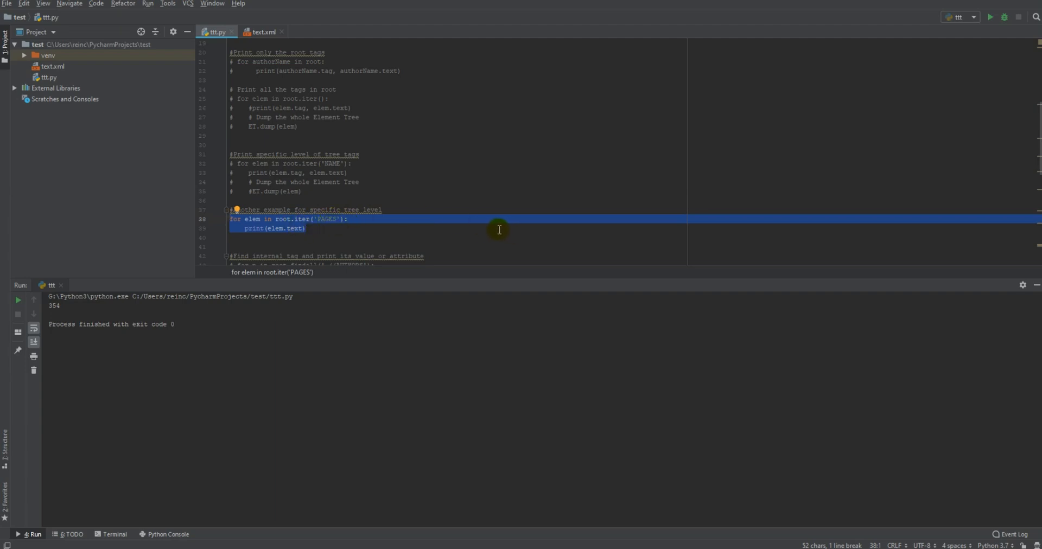
mouse_move(318, 231)
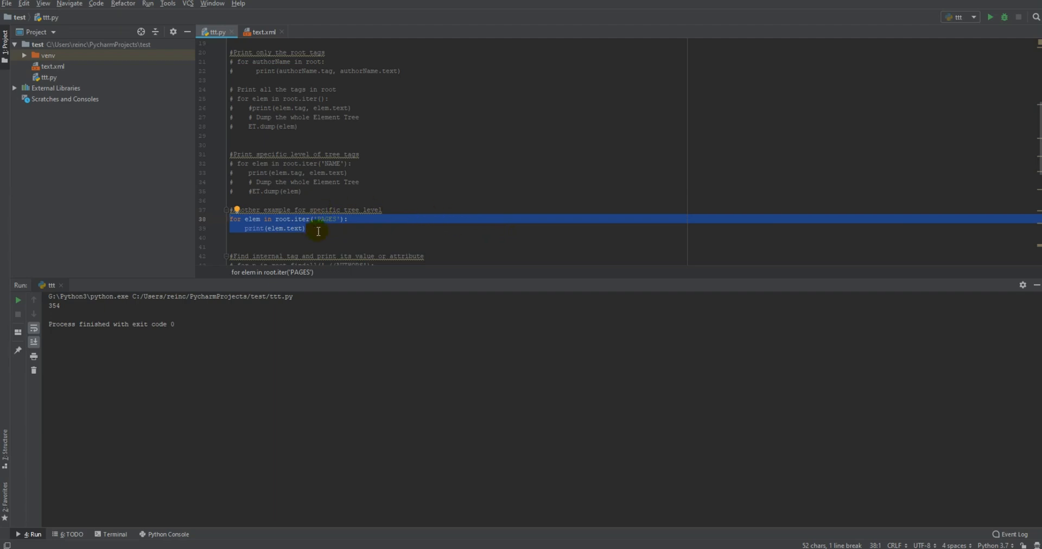
mouse_move(251, 219)
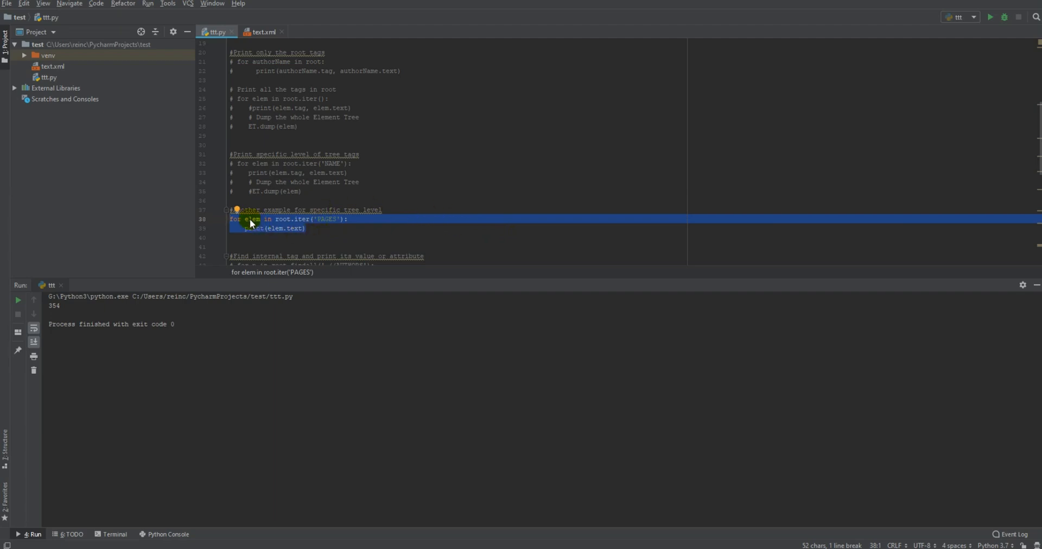
mouse_move(265, 228)
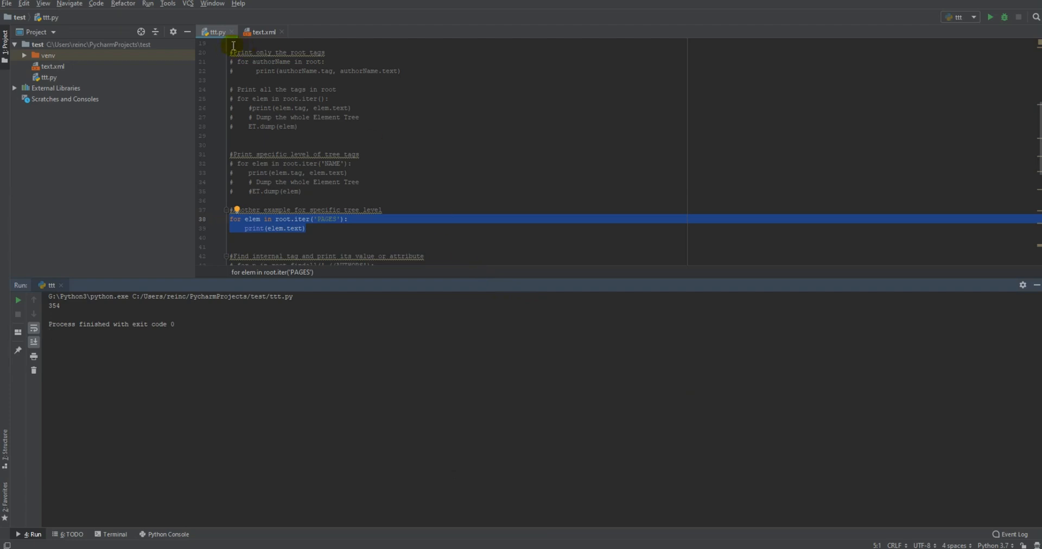
click(265, 31)
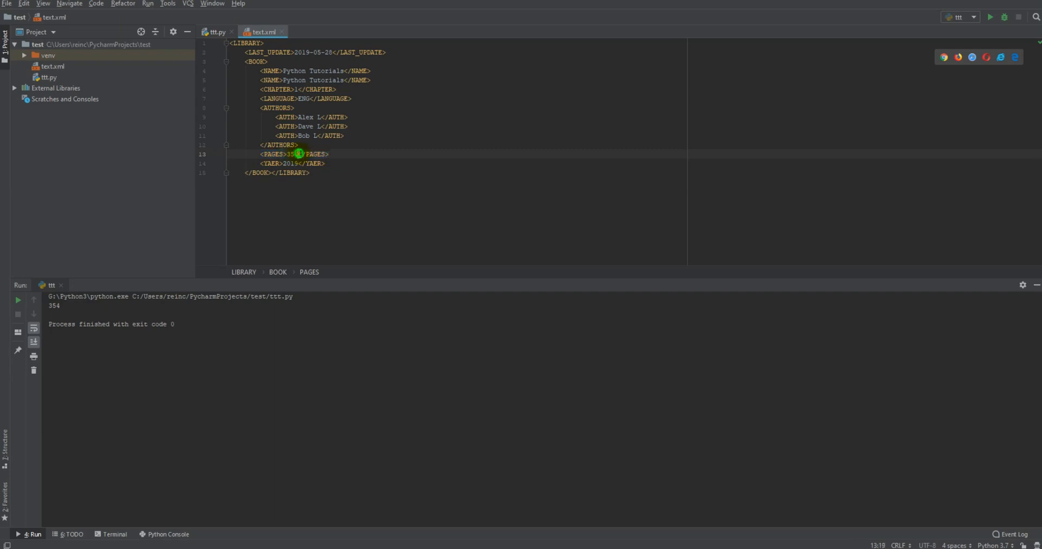
double_click(291, 154)
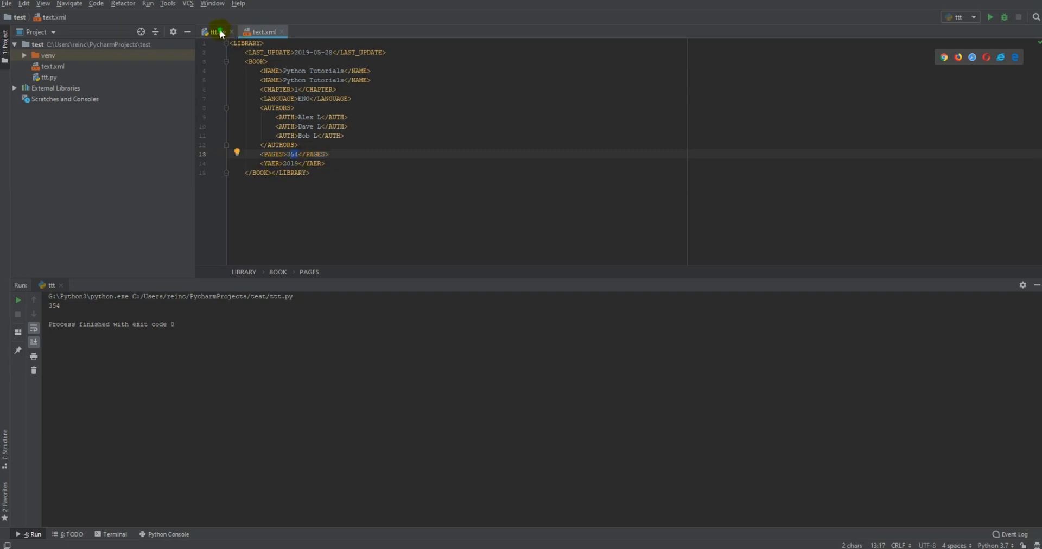
click(212, 32)
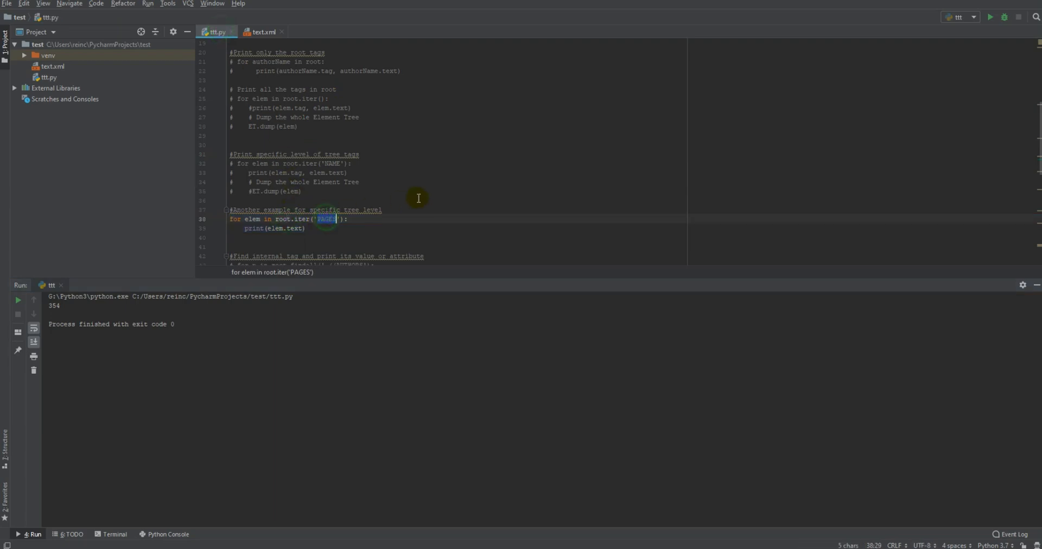
text(VW)
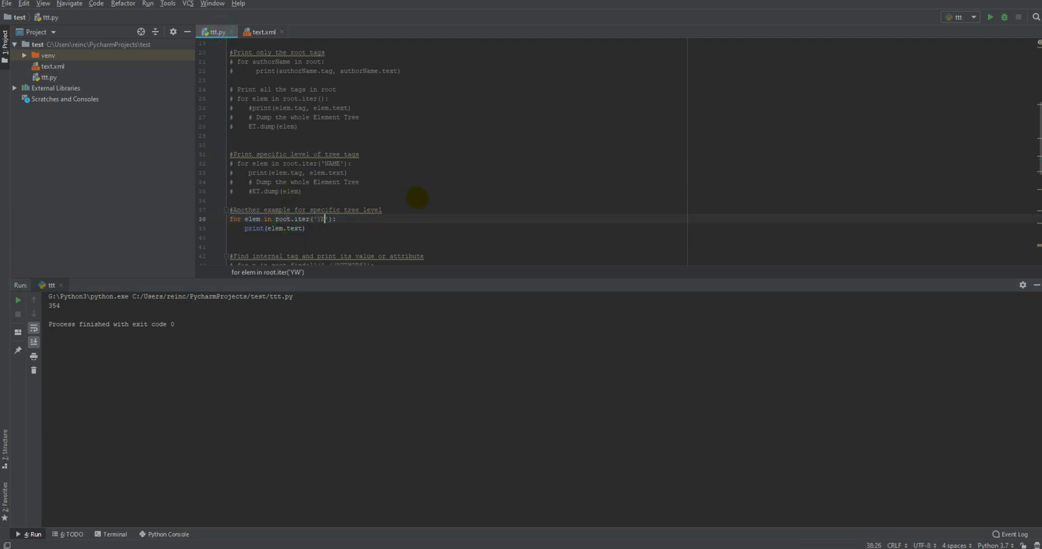
Run the root.iter('YEAR') loop printing 2019 and verify against the YEAR tag in text.xml.
click(990, 16)
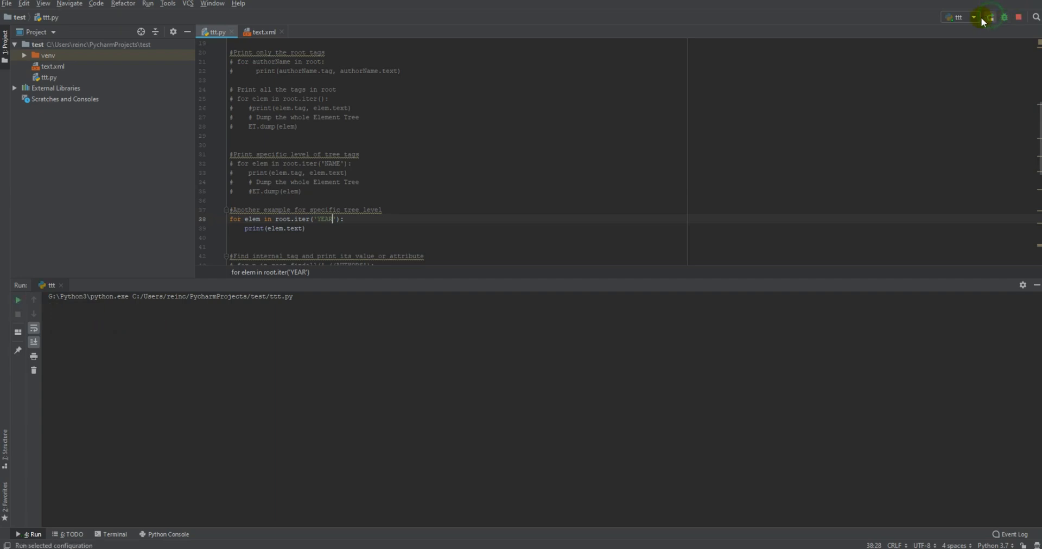
click(991, 16)
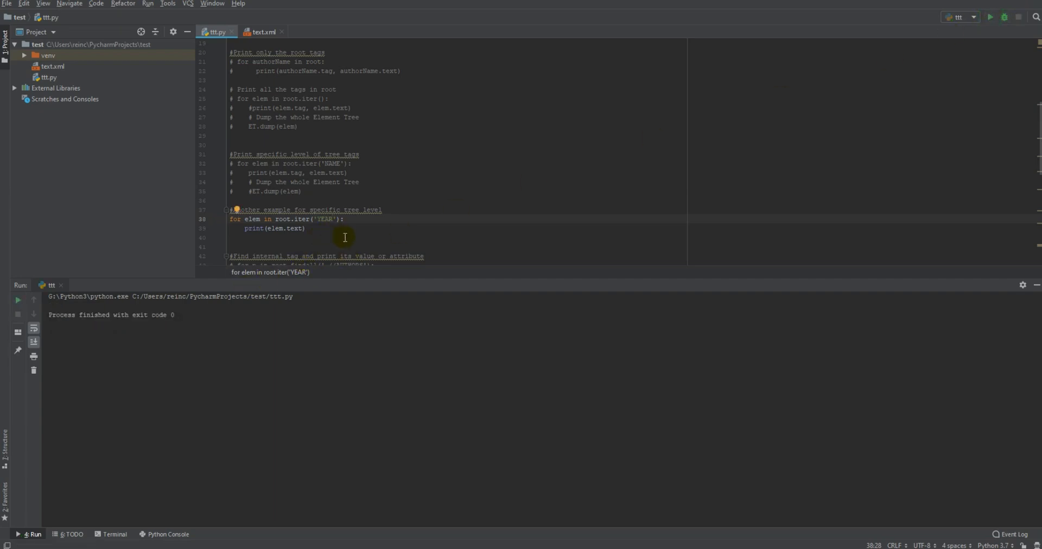
click(264, 31)
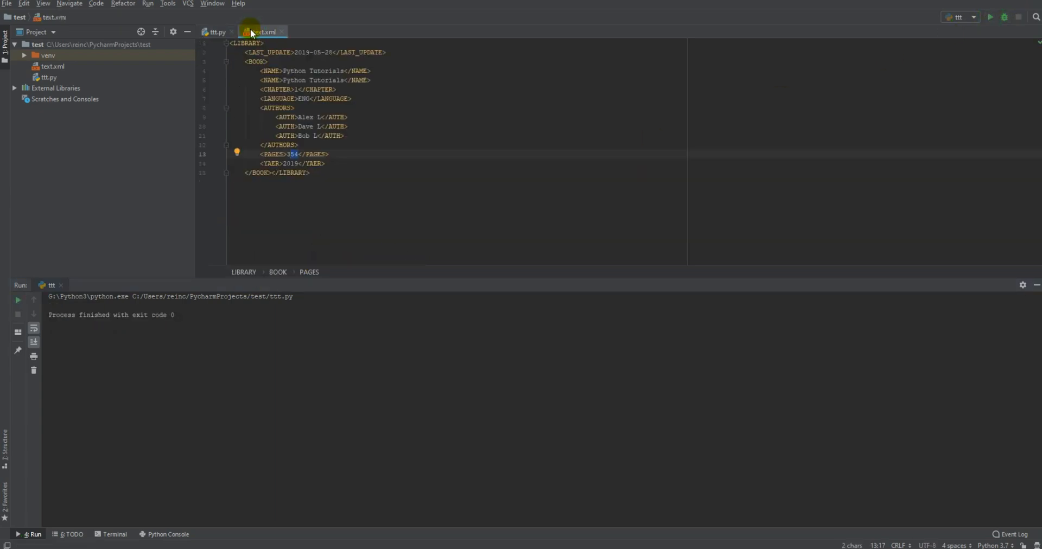
click(216, 32)
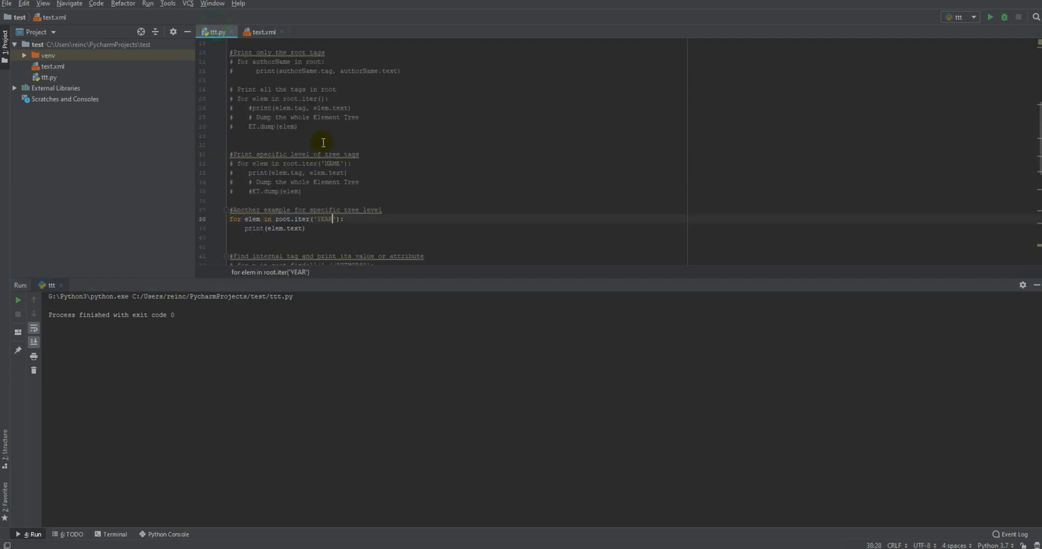
click(262, 32)
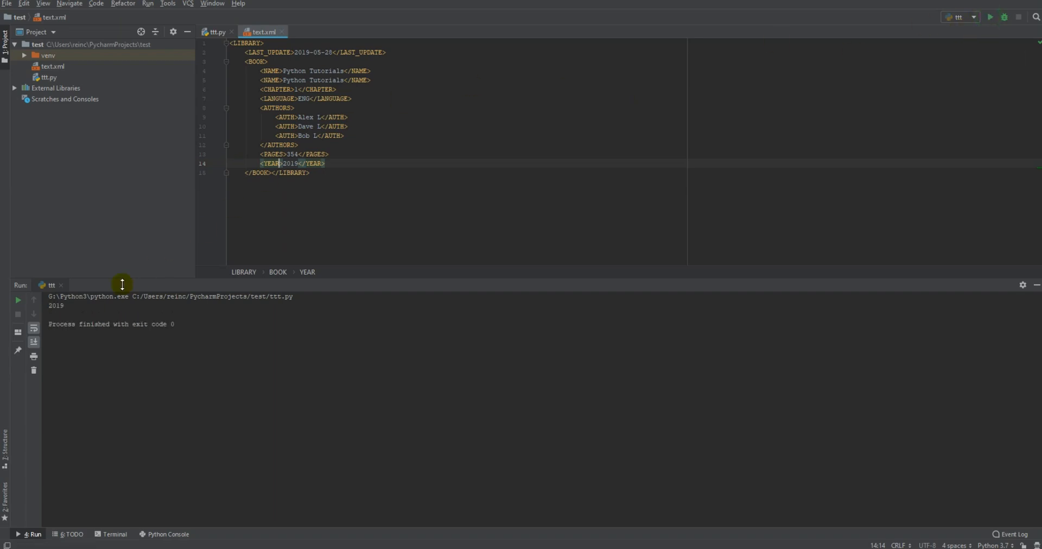
click(216, 31)
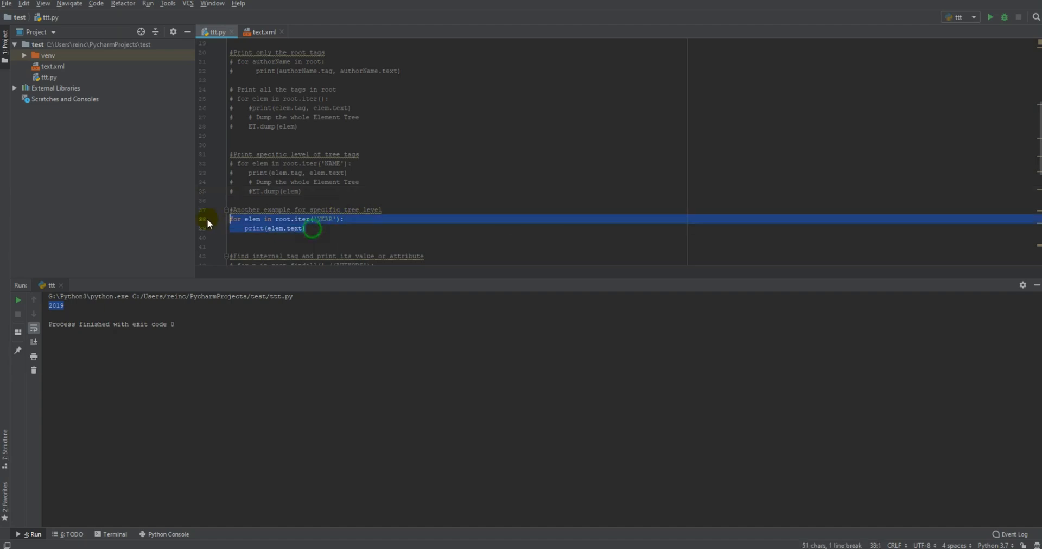
Comment out the YEAR loop and select the commented findall('.//AUTHORS') block to enable it.
key(ctrl+slash)
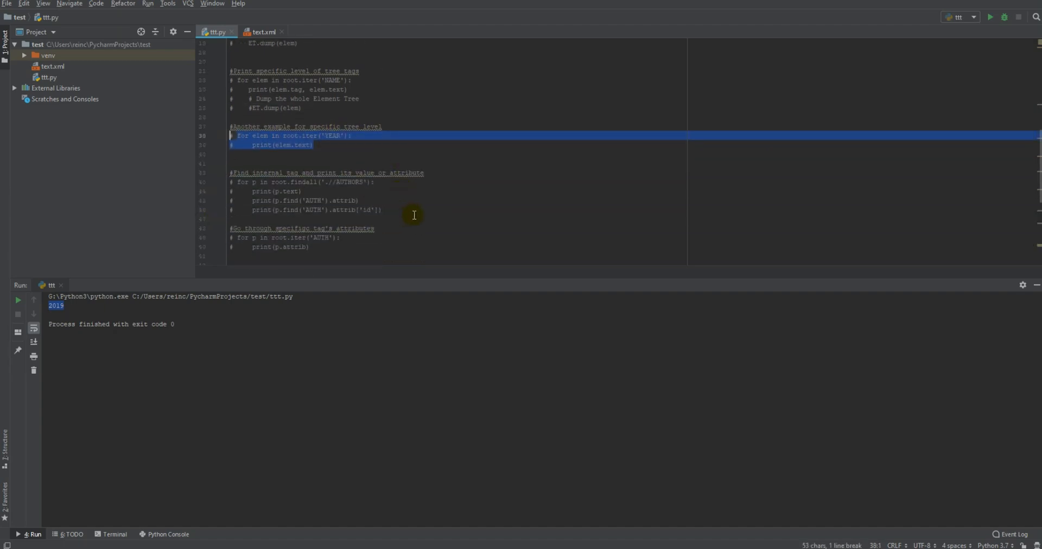
click(313, 182)
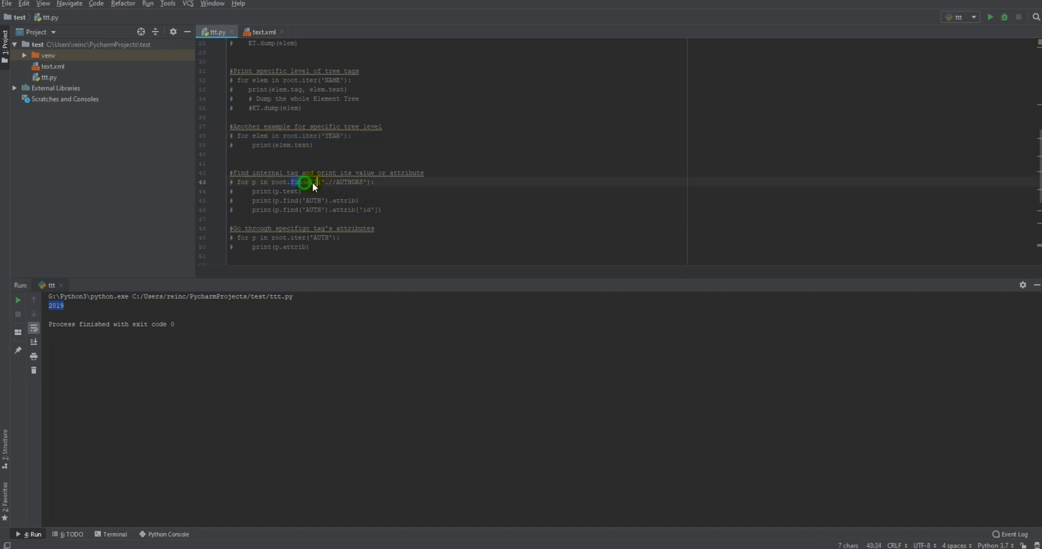
double_click(303, 182)
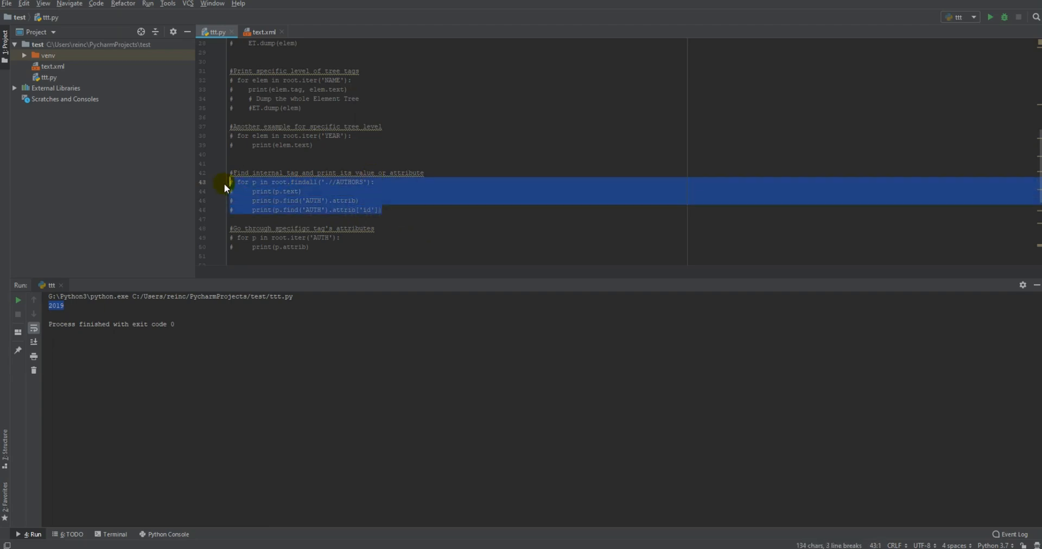
scroll(up, 3)
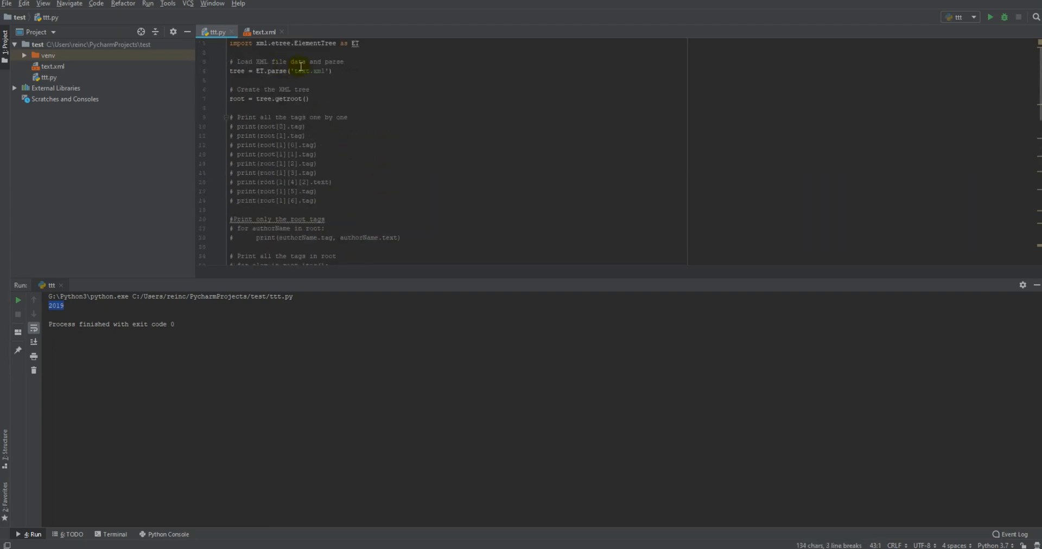
scroll(down, 3)
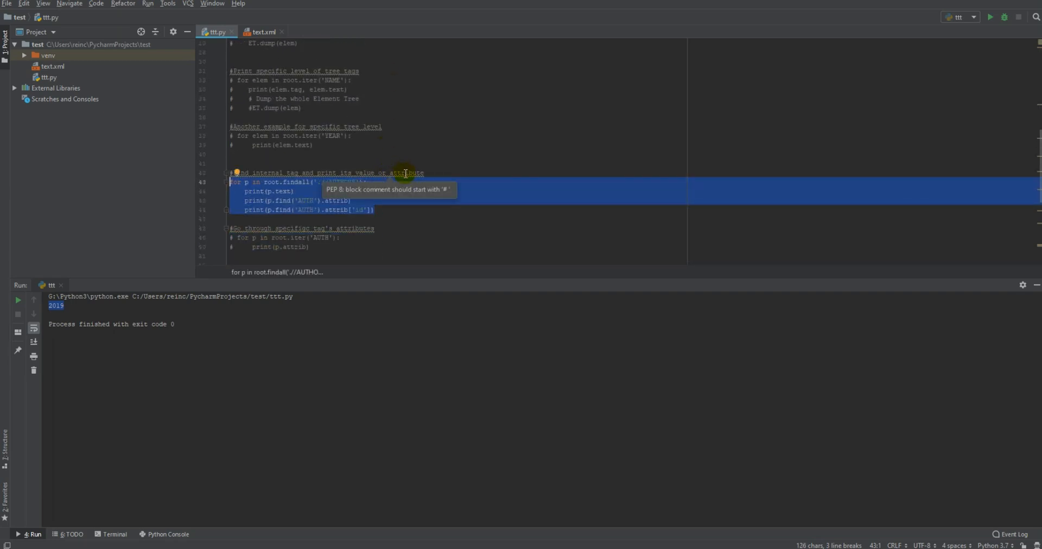
mouse_move(447, 193)
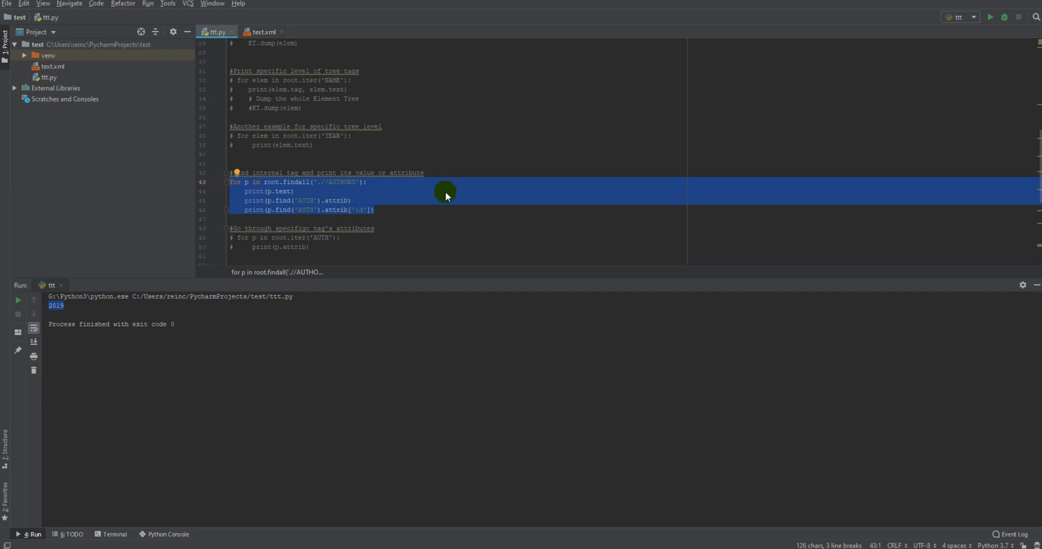
mouse_move(313, 193)
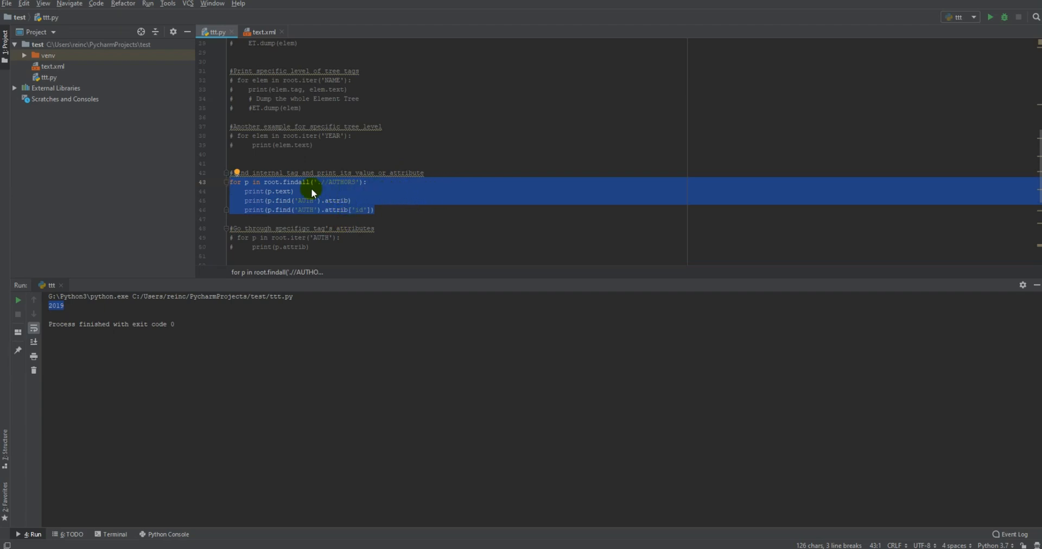
Disable the two attrib prints so only p.text prints, and run the AUTHORS loop.
click(247, 200)
text(#)
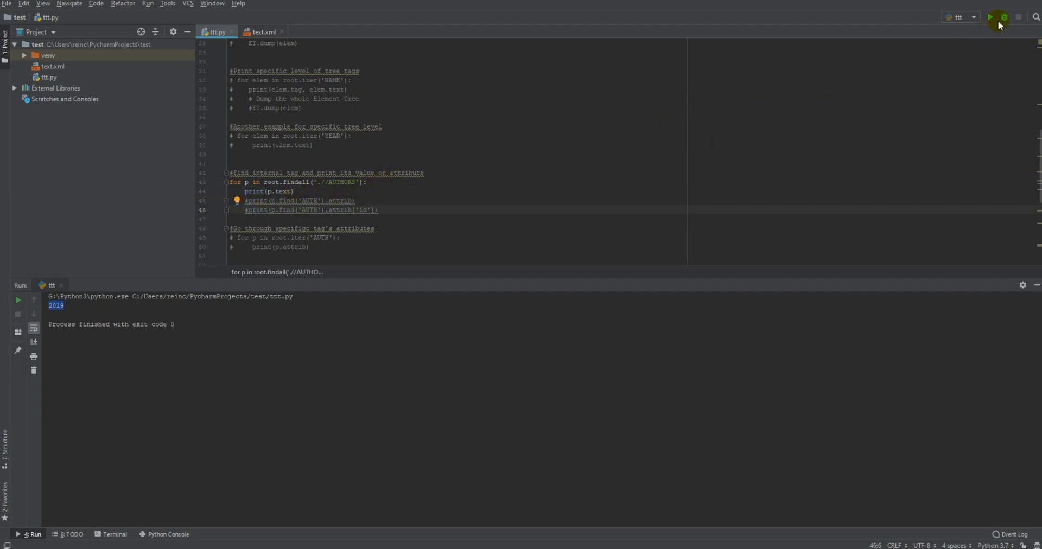
click(990, 18)
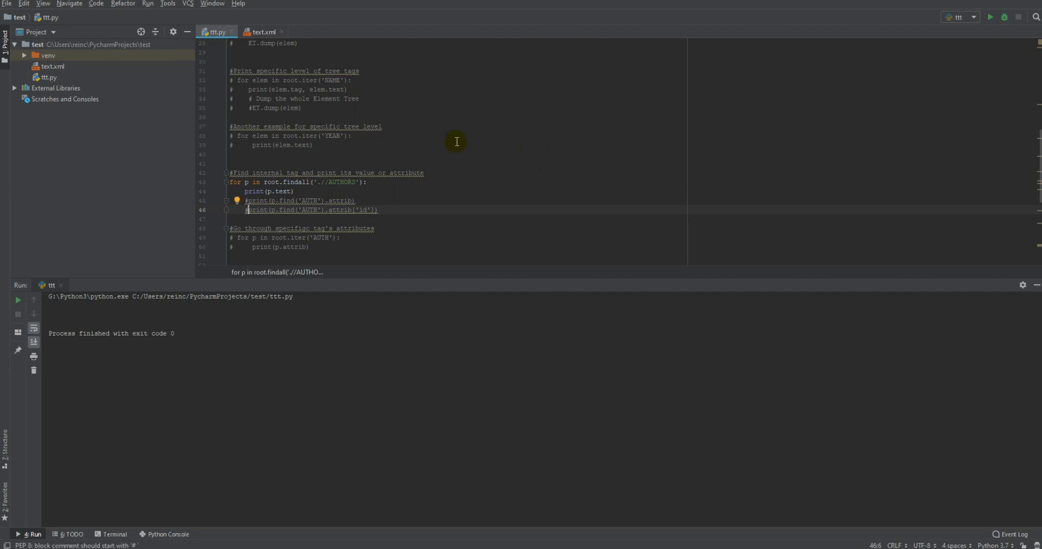
mouse_move(556, 448)
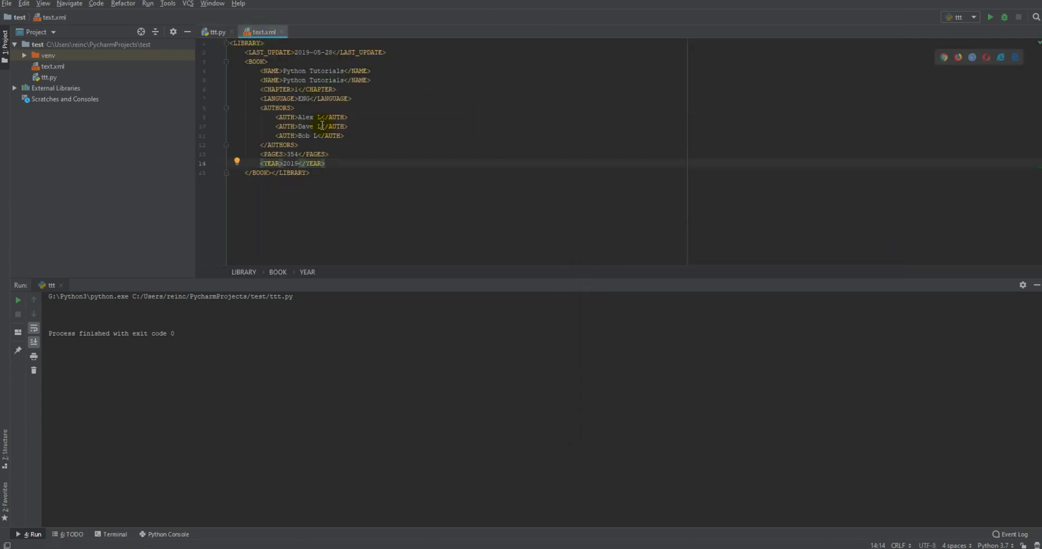
Change the loop to print p.tag and run it, outputting AUTHORS.
click(217, 31)
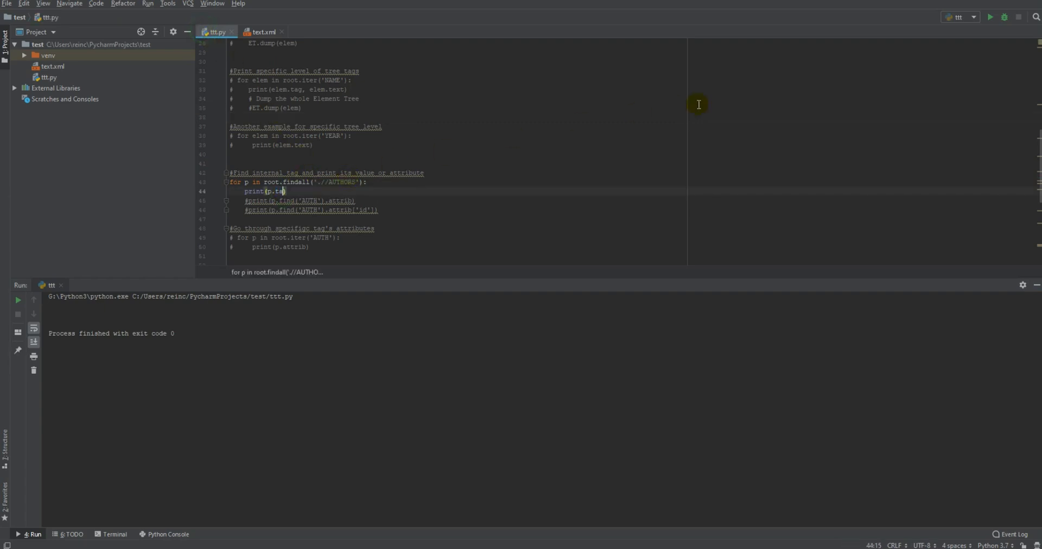
click(990, 17)
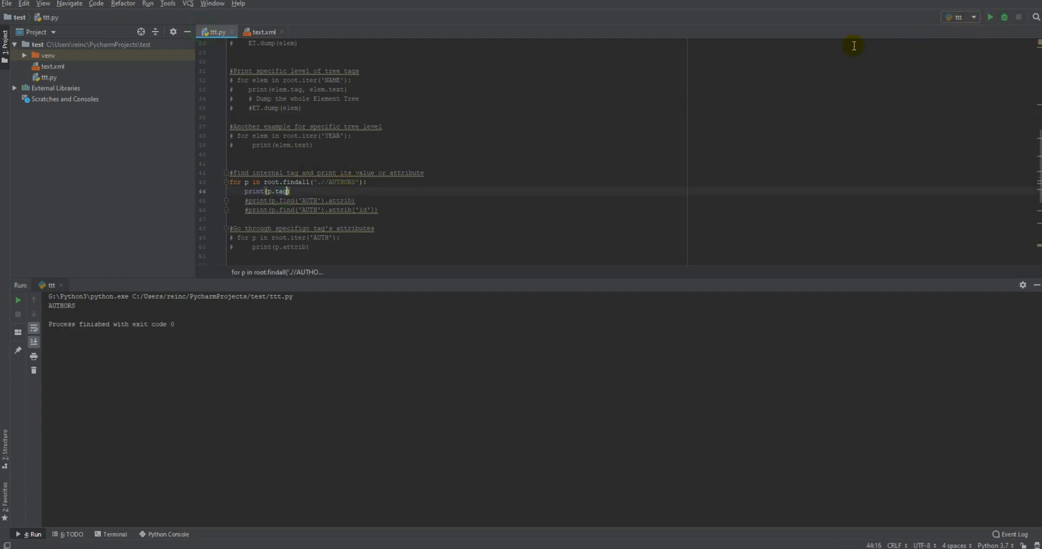
mouse_move(375, 192)
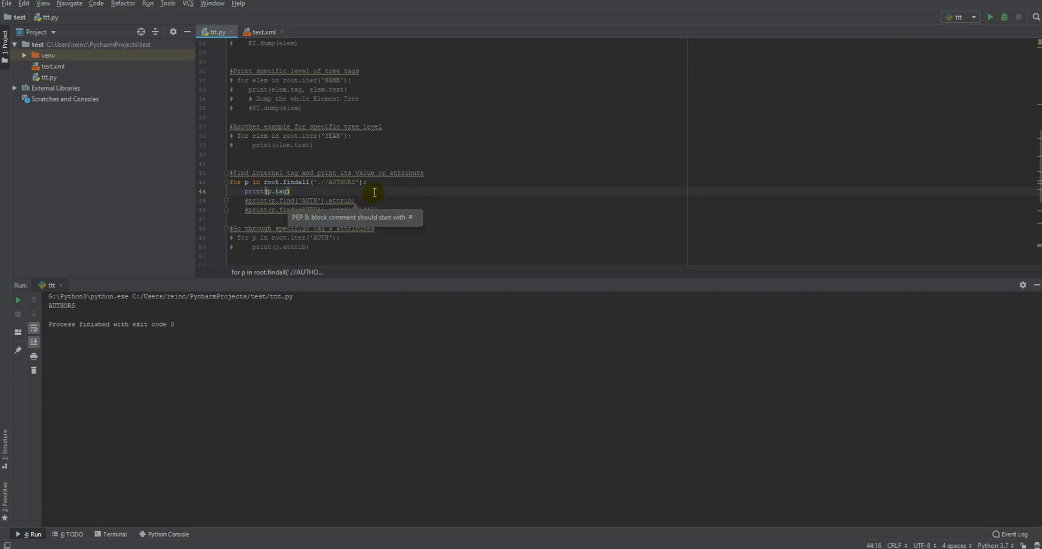
mouse_move(283, 192)
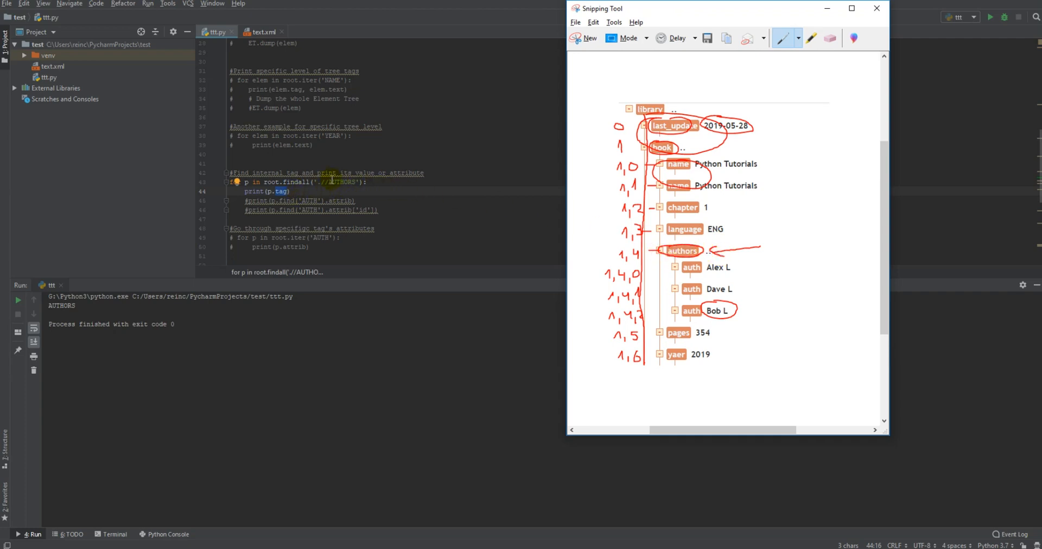
mouse_move(626, 156)
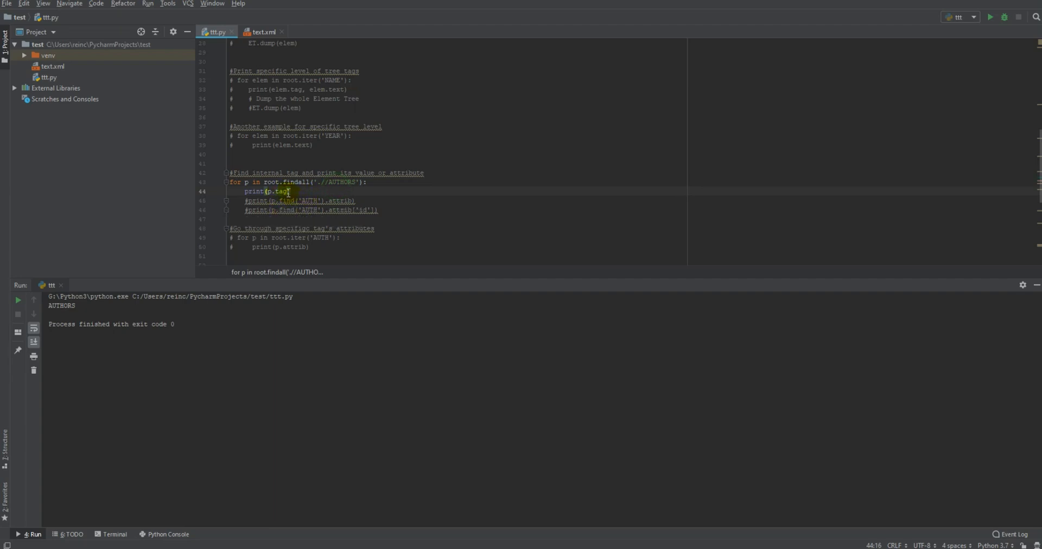
Uncomment print(p.find('AUTH').attrib) and run it, outputting {'id': '3'}.
double_click(61, 305)
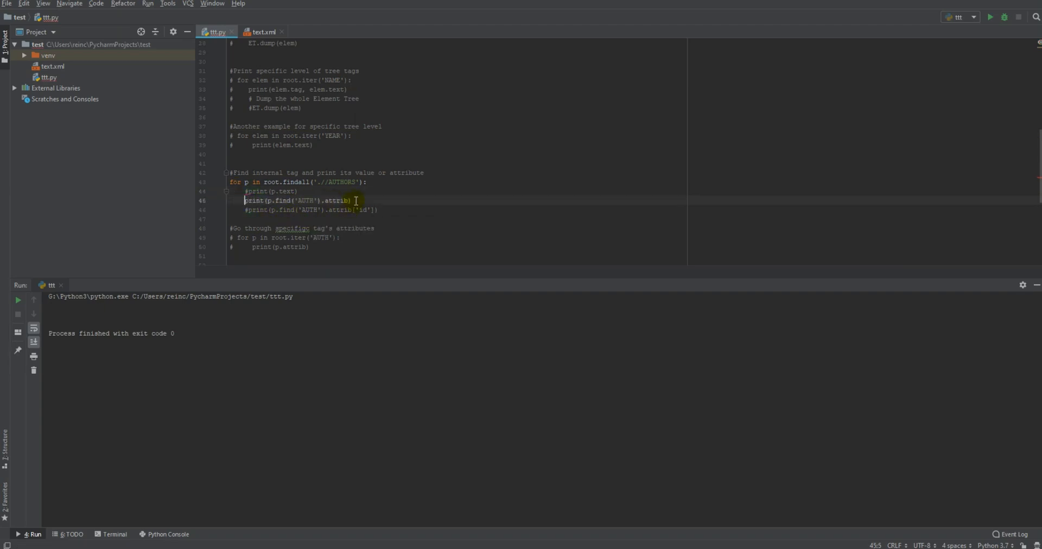
click(263, 32)
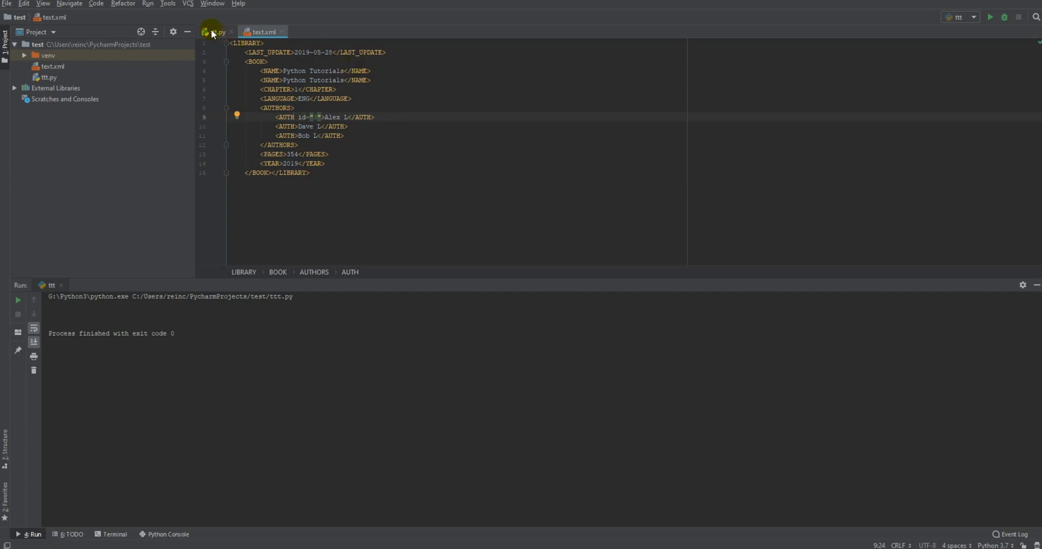
click(214, 31)
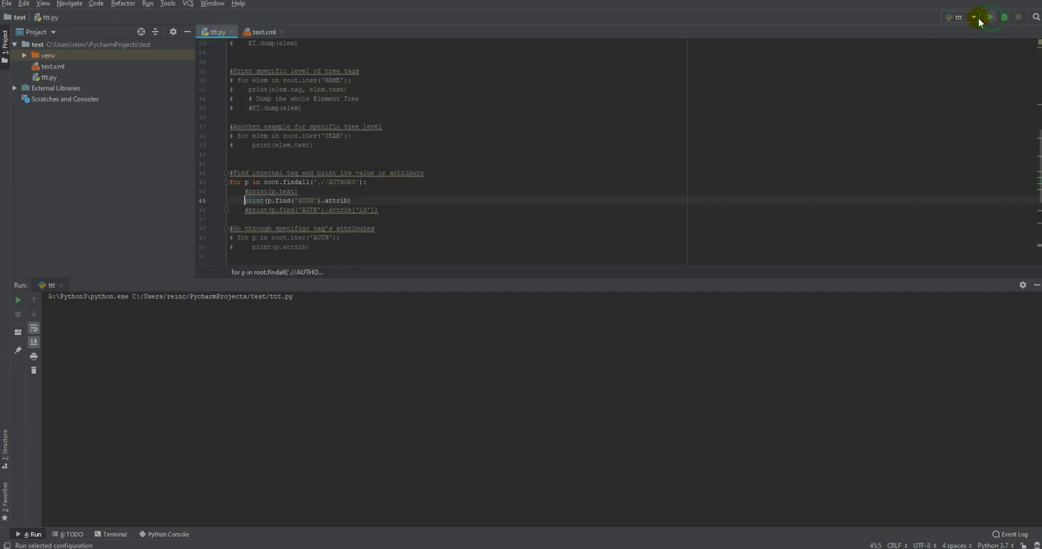
click(263, 31)
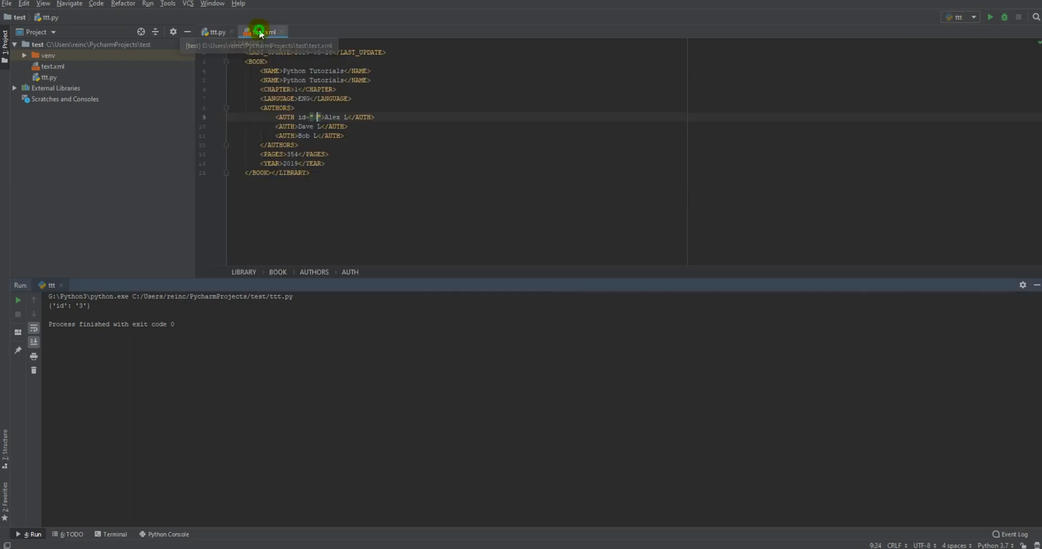
Compare the output with the first author's id attribute in text.xml and the find call.
click(216, 31)
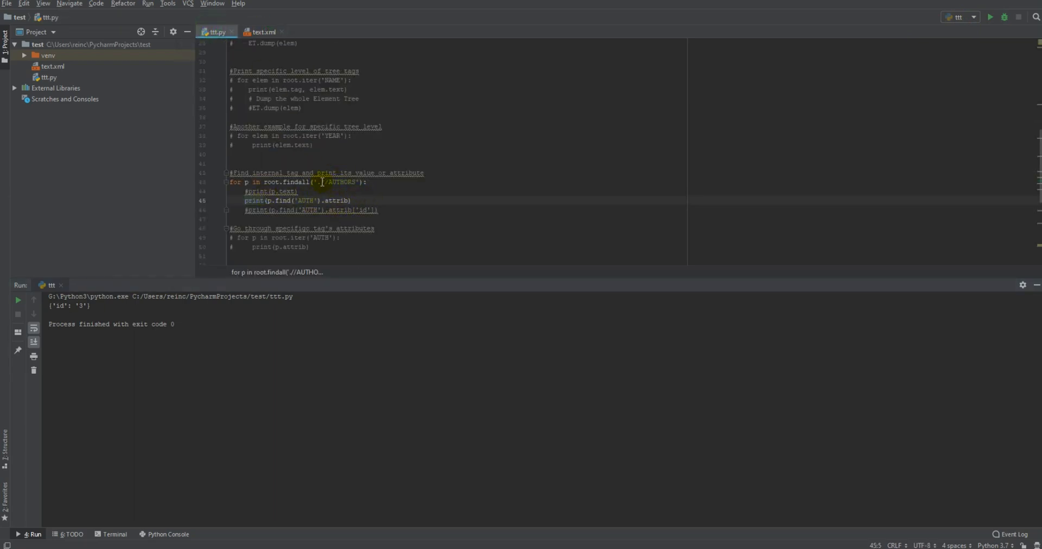
click(263, 31)
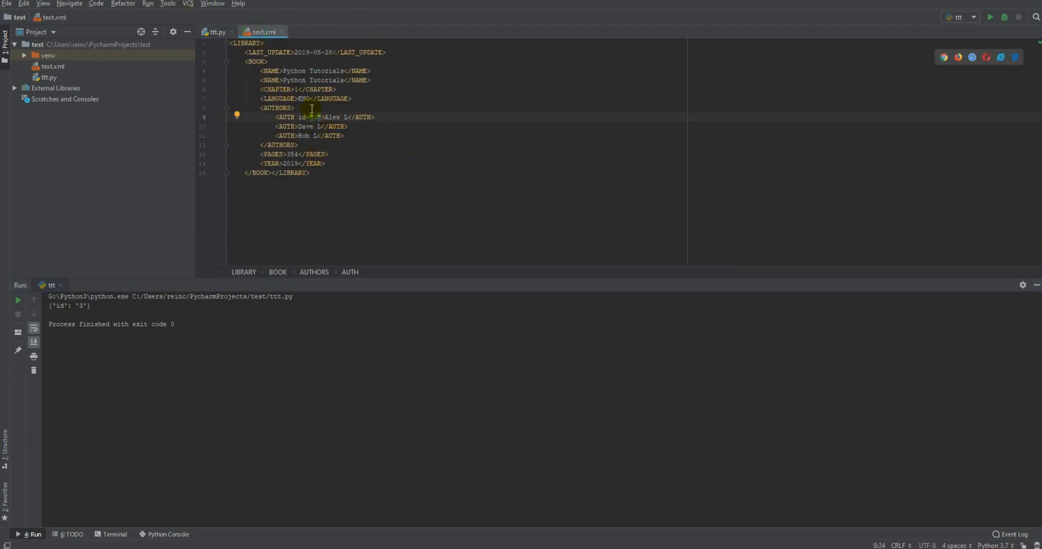
click(217, 32)
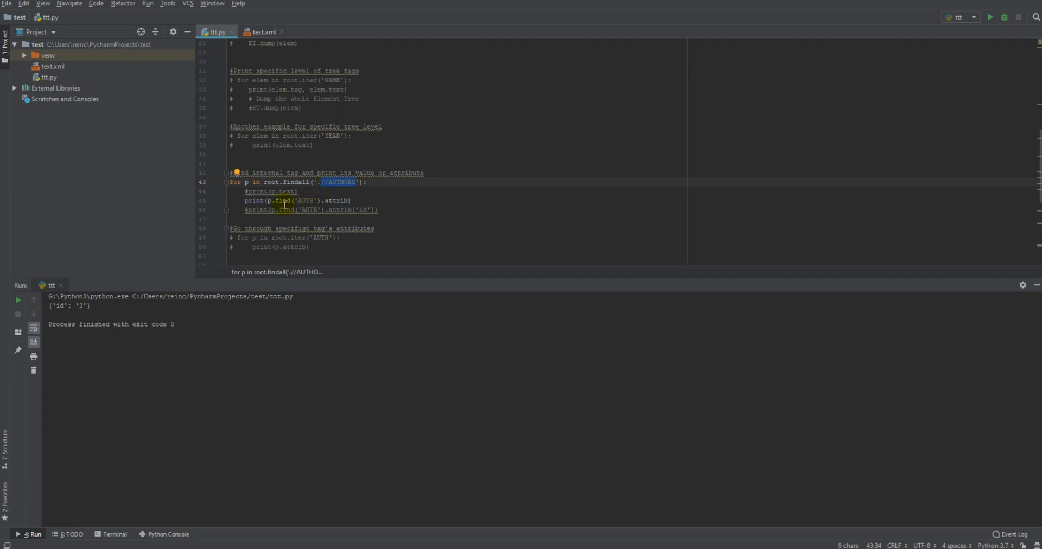
click(288, 200)
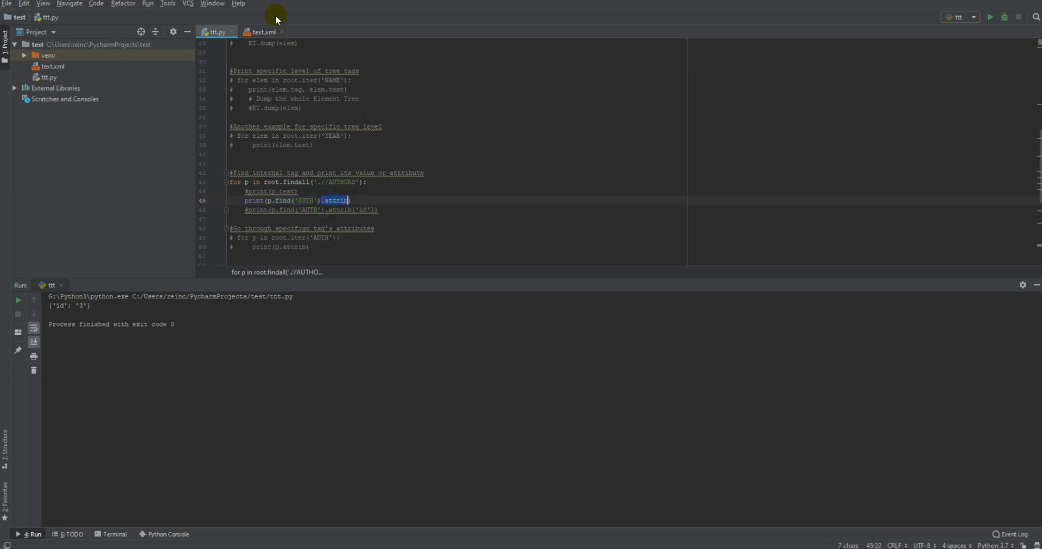
Give the three AUTH tags ids 3, 4, 5 and colours blue, red, yellow in text.xml, then rerun.
click(263, 31)
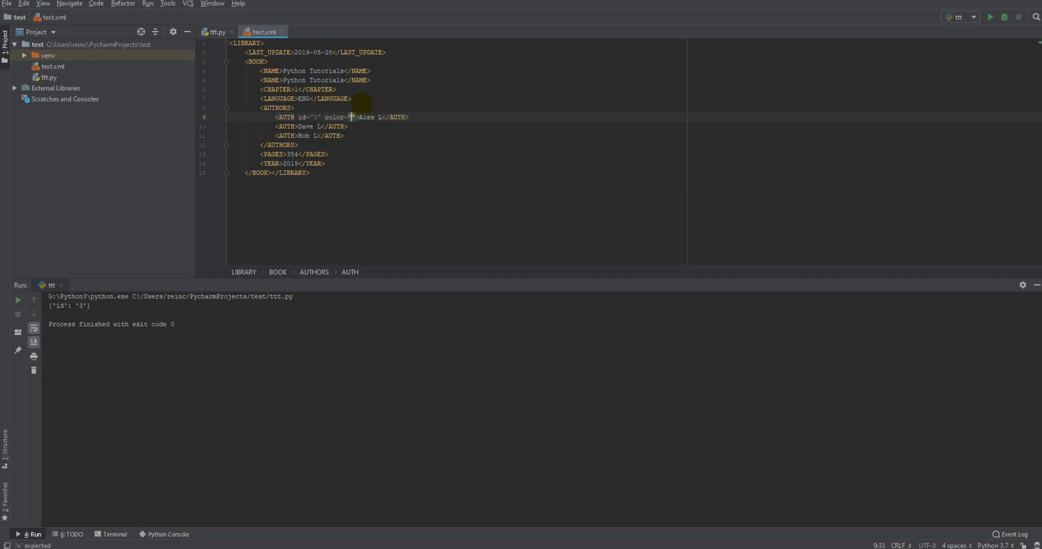
text(blue)
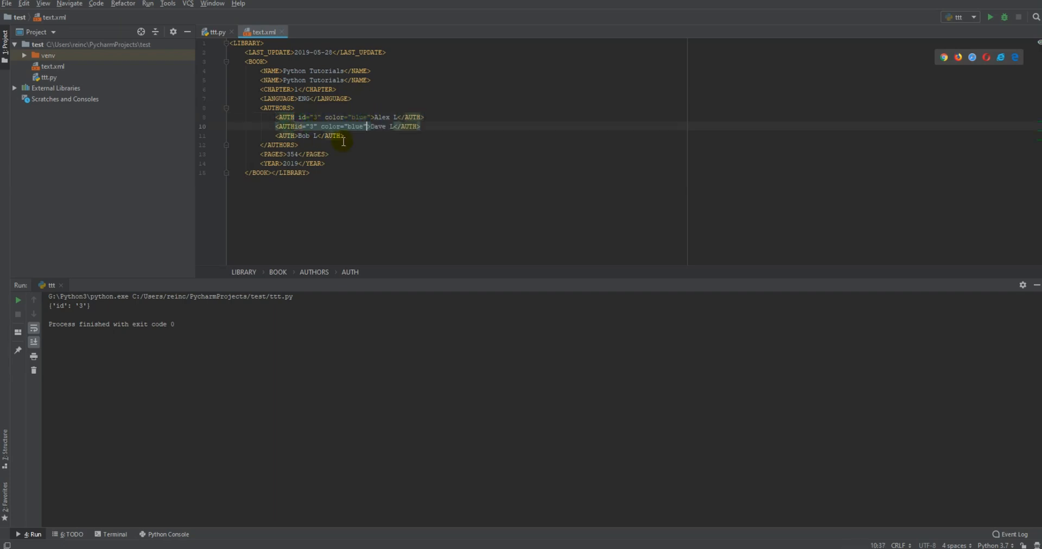
click(298, 136)
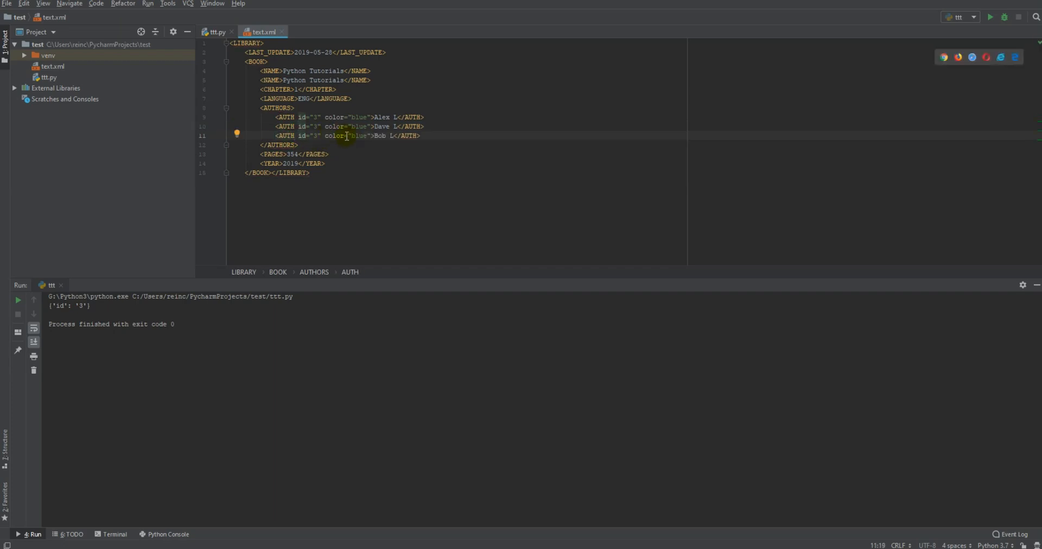
click(315, 126)
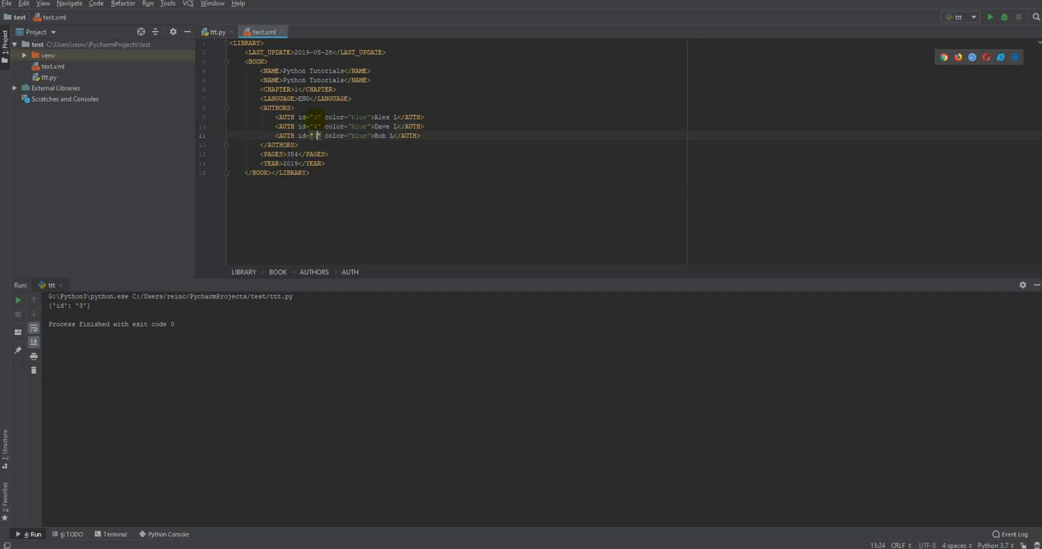
double_click(358, 126)
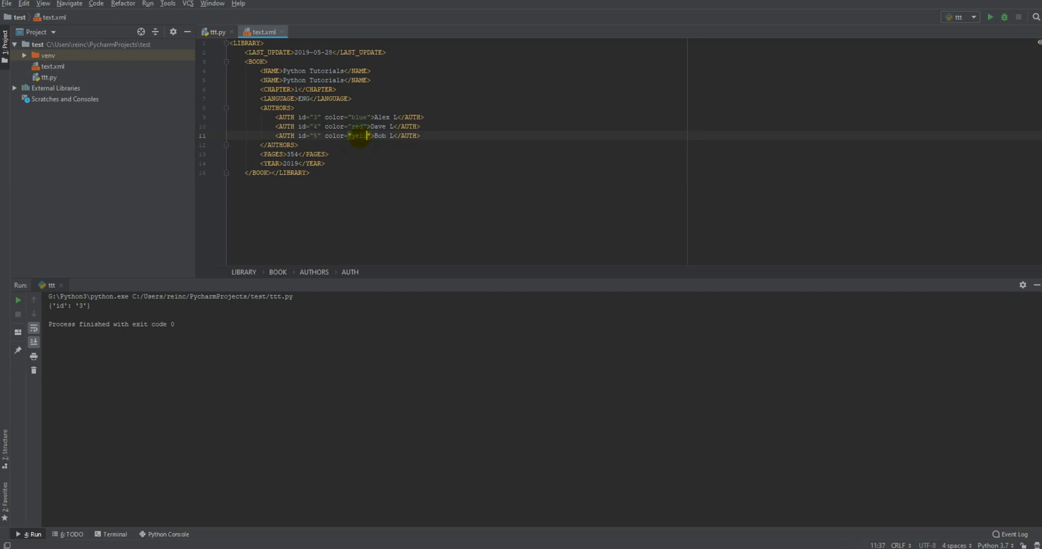
mouse_move(991, 17)
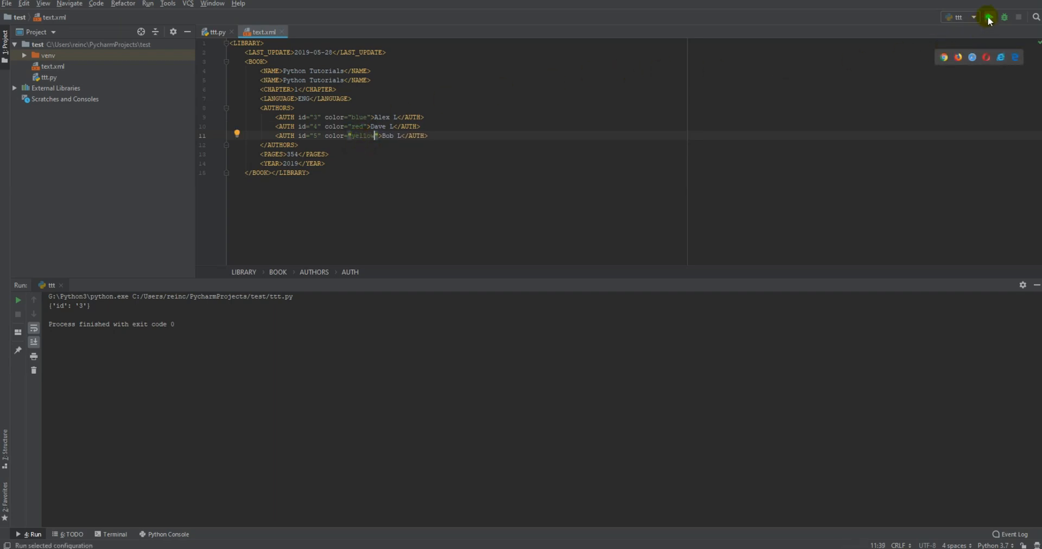
click(988, 17)
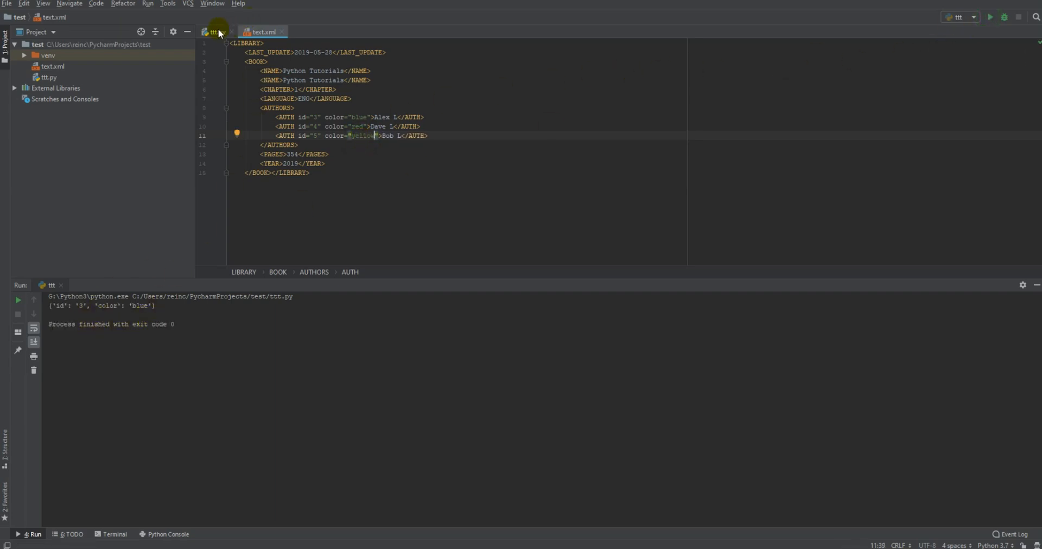
Print p.find('AUTH').attrib['id'] instead, run it to output 3, and select the AUTH loop block.
click(214, 32)
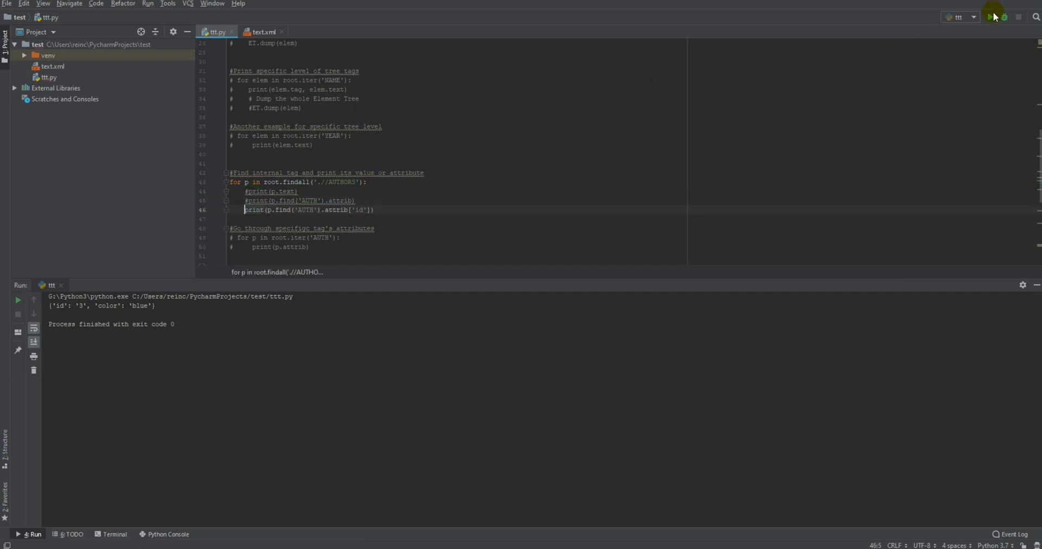
click(990, 17)
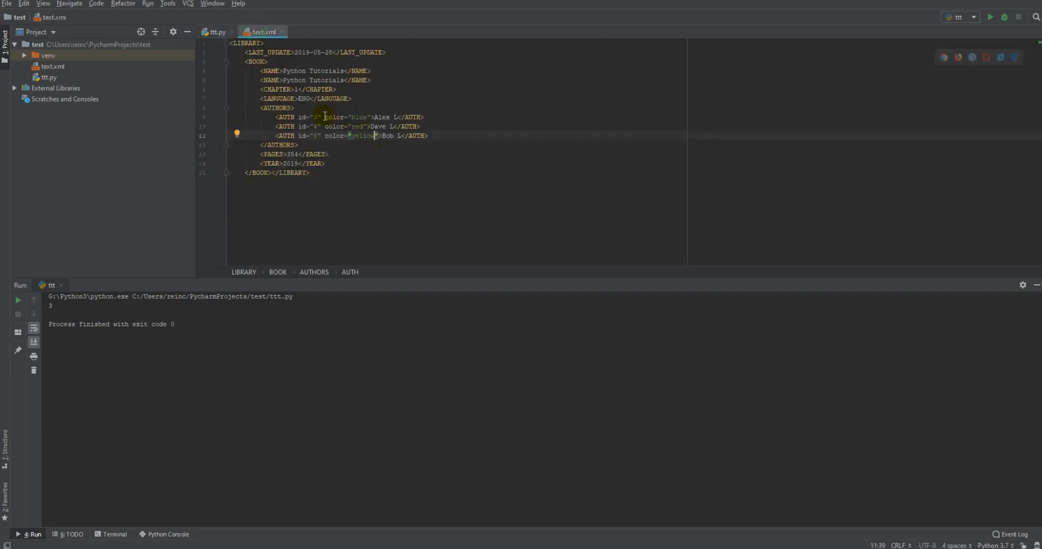
click(215, 31)
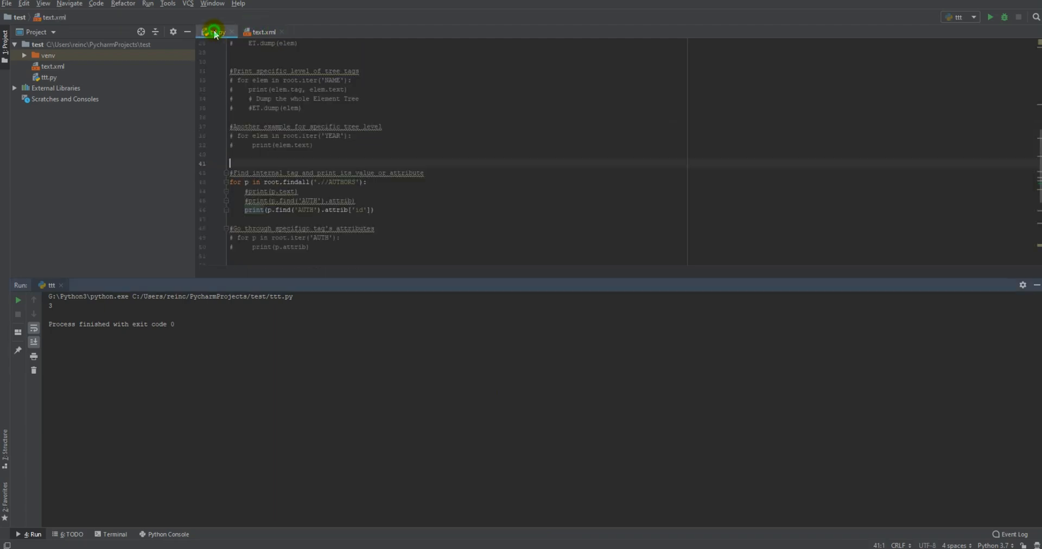
click(216, 32)
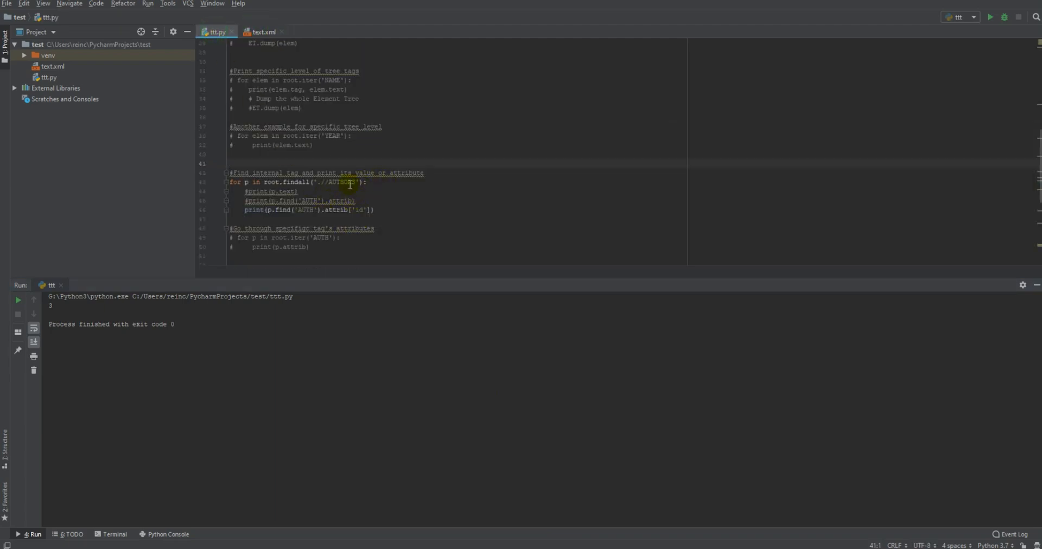
drag(230, 182, 375, 210)
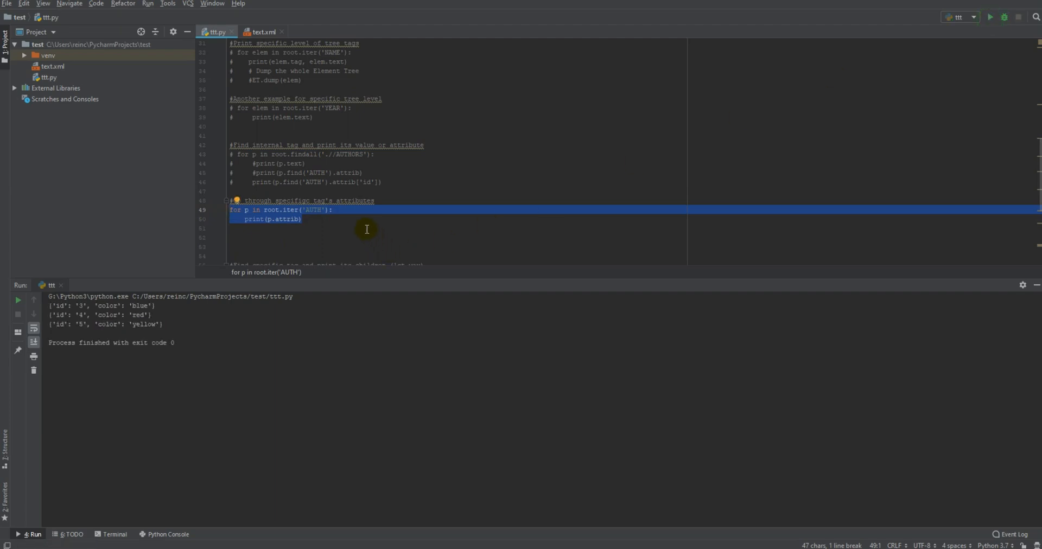
Enable the root.iter('AUTH') loop and append ['id'] to p.attrib.
click(285, 210)
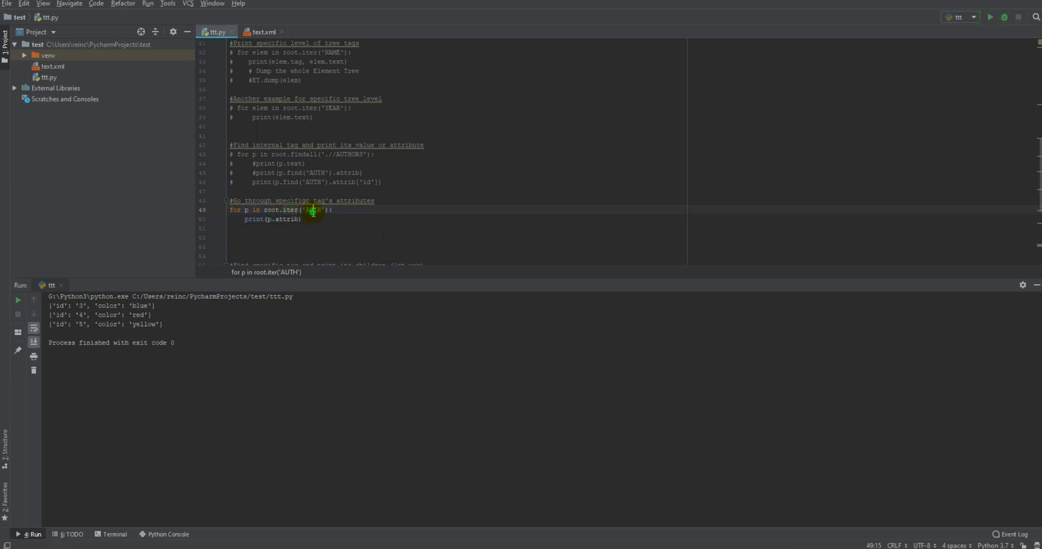
click(264, 31)
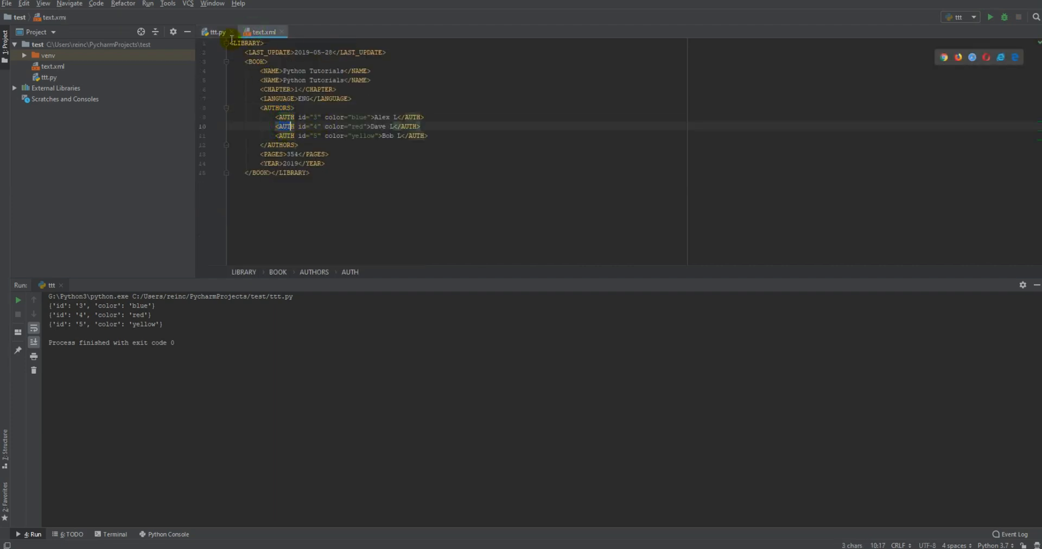
click(216, 31)
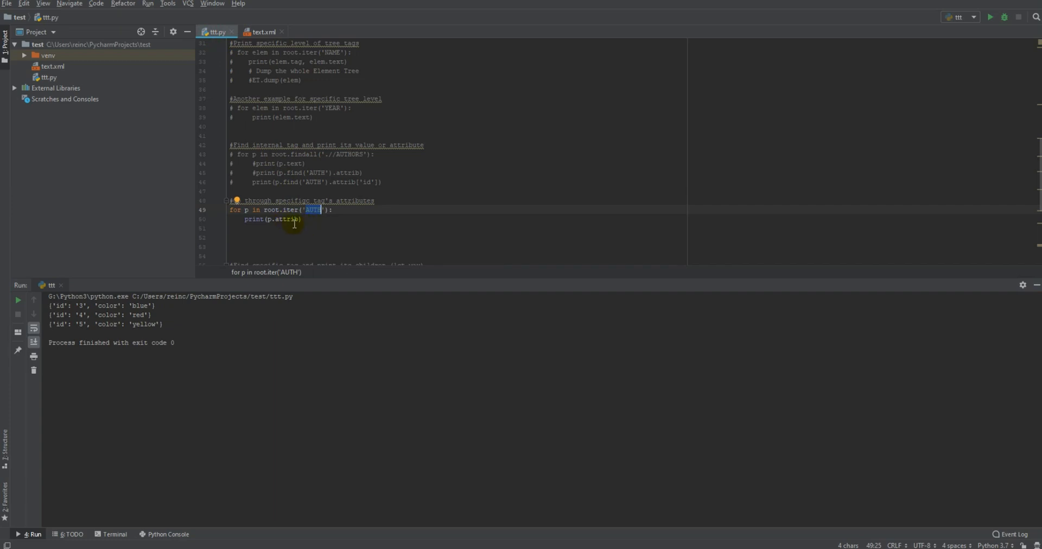
mouse_move(363, 183)
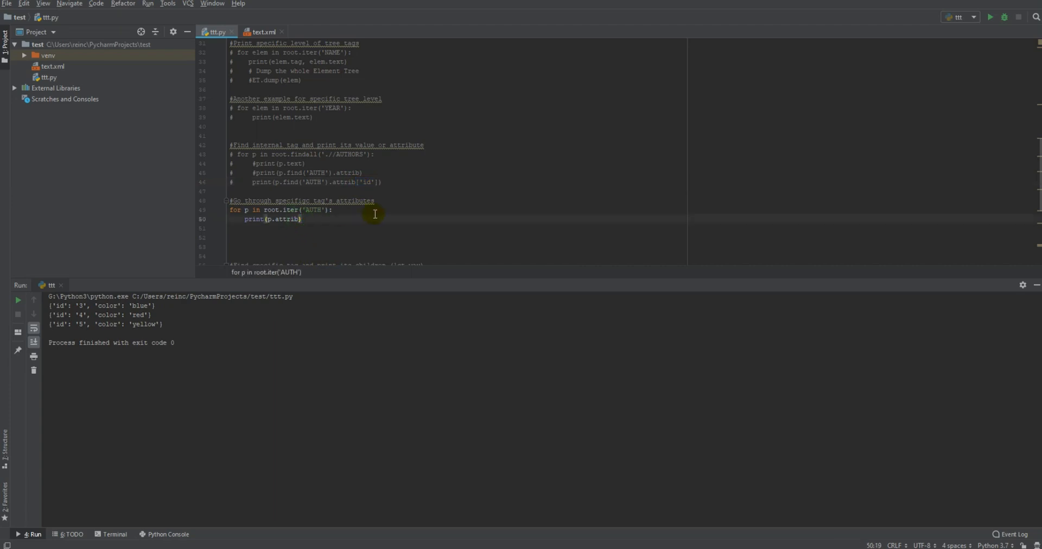
text(['id'])
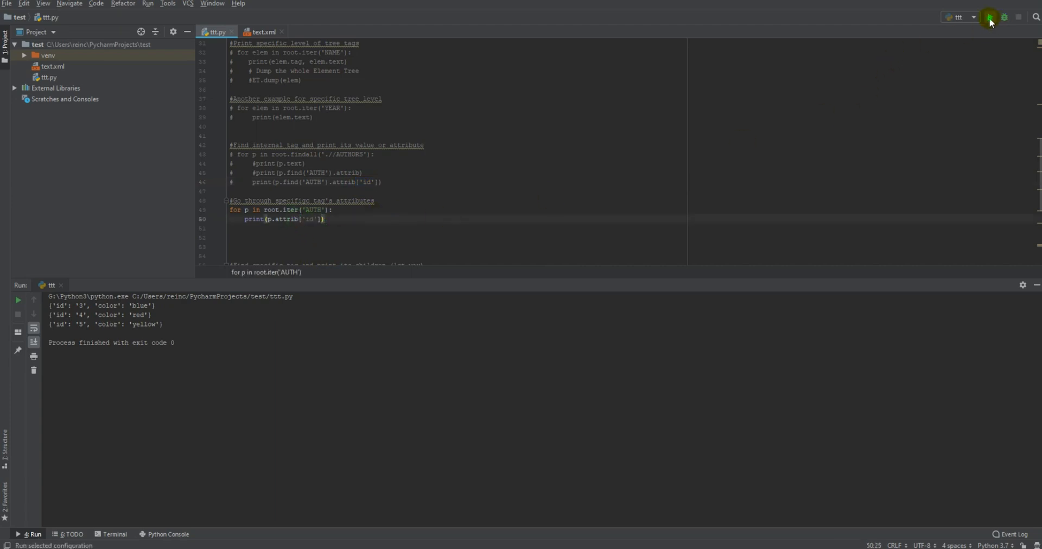
Run the loop to print ids 3, 4, 5 and check them against text.xml.
click(990, 18)
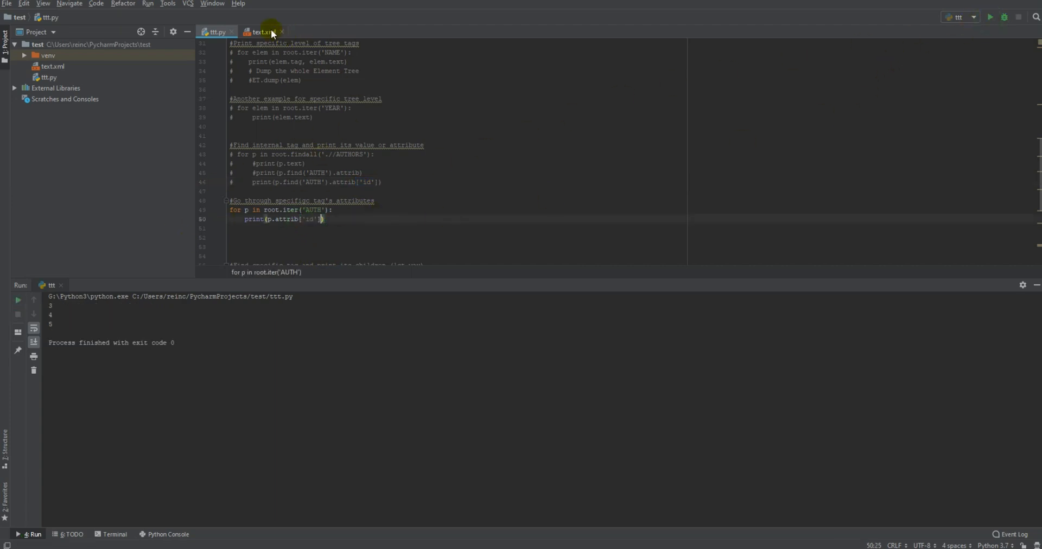
click(263, 32)
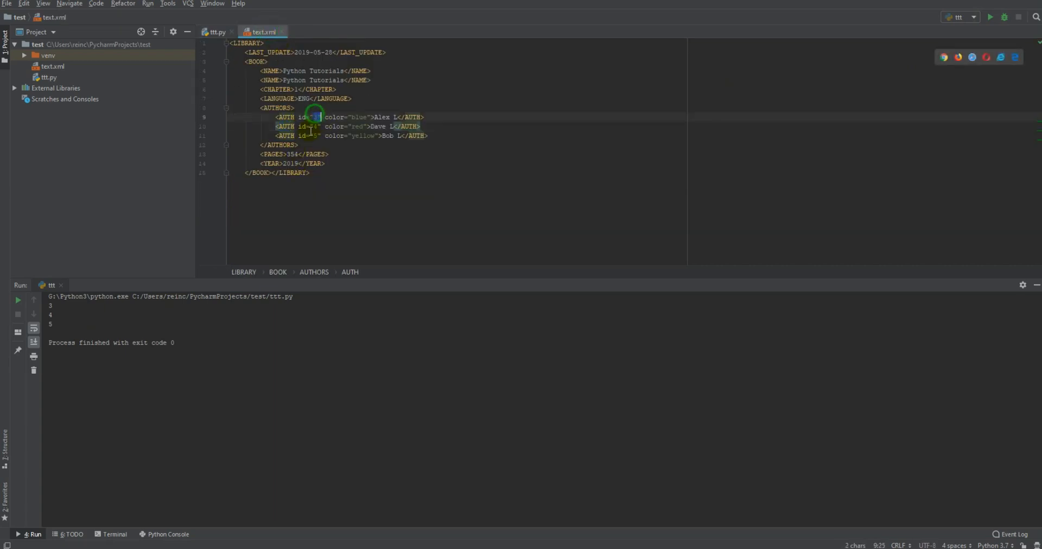
click(215, 32)
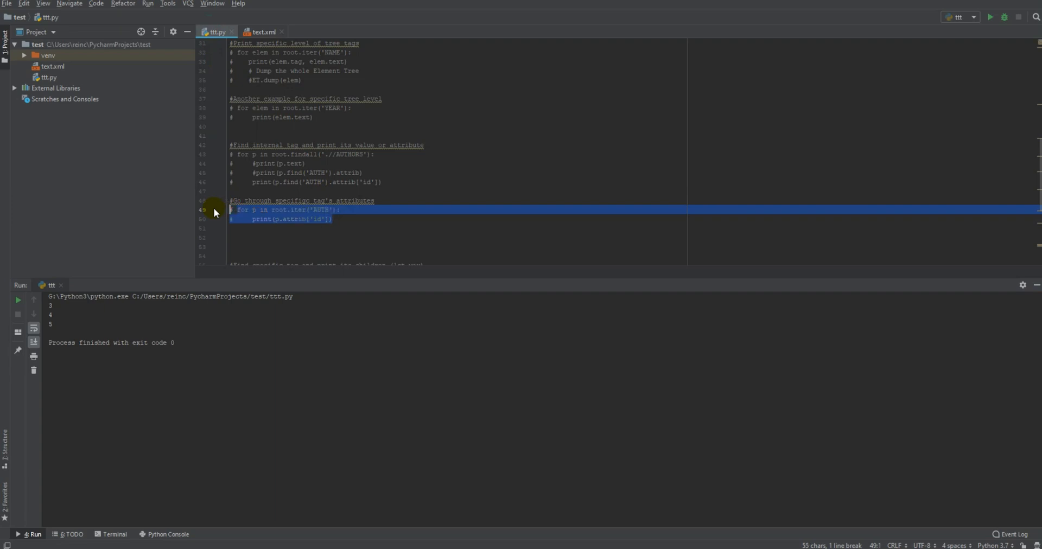
scroll(down, 3)
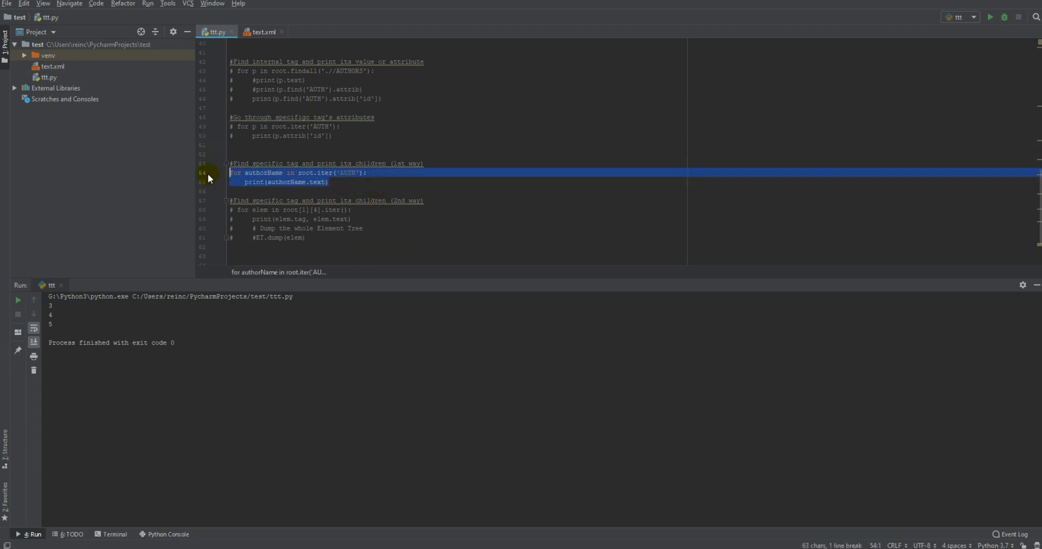
mouse_move(354, 174)
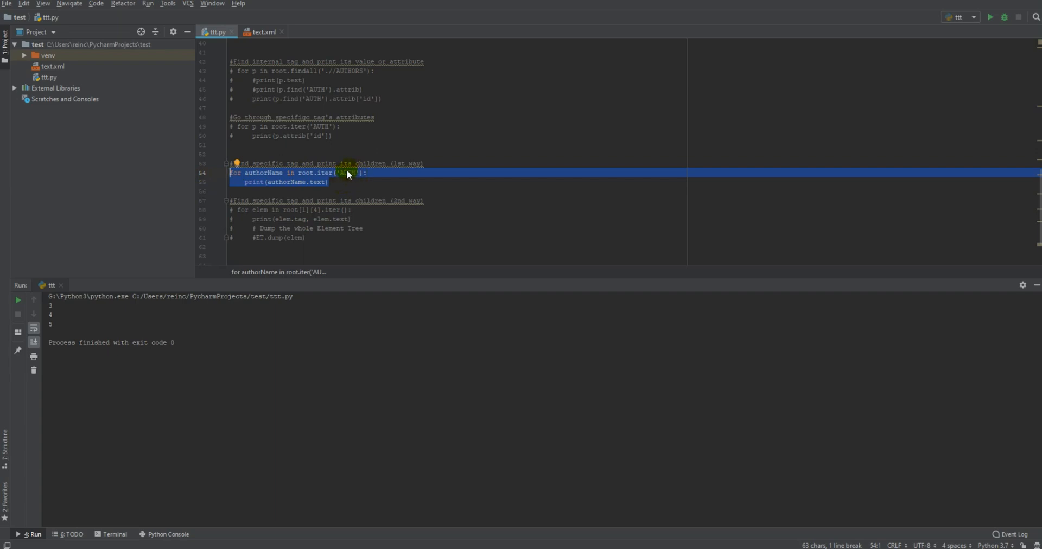
mouse_move(990, 16)
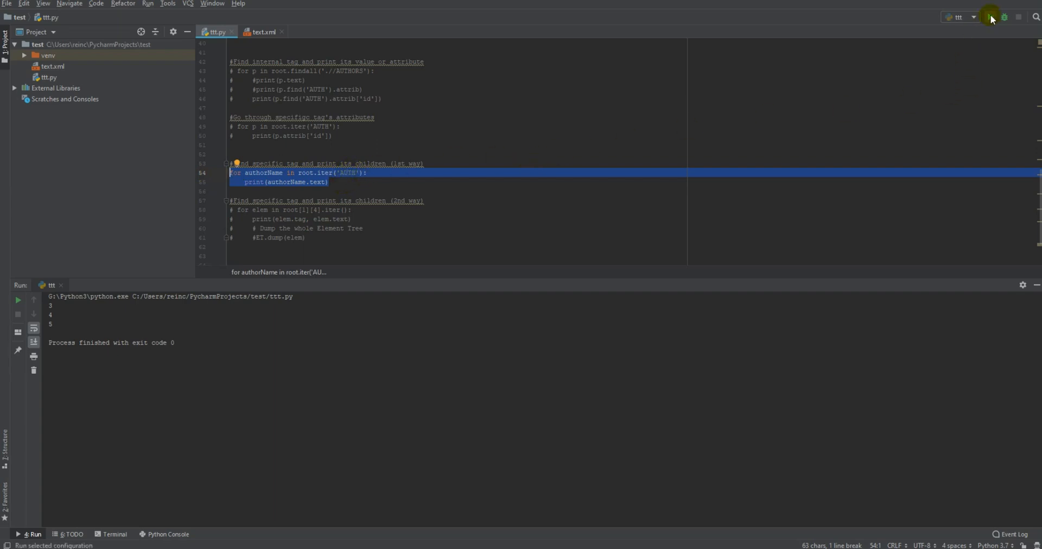
click(991, 16)
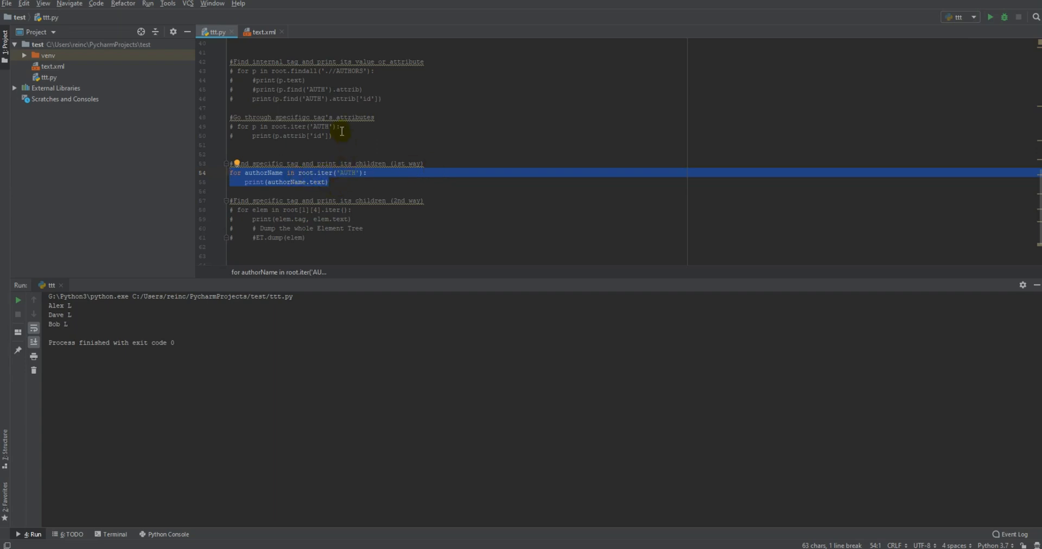
click(262, 32)
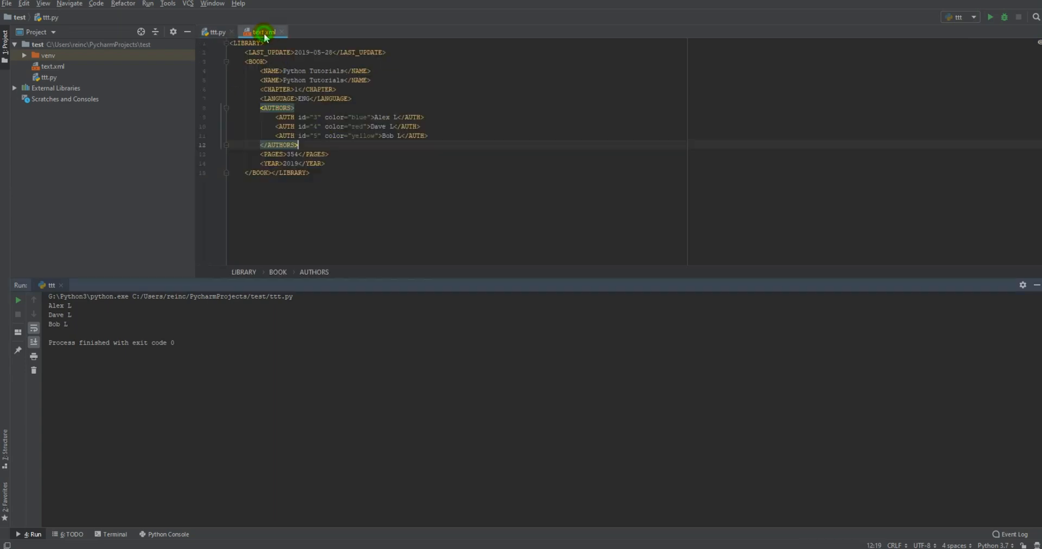
click(215, 32)
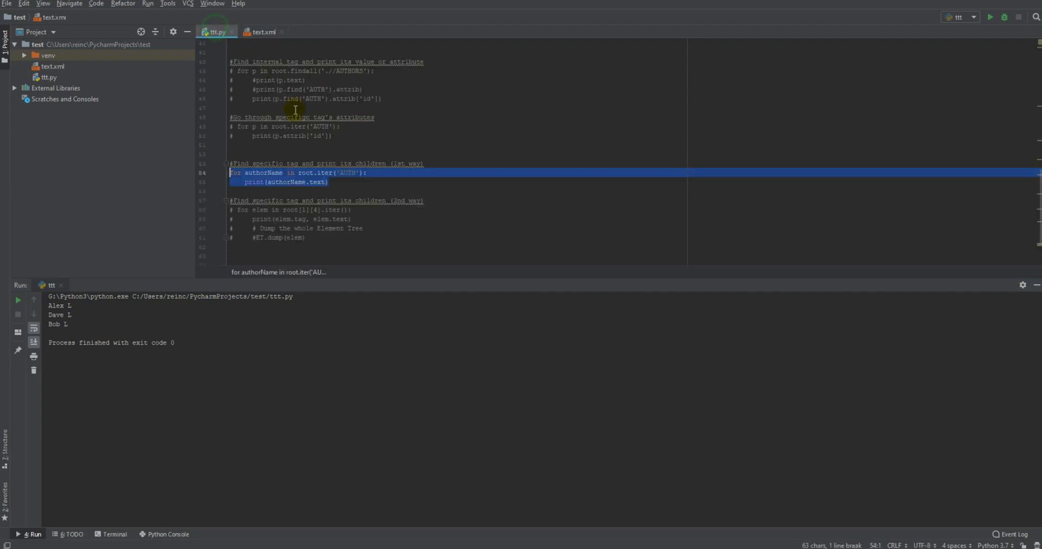
click(263, 32)
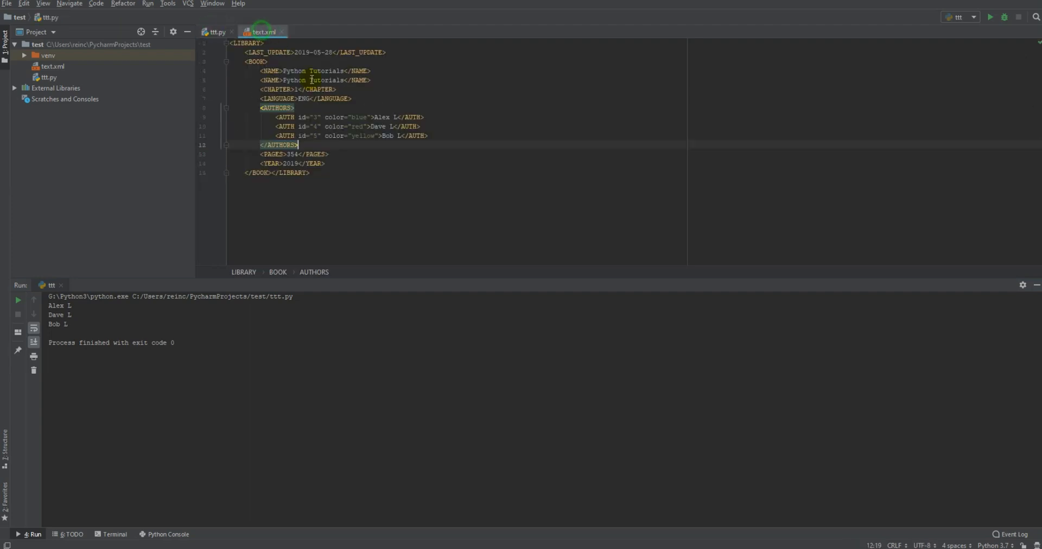
drag(276, 117, 427, 135)
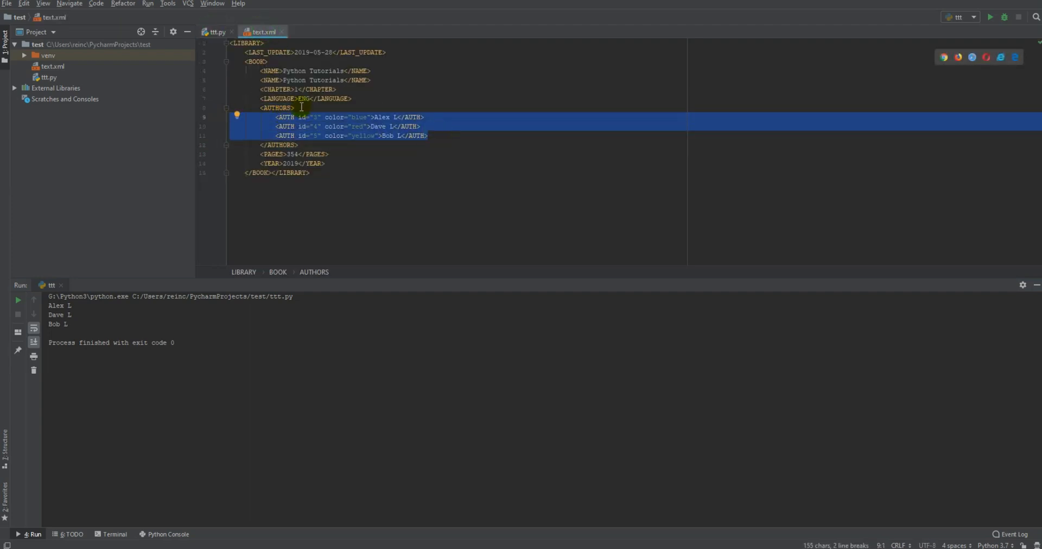
click(324, 126)
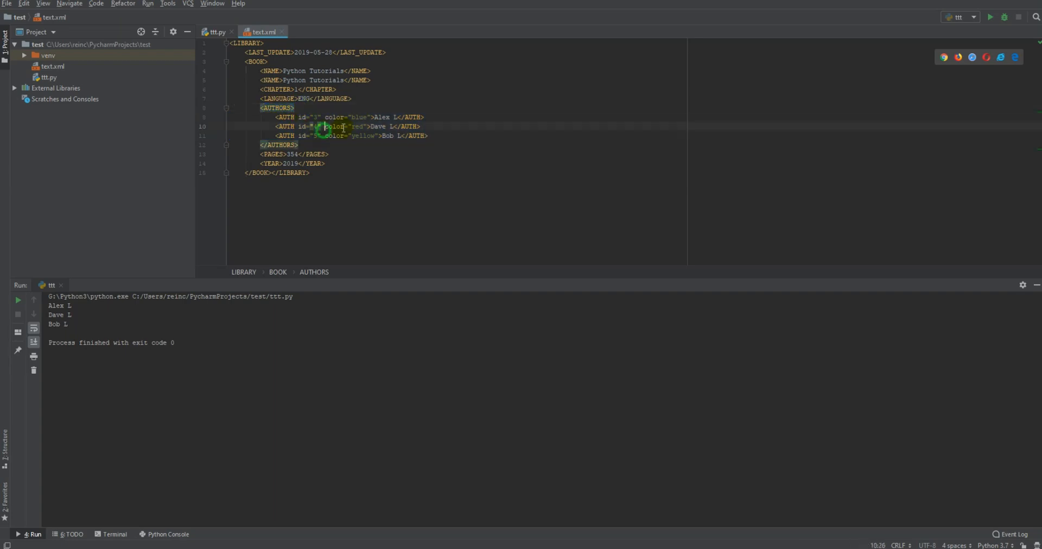
click(391, 135)
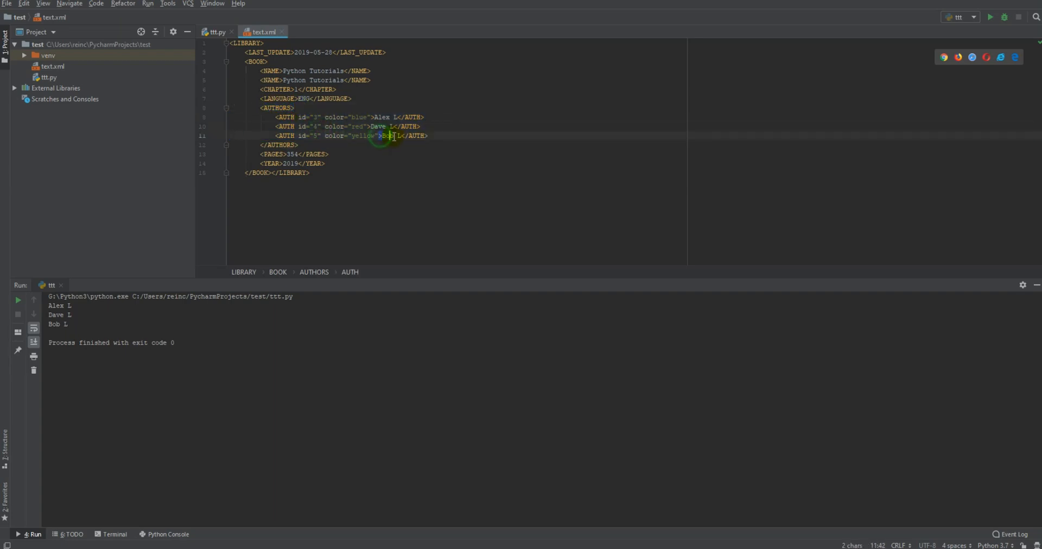
click(215, 31)
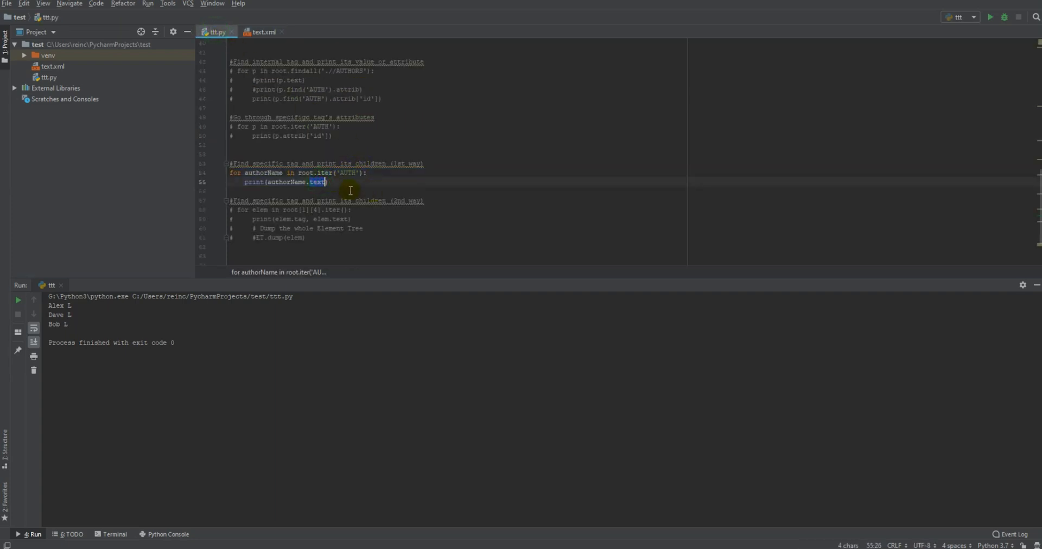
click(372, 173)
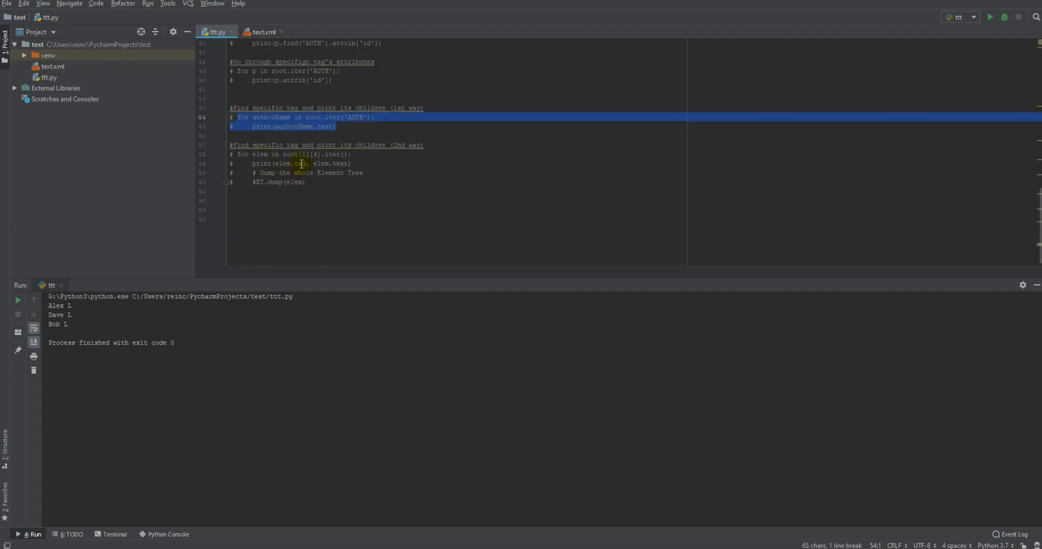
mouse_move(417, 164)
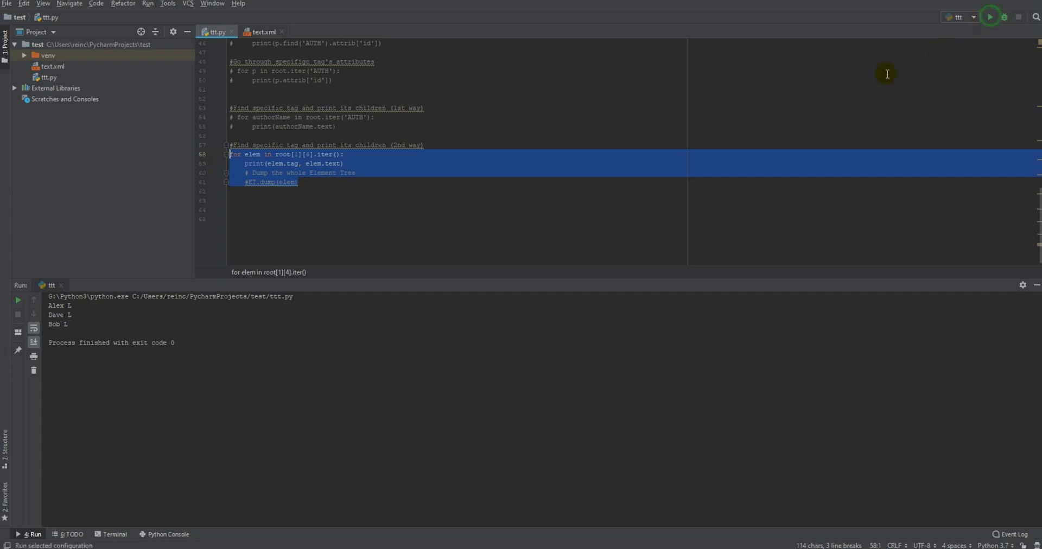
Run the second author loop and make its print prefix each name with 'The author name is:'.
click(990, 16)
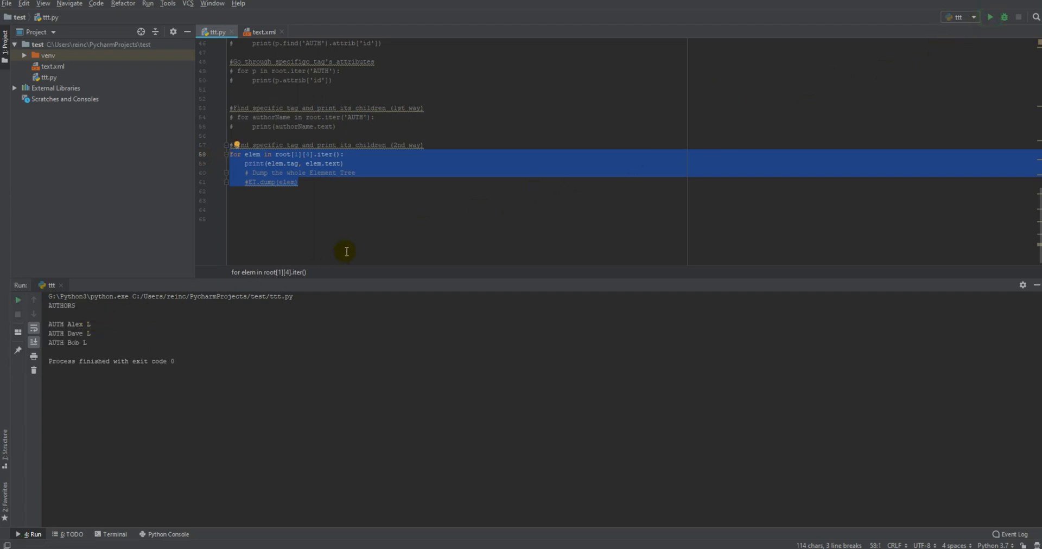
click(300, 164)
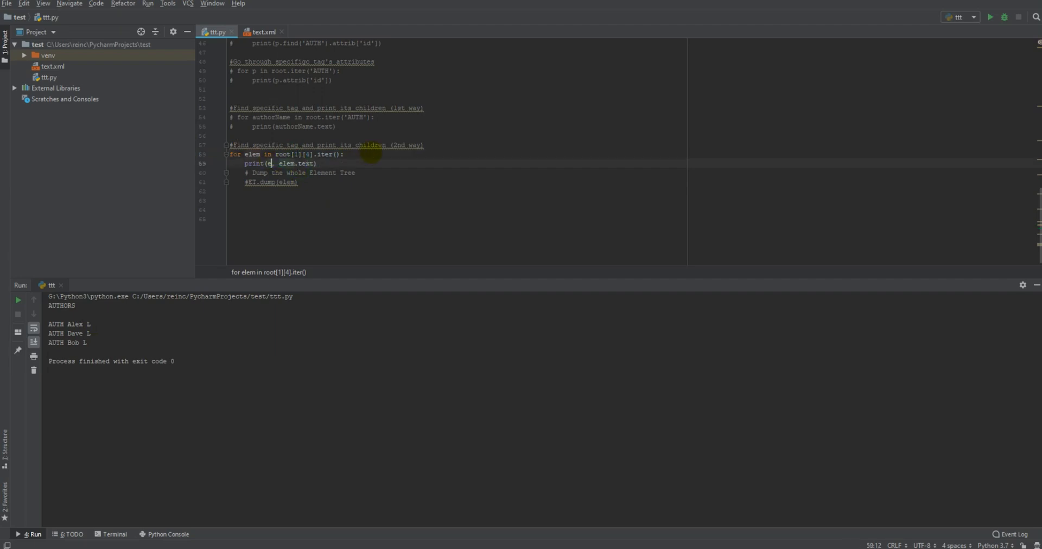
text(Th)
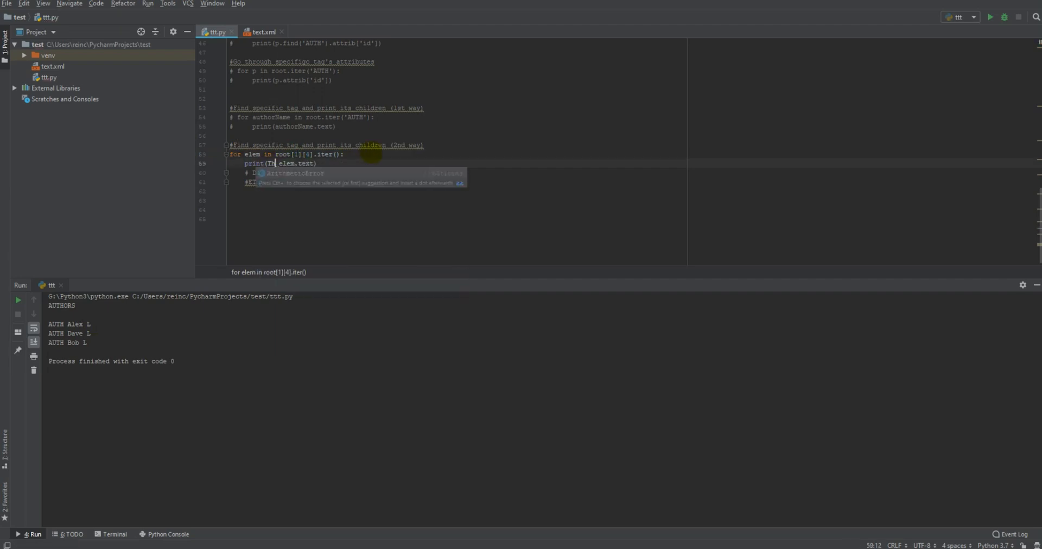
key(Escape)
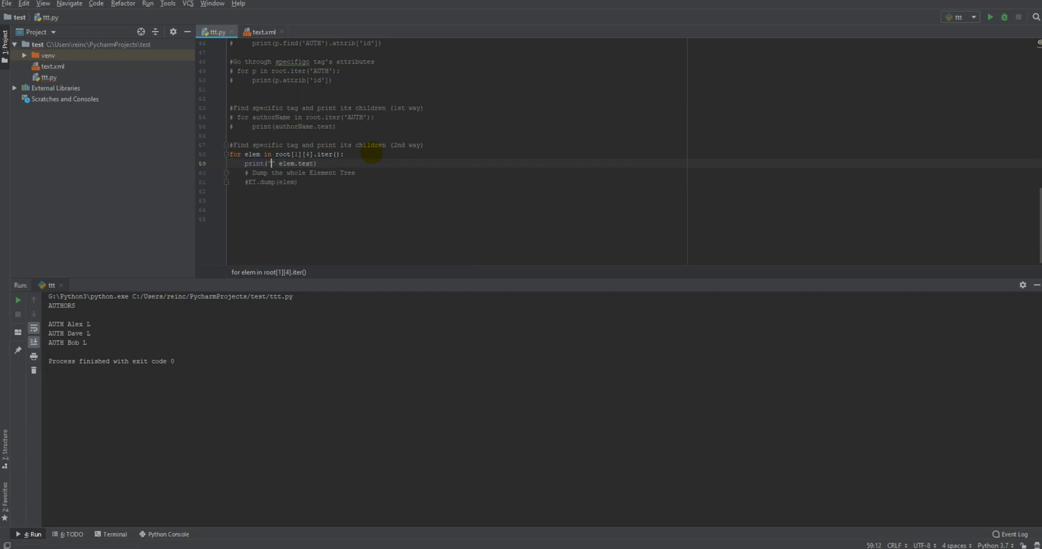
text(The auth)
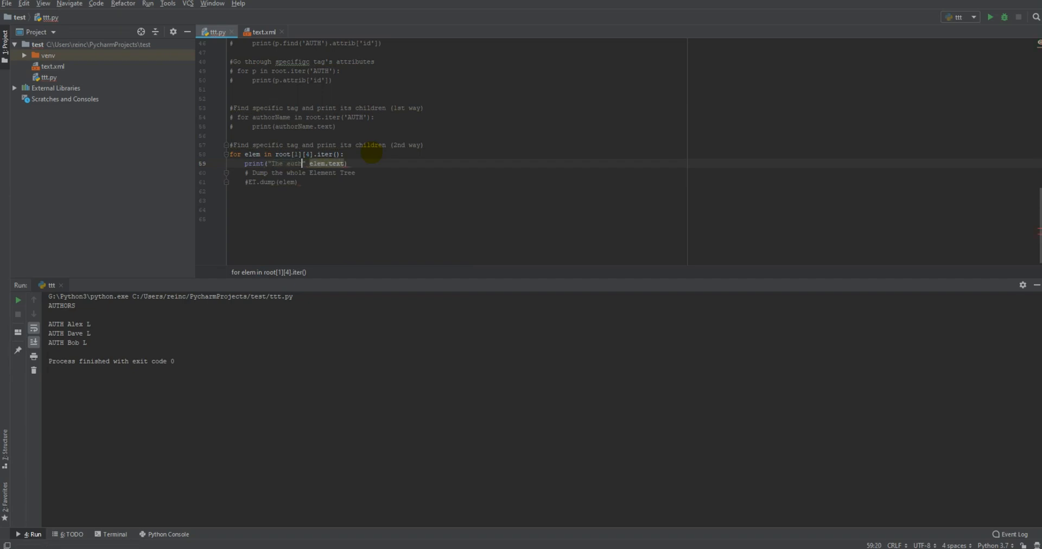
text(author name of)
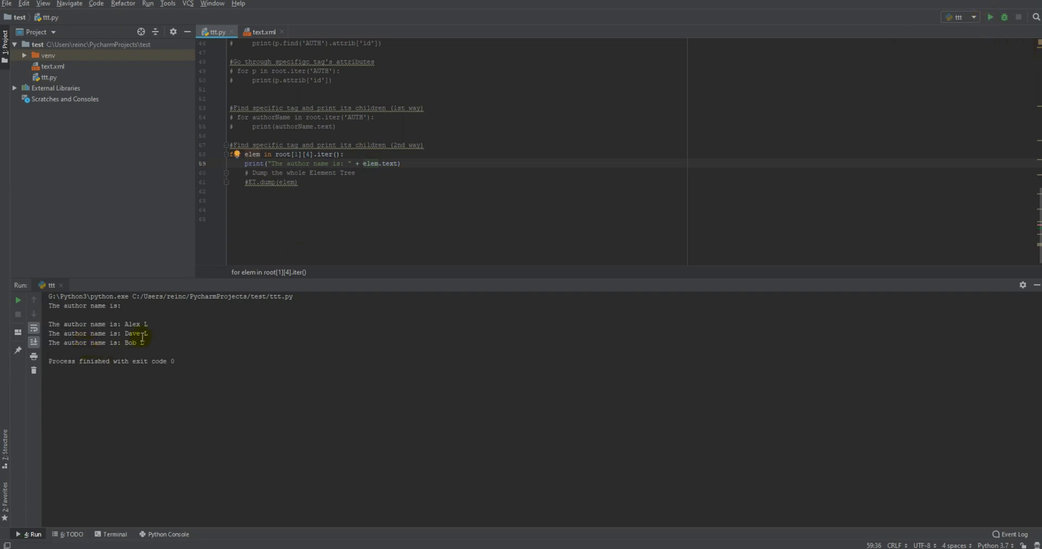
Point out the first output line with no name and compare with text.xml.
drag(48, 323, 143, 343)
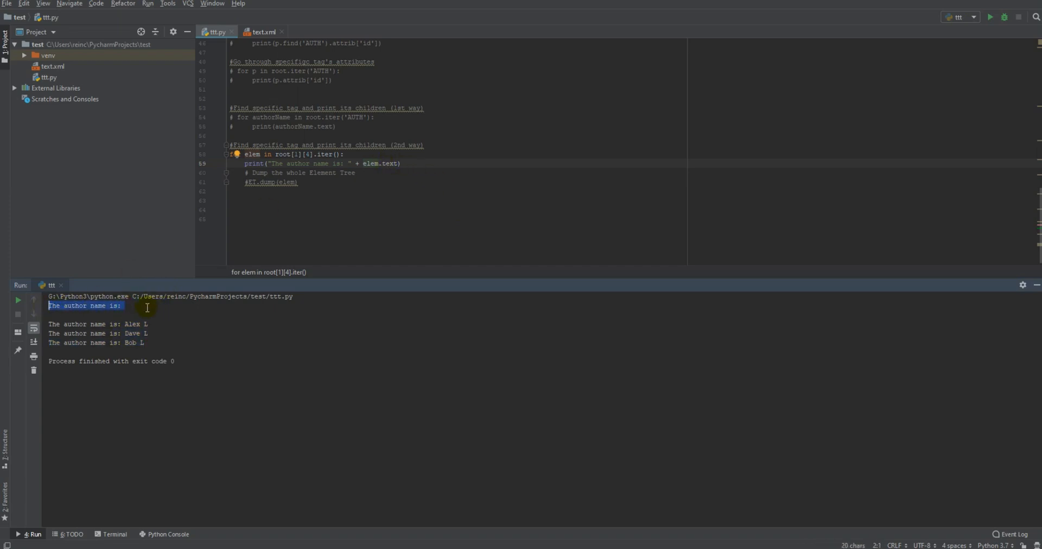
mouse_move(330, 154)
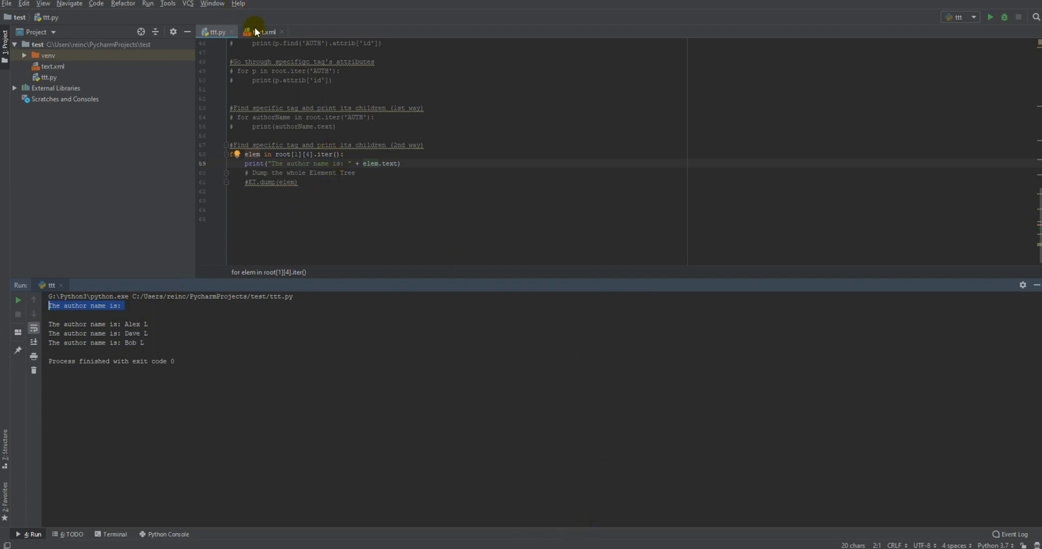
click(264, 31)
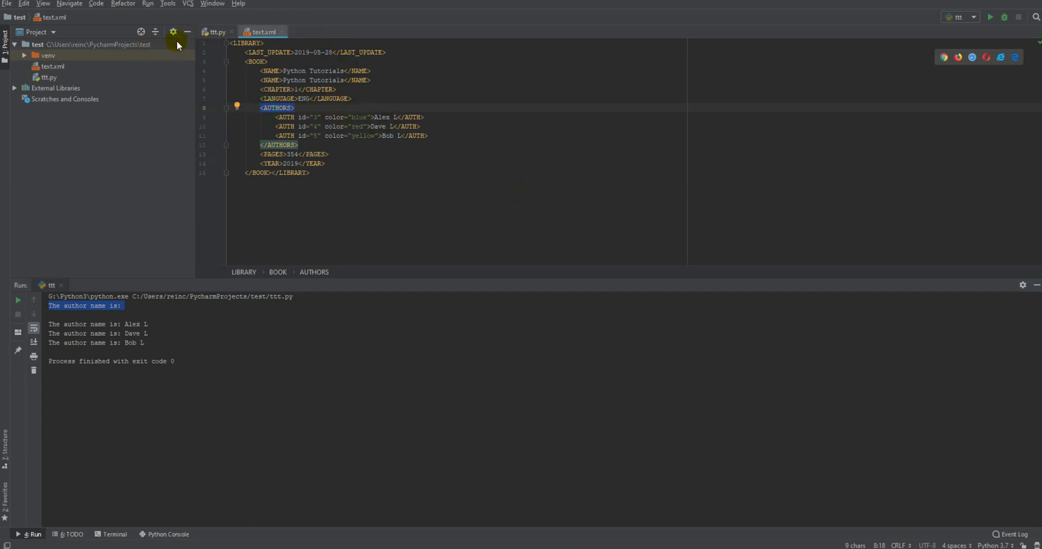
click(215, 32)
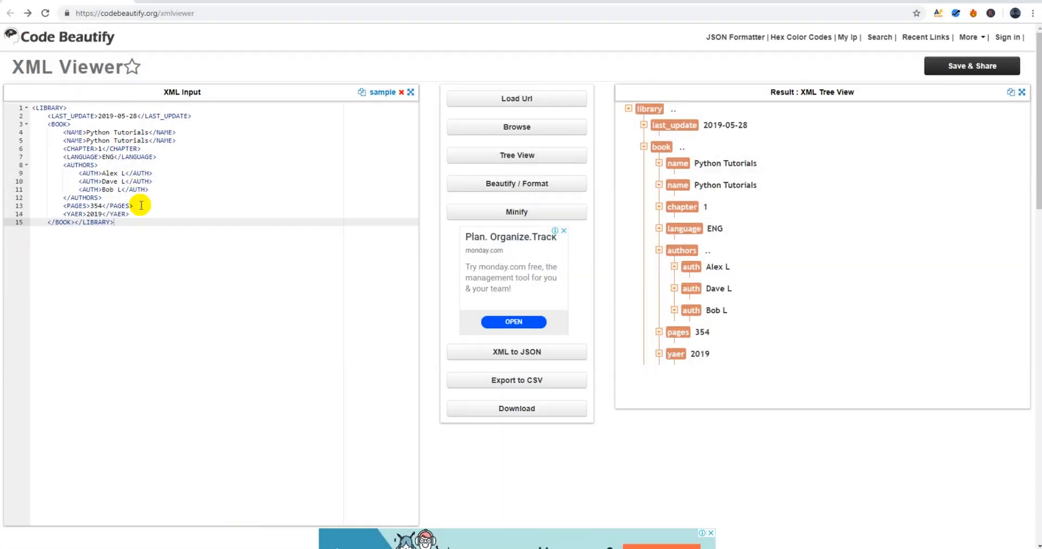
mouse_move(140, 108)
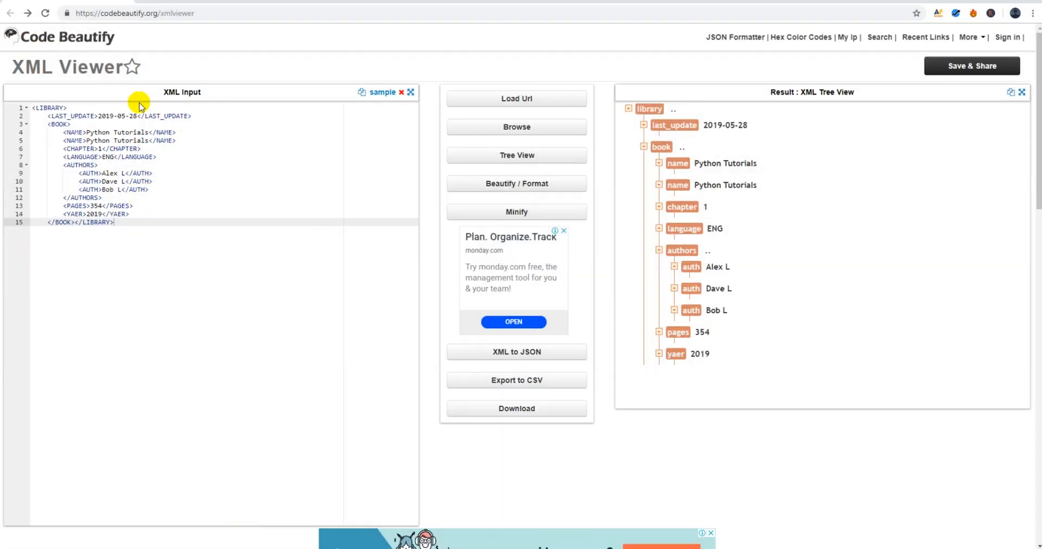
mouse_move(171, 164)
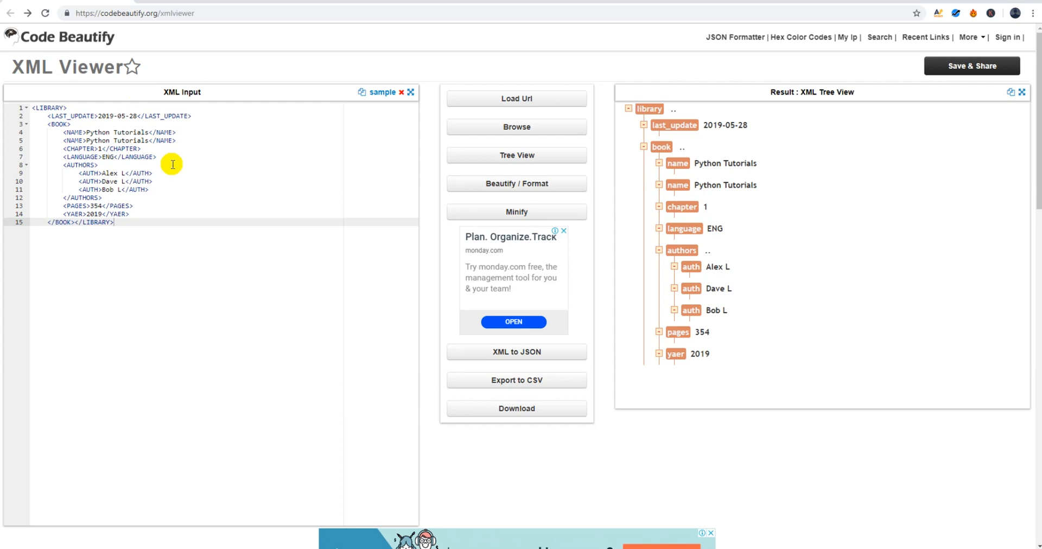
mouse_move(275, 536)
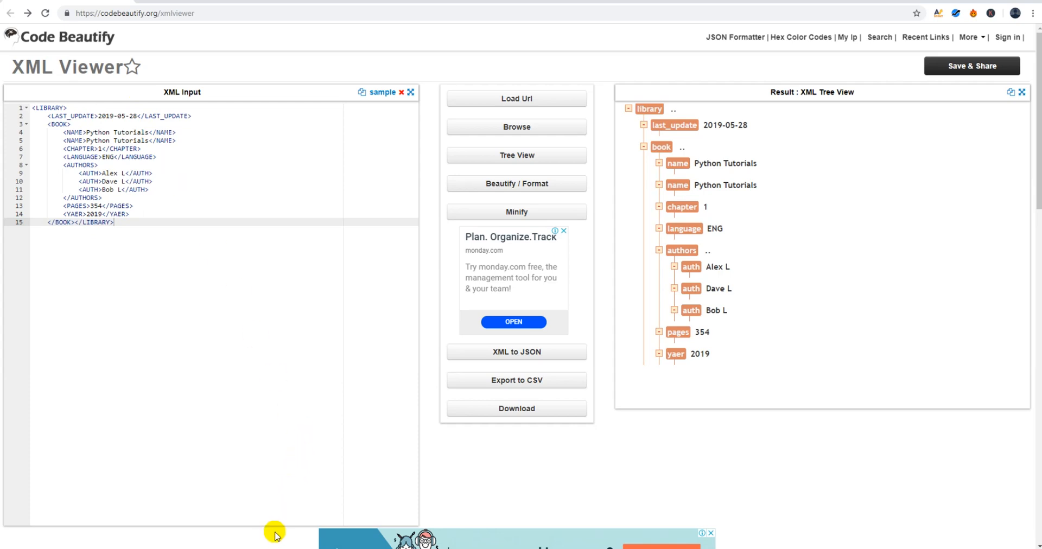
mouse_move(481, 447)
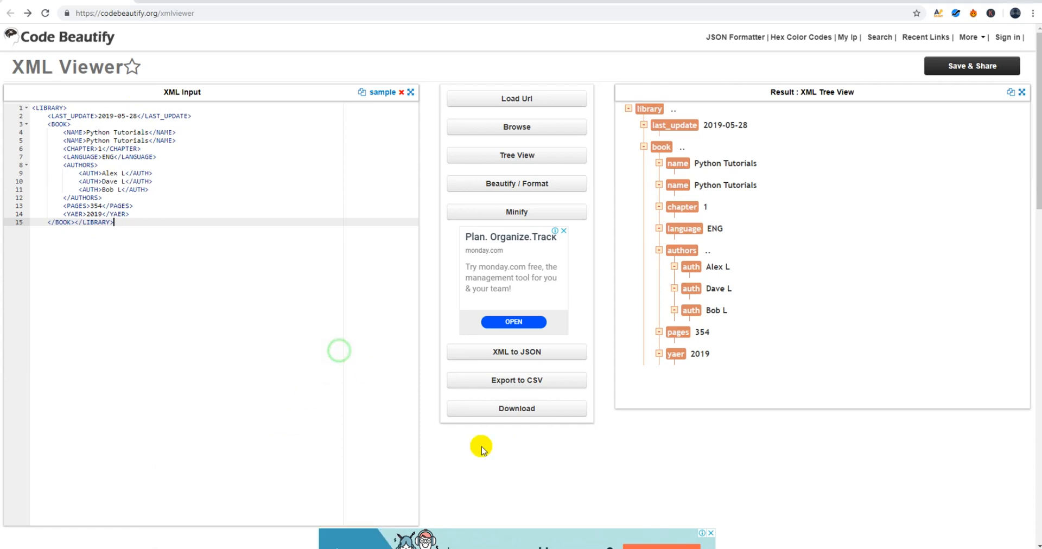
Switch back to PyCharm and scroll ttt.py up to its import and parsing lines.
key(alt+tab)
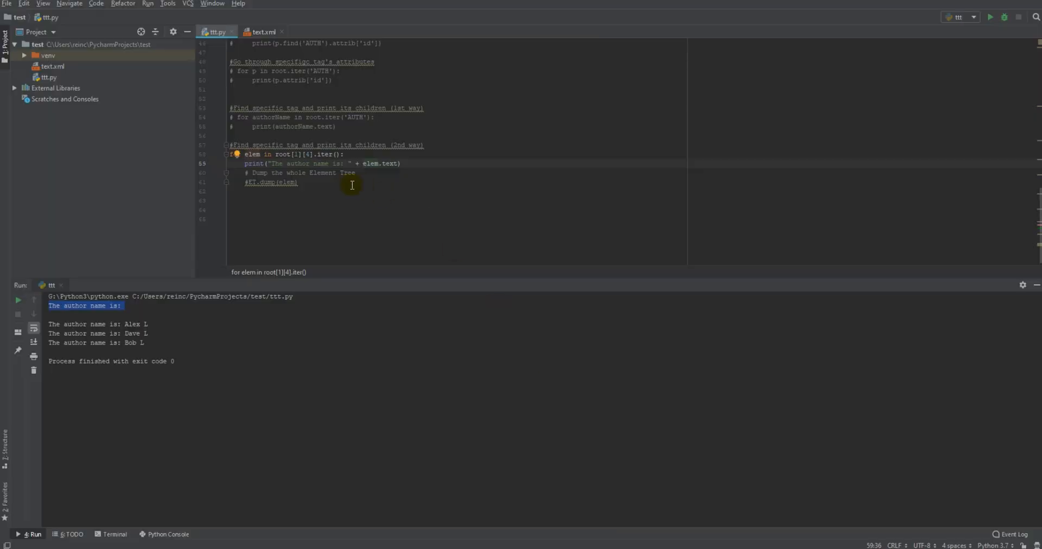
scroll(up, 3)
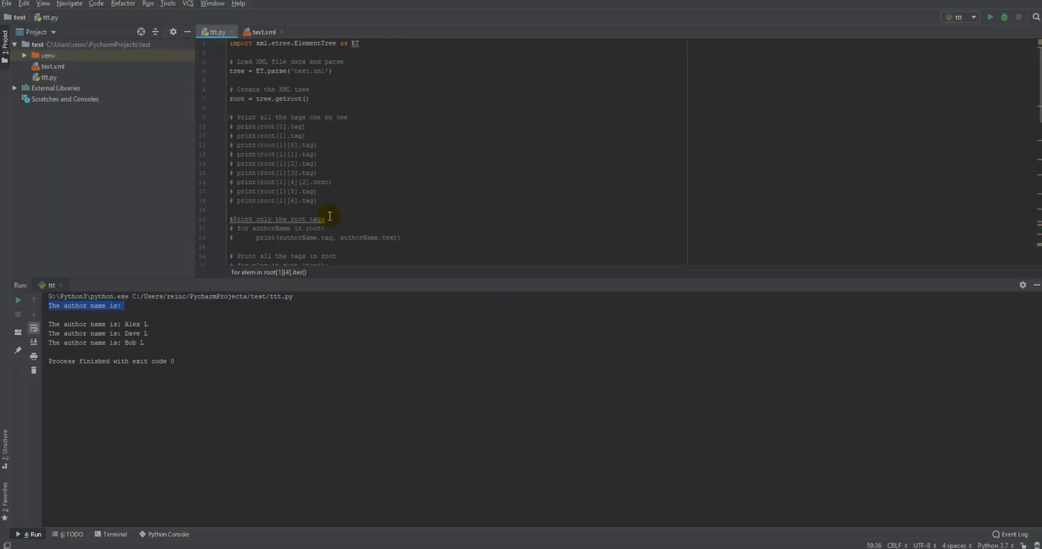
mouse_move(303, 119)
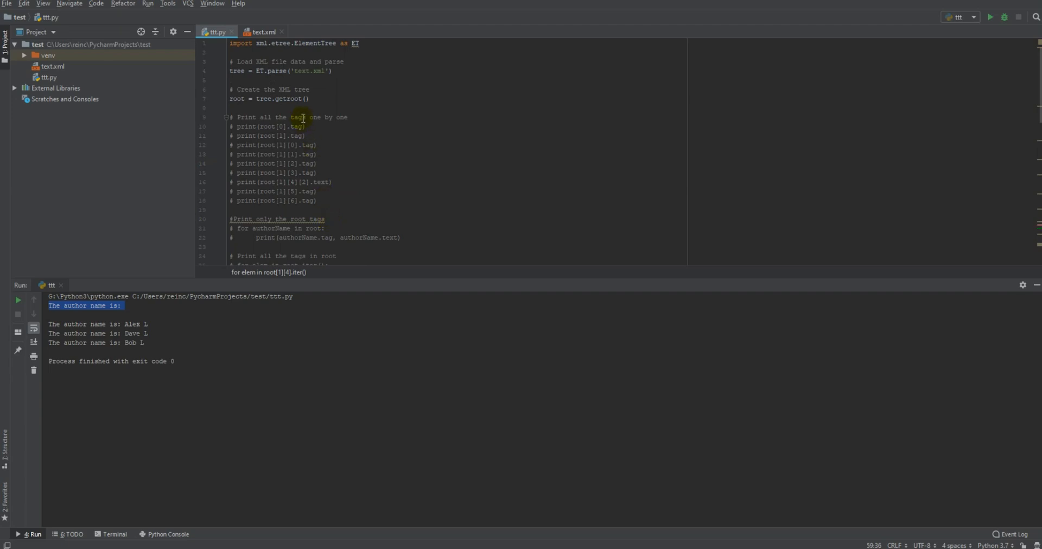
mouse_move(358, 130)
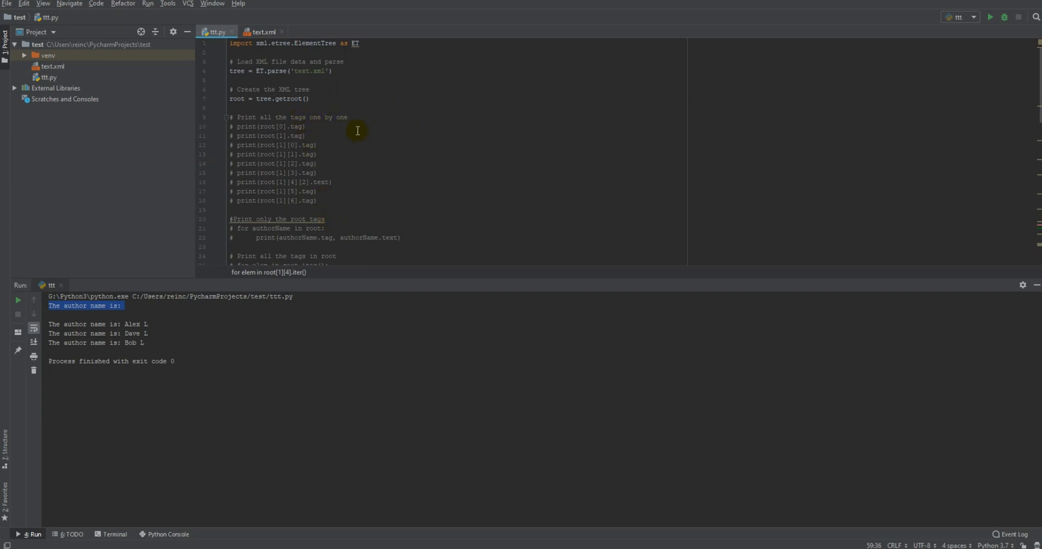
mouse_move(354, 127)
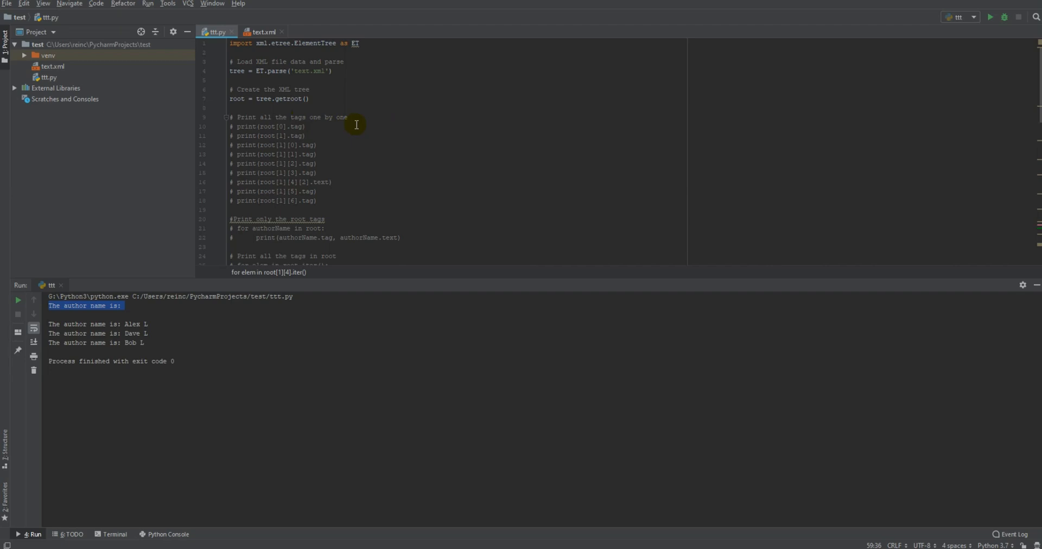
mouse_move(526, 522)
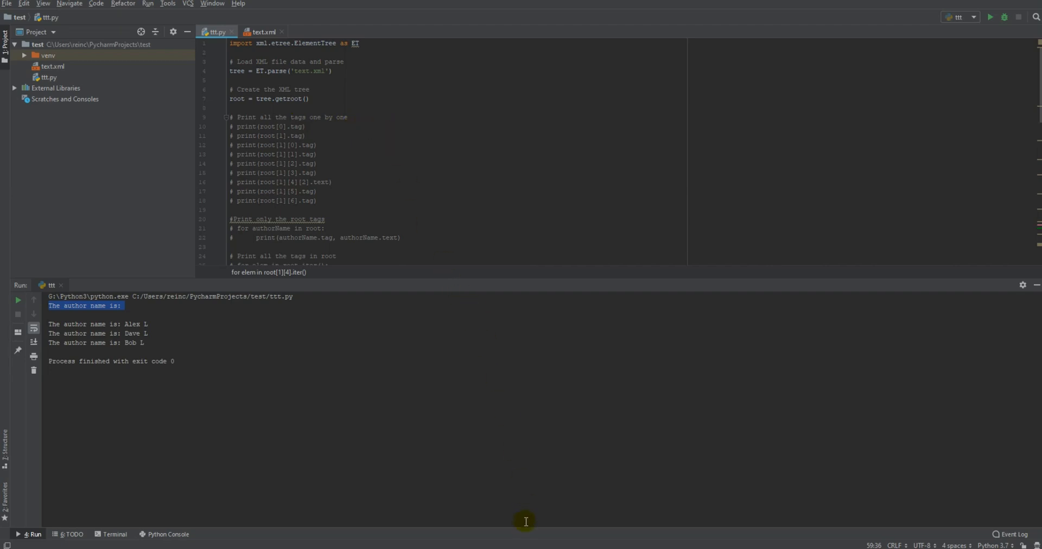